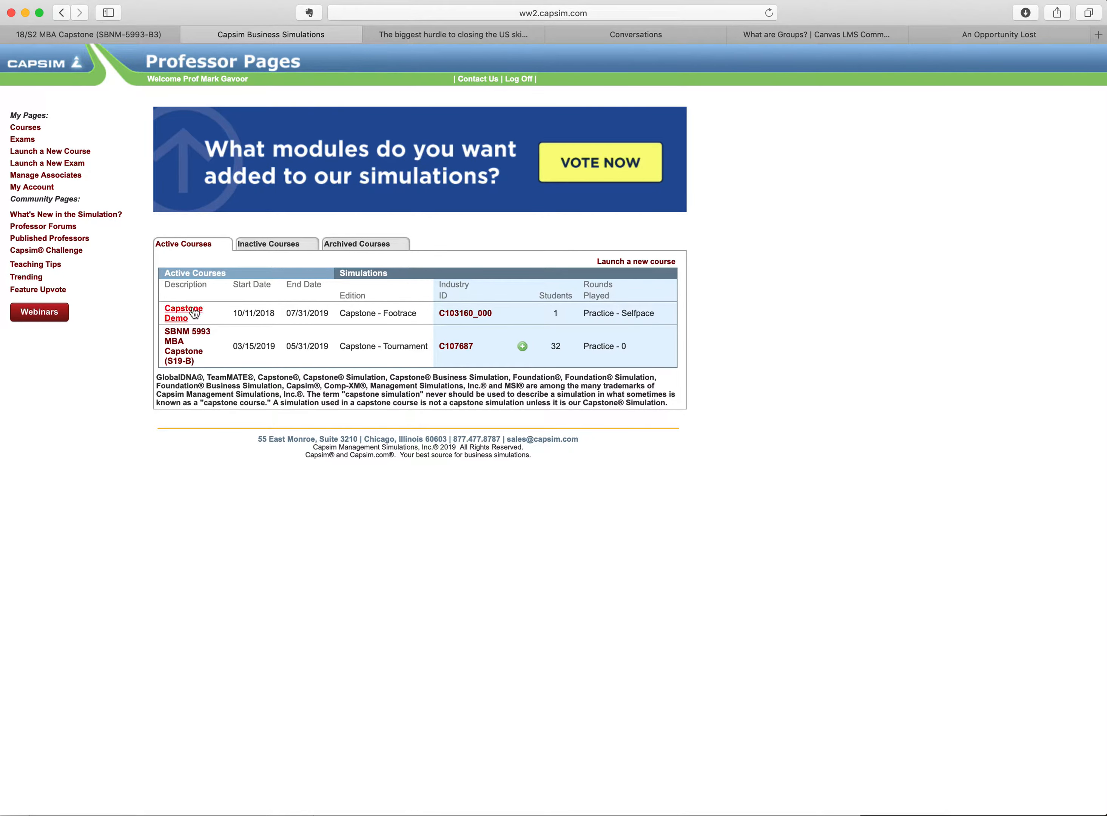
Step: Open the Capstone Demo course dashboard from the active courses list
click(182, 313)
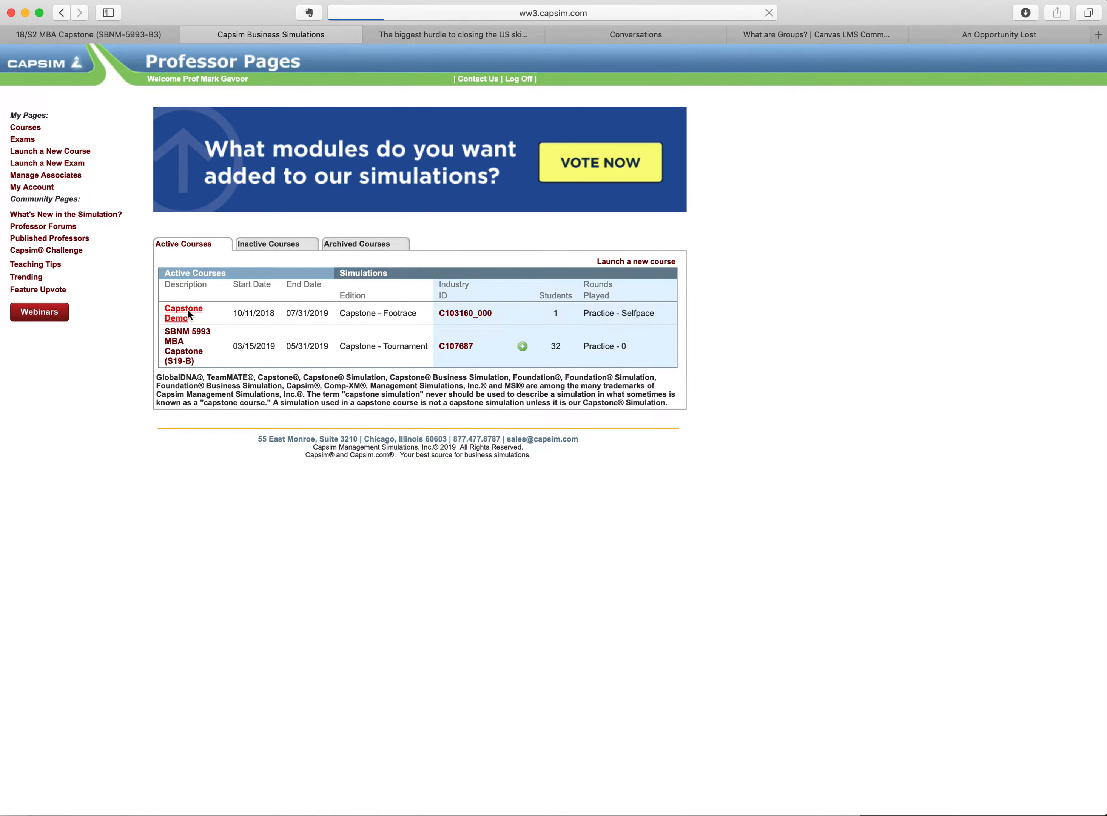
click(183, 314)
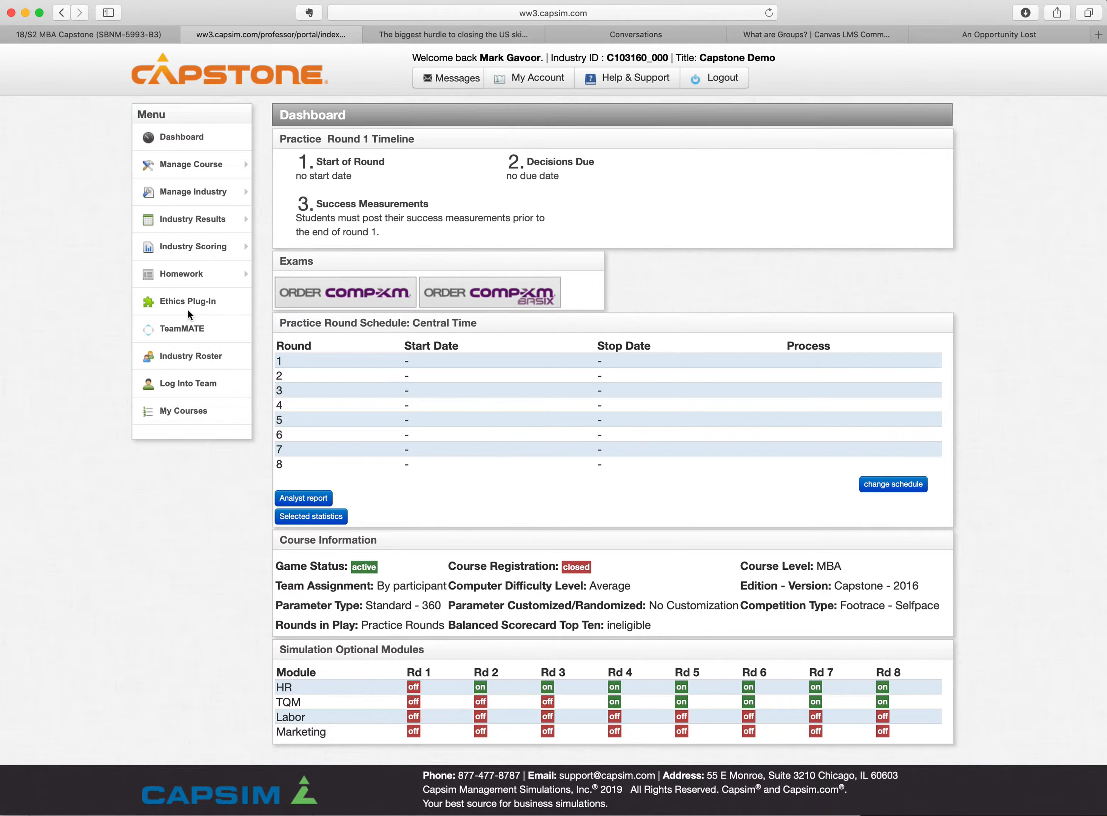
mouse_move(434, 230)
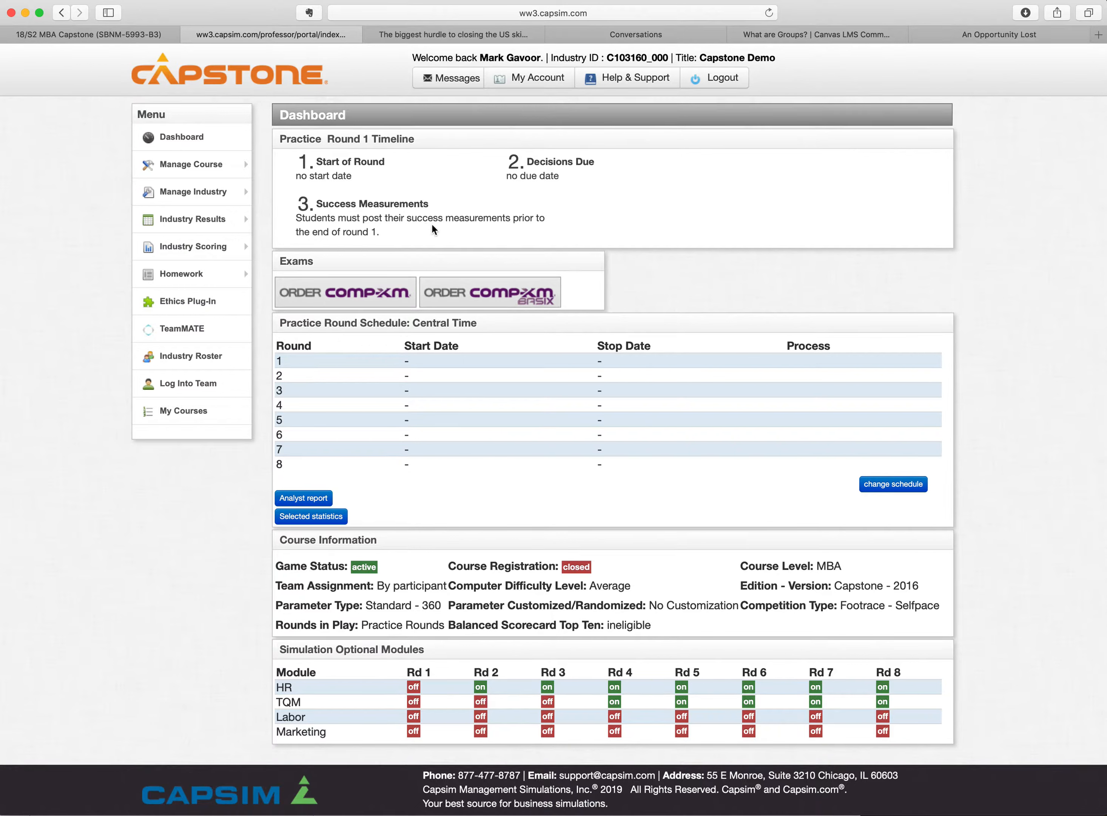
mouse_move(501, 166)
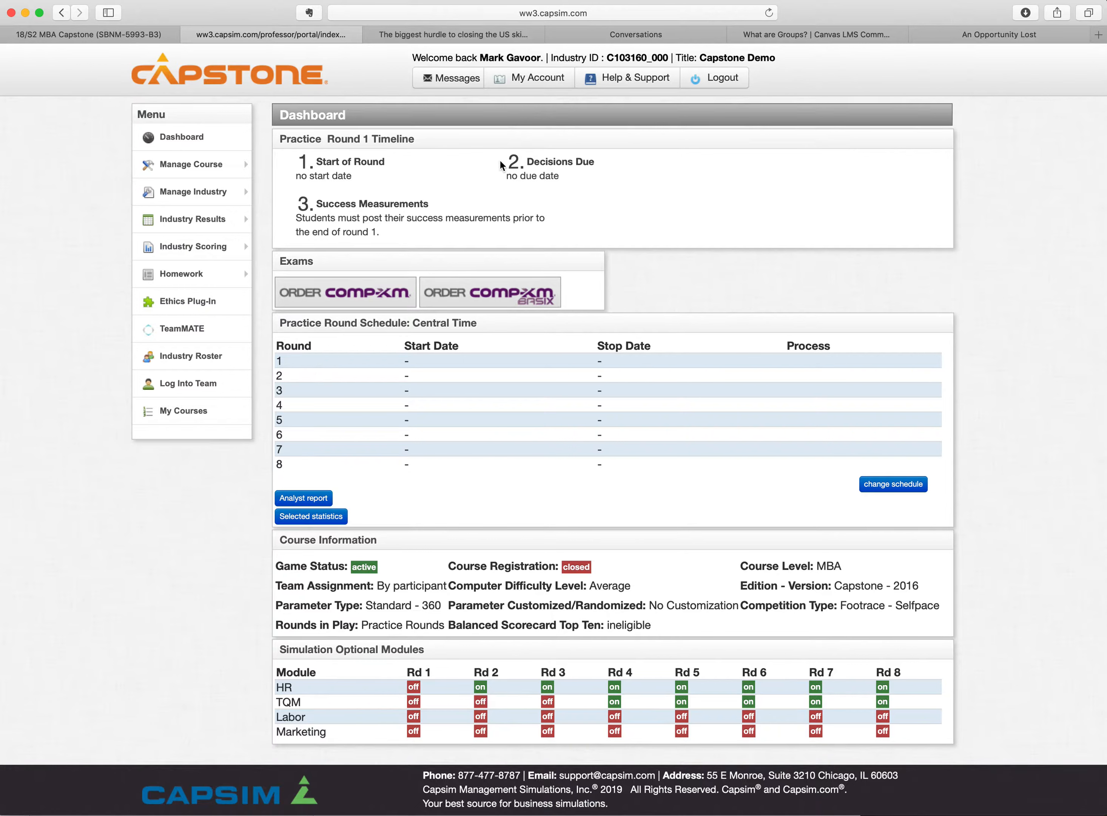
mouse_move(527, 458)
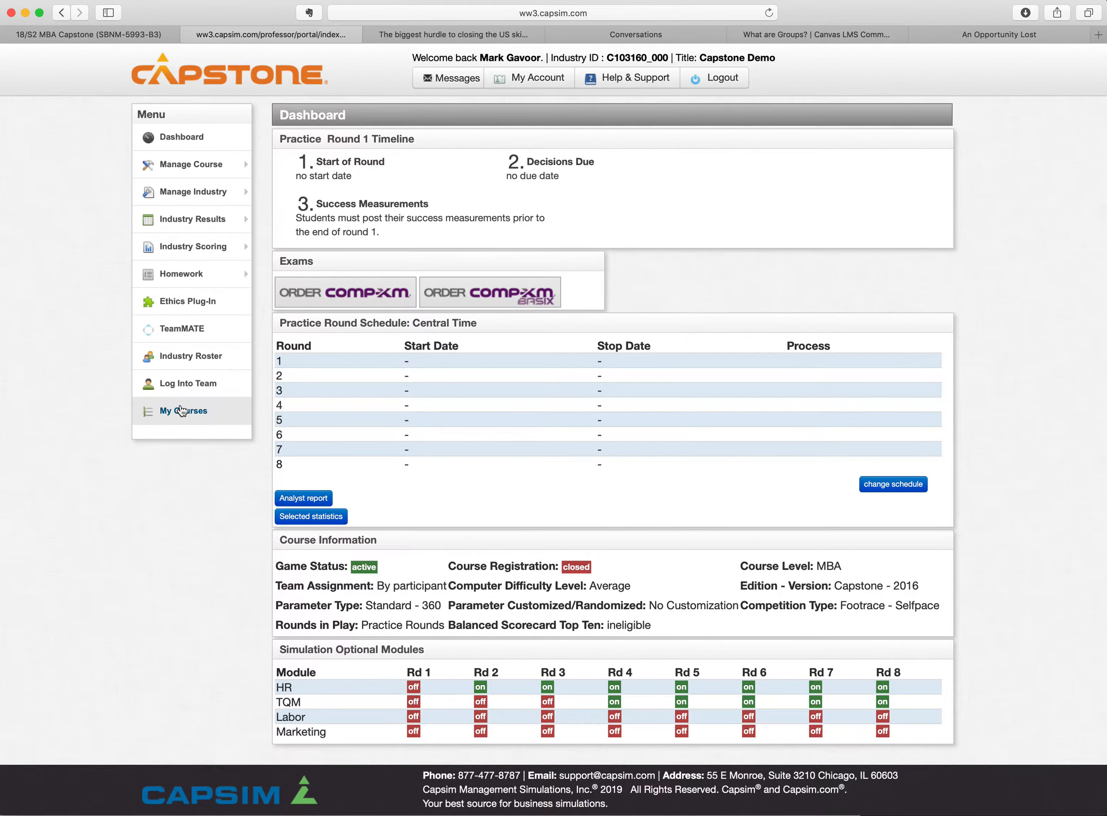
Step: Return to My Courses and open the SBNM 5993 MBA Capstone (S19-B) dashboard, reviewing its roster and activity
click(183, 410)
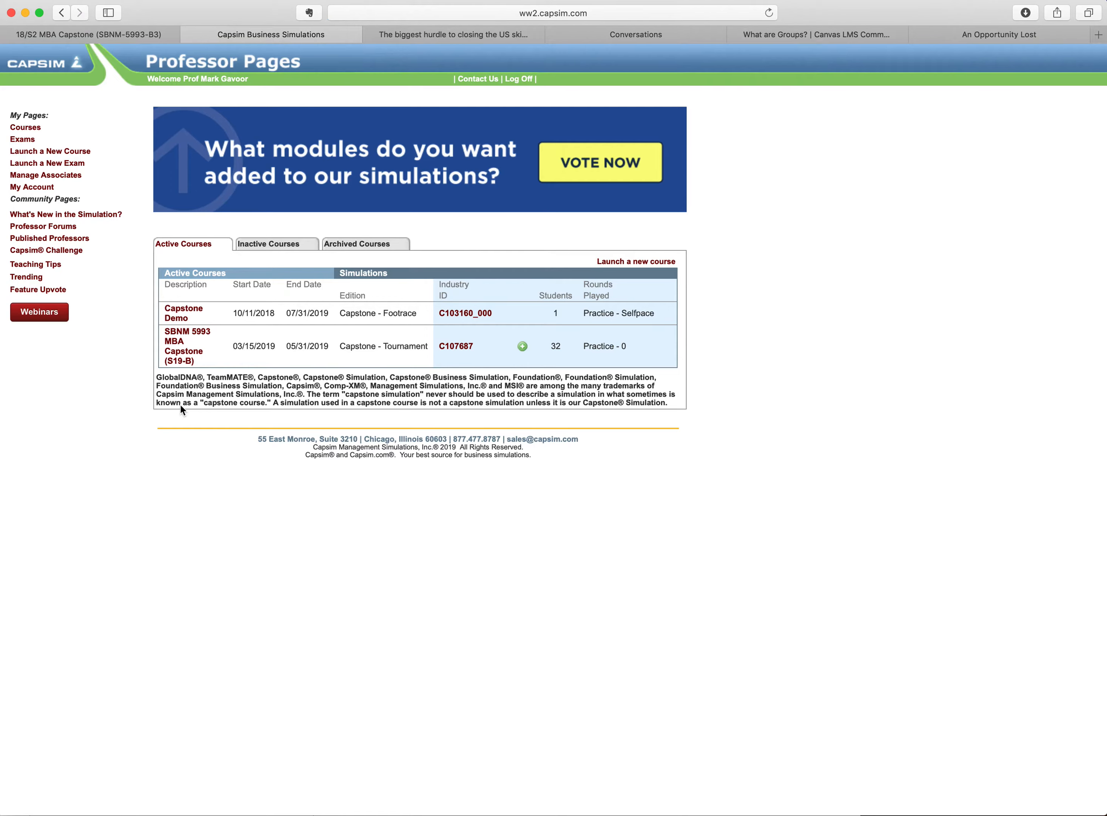
click(186, 345)
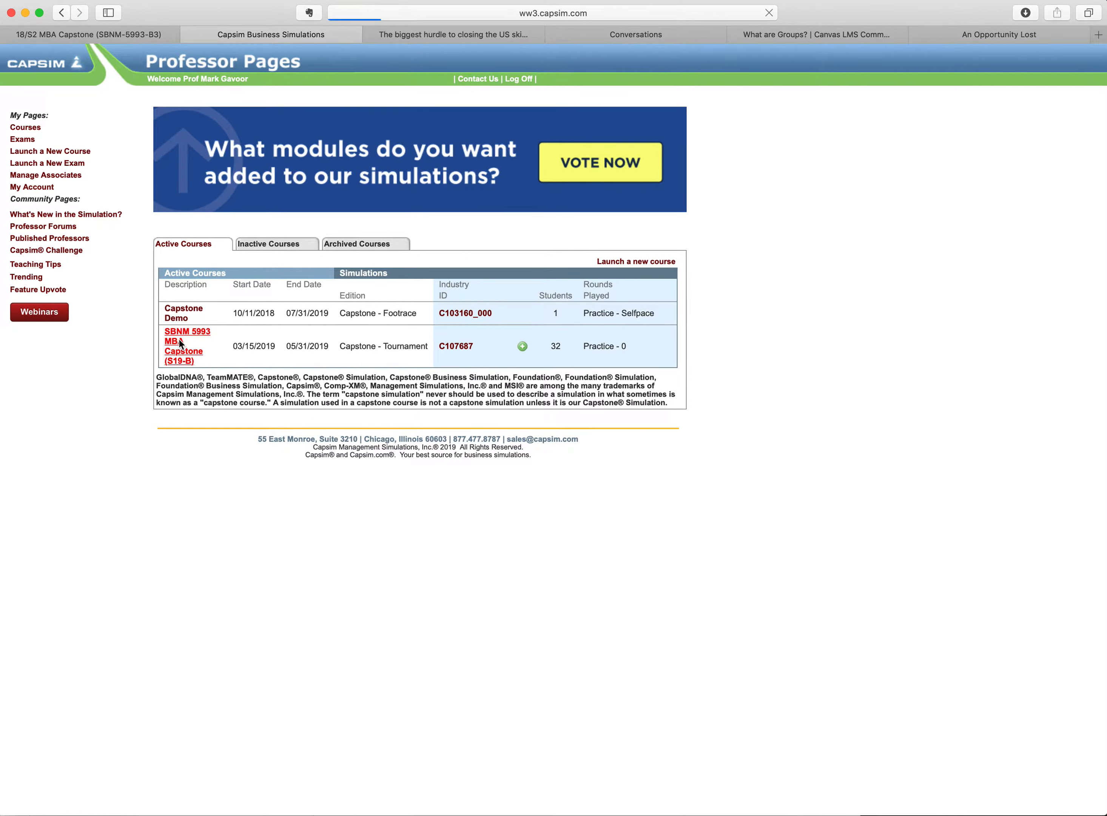
click(186, 346)
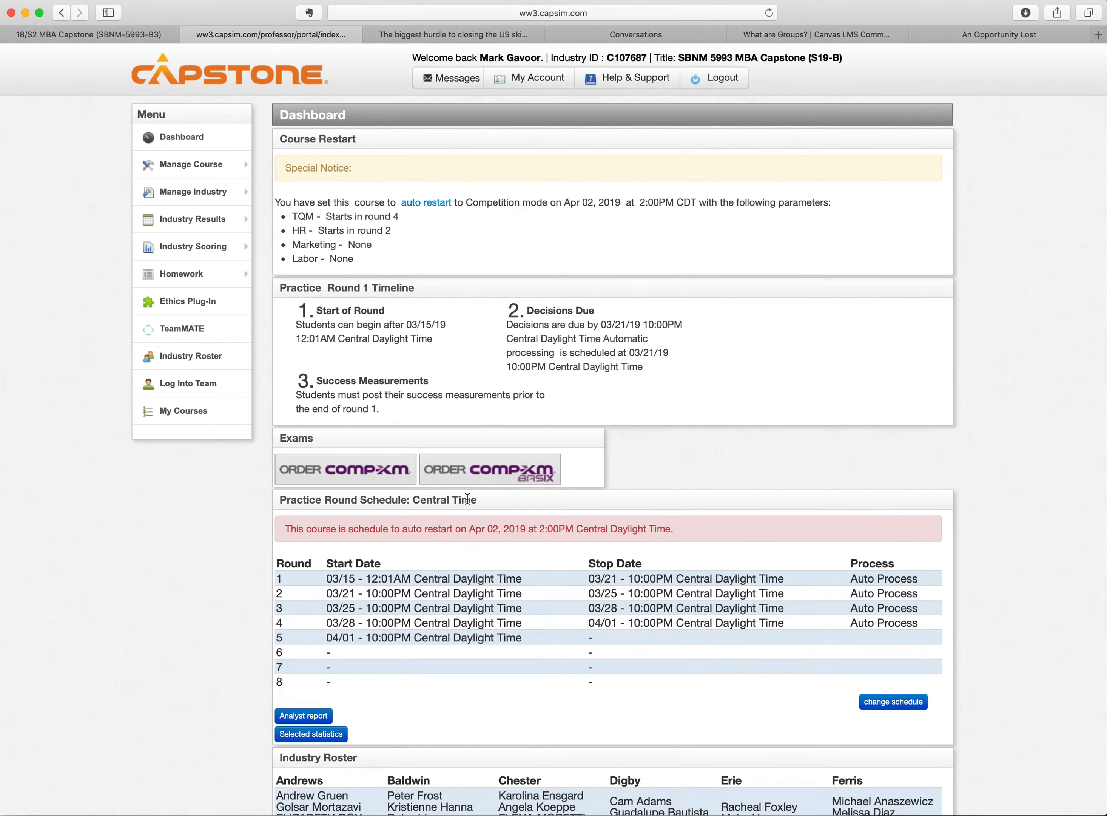
scroll(down, 3)
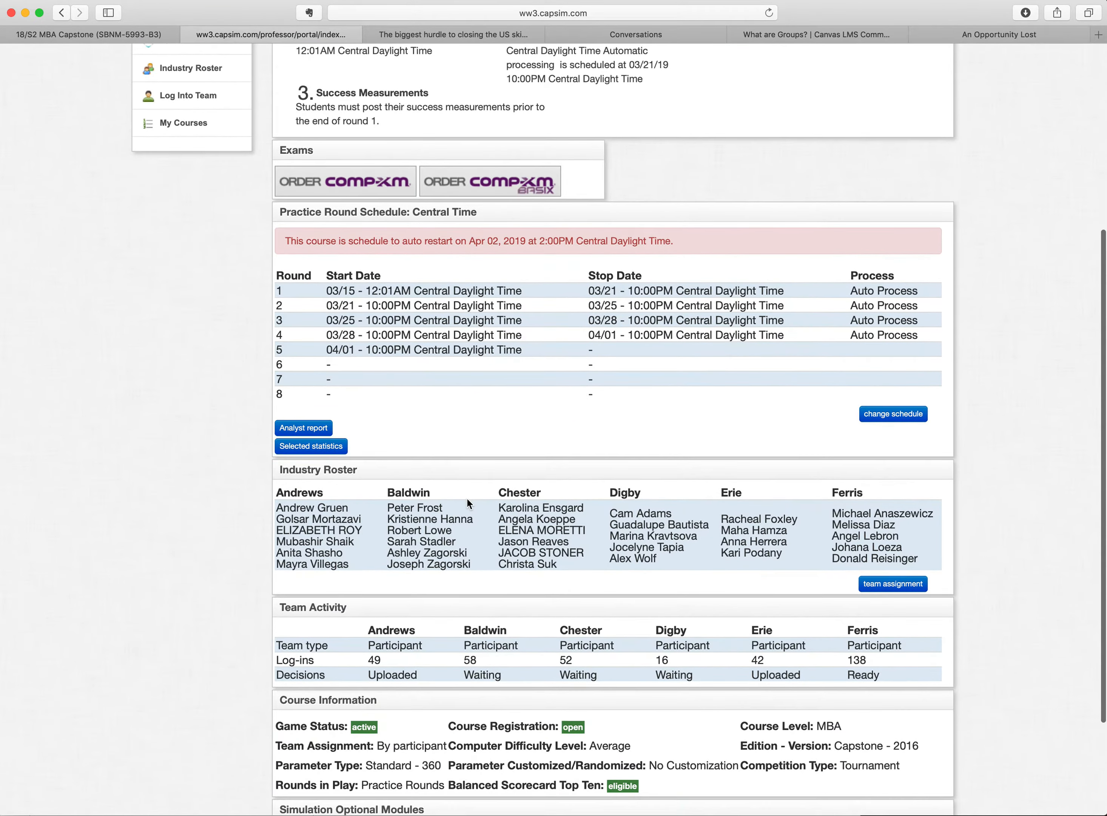
mouse_move(729, 533)
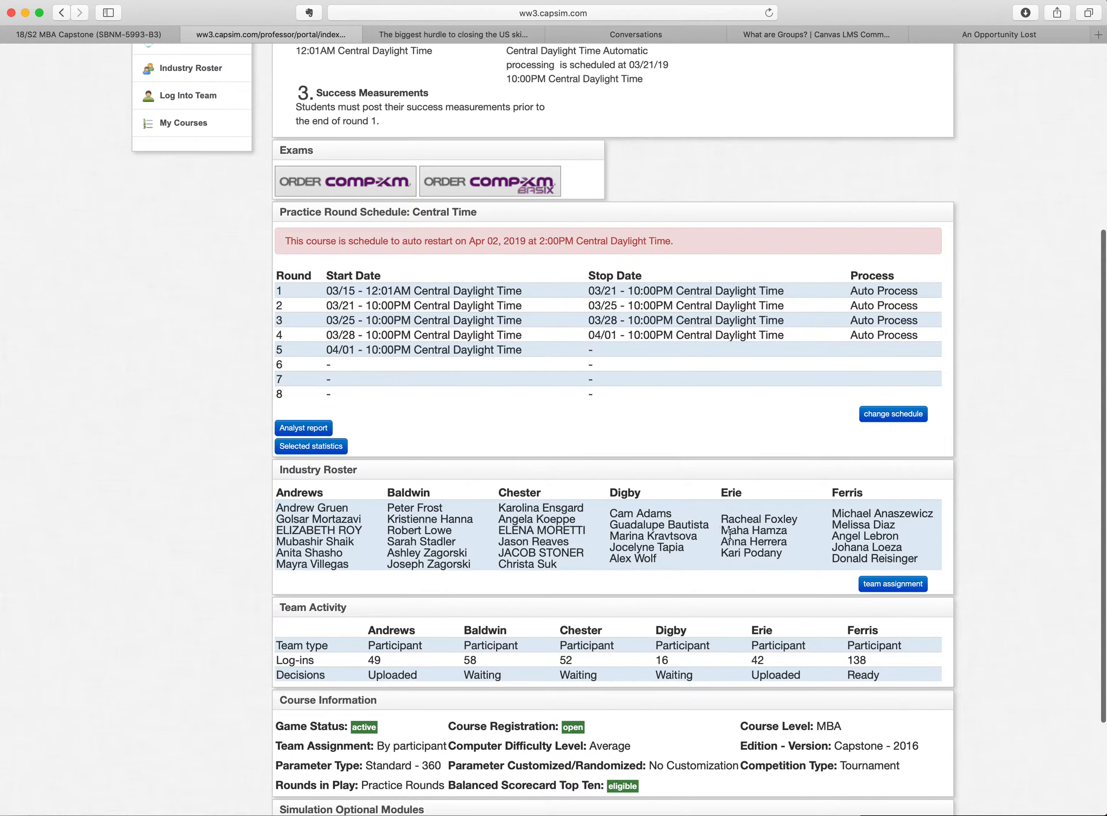
mouse_move(670, 571)
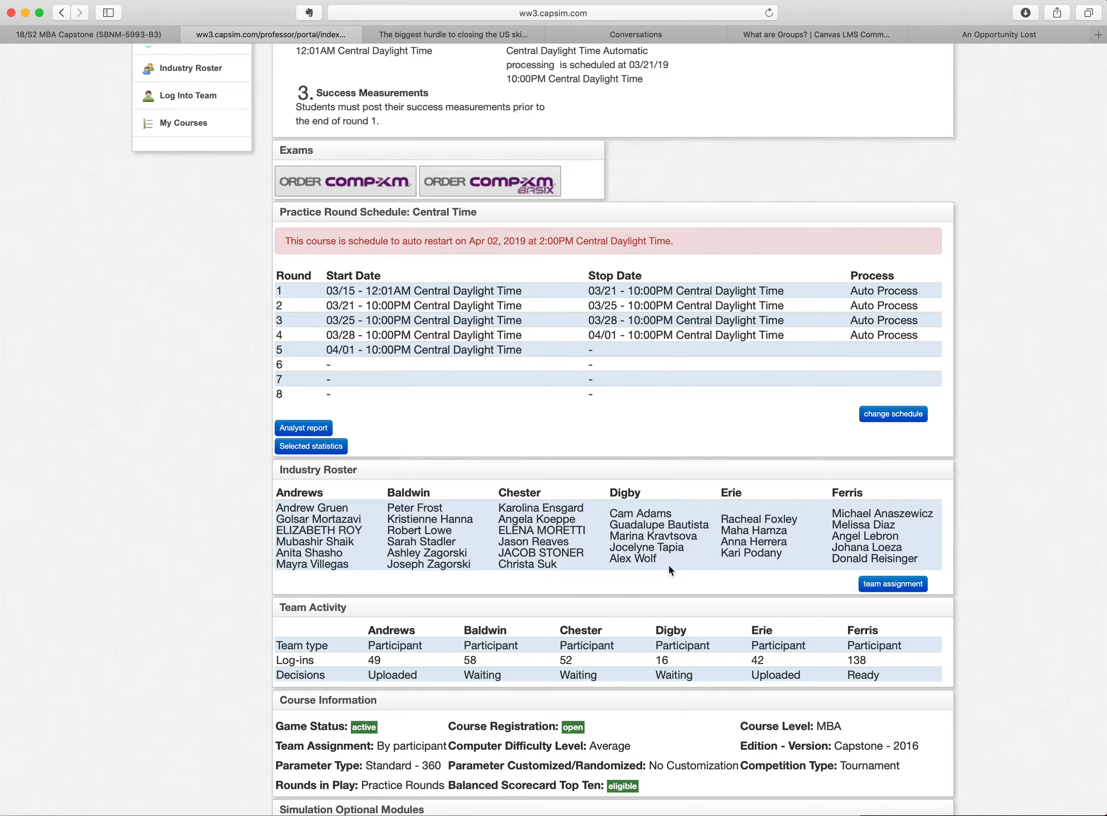
scroll(down, 3)
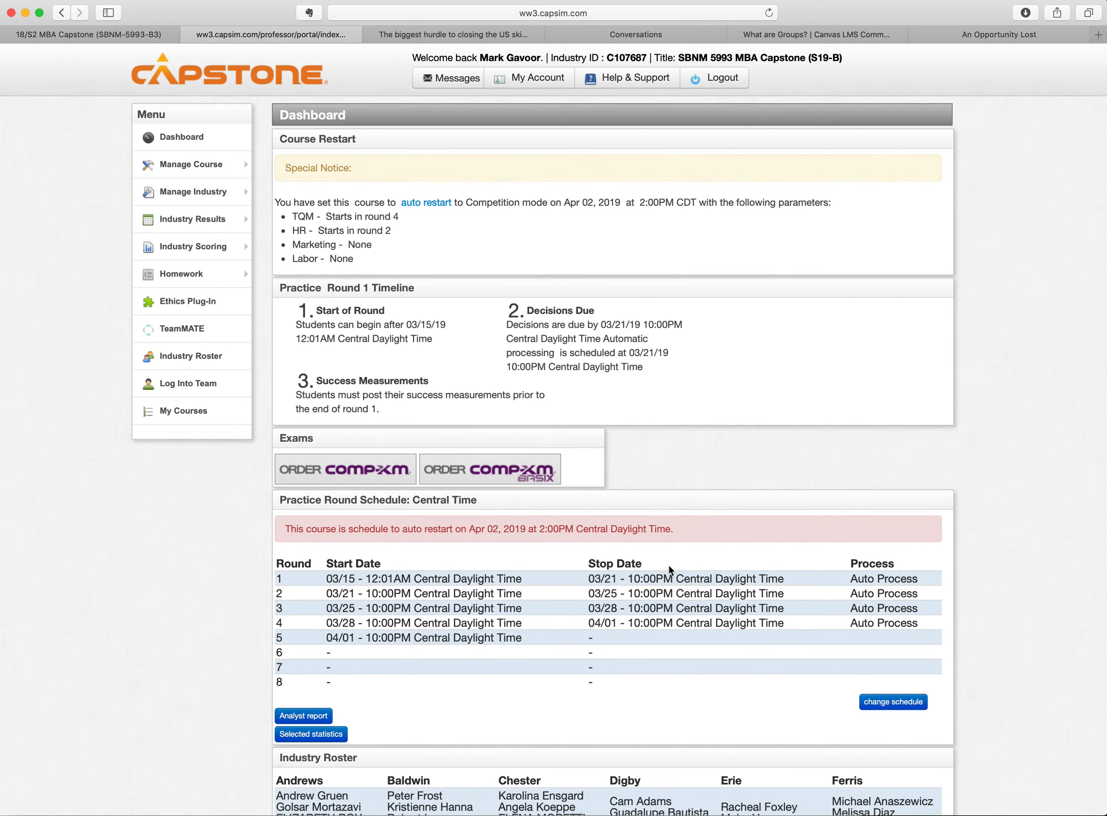
mouse_move(428, 648)
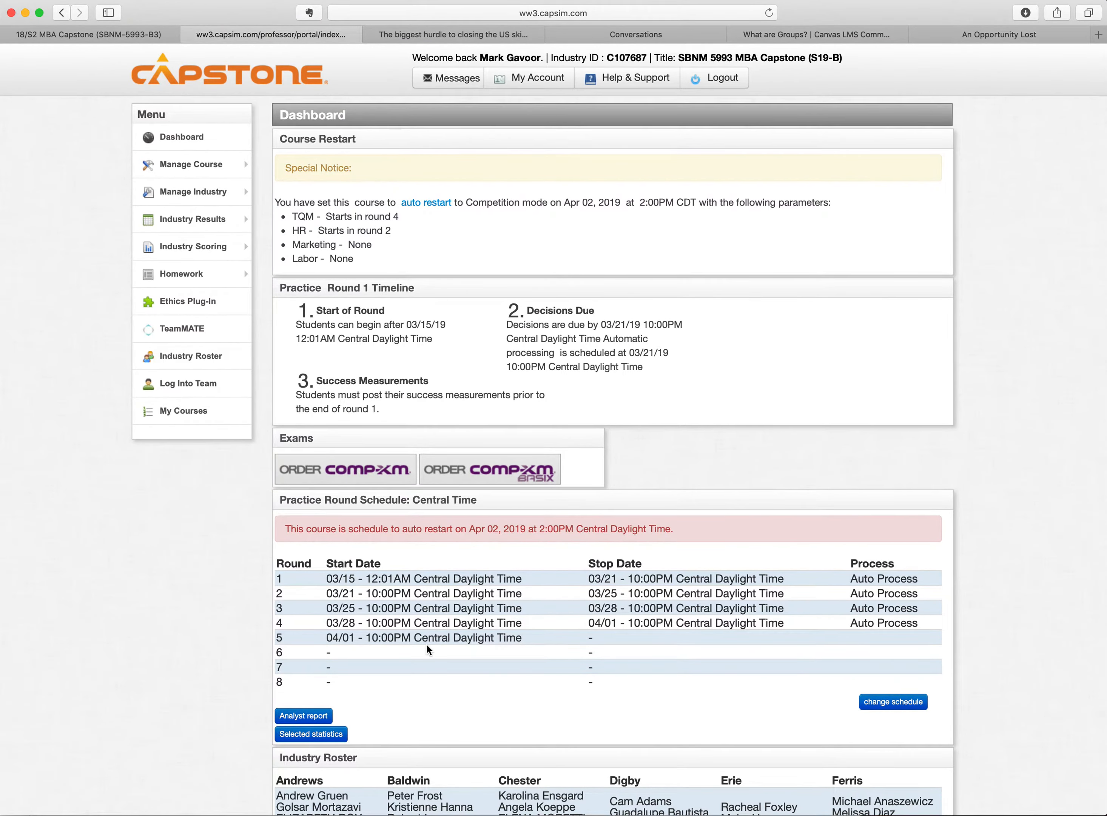
mouse_move(430, 638)
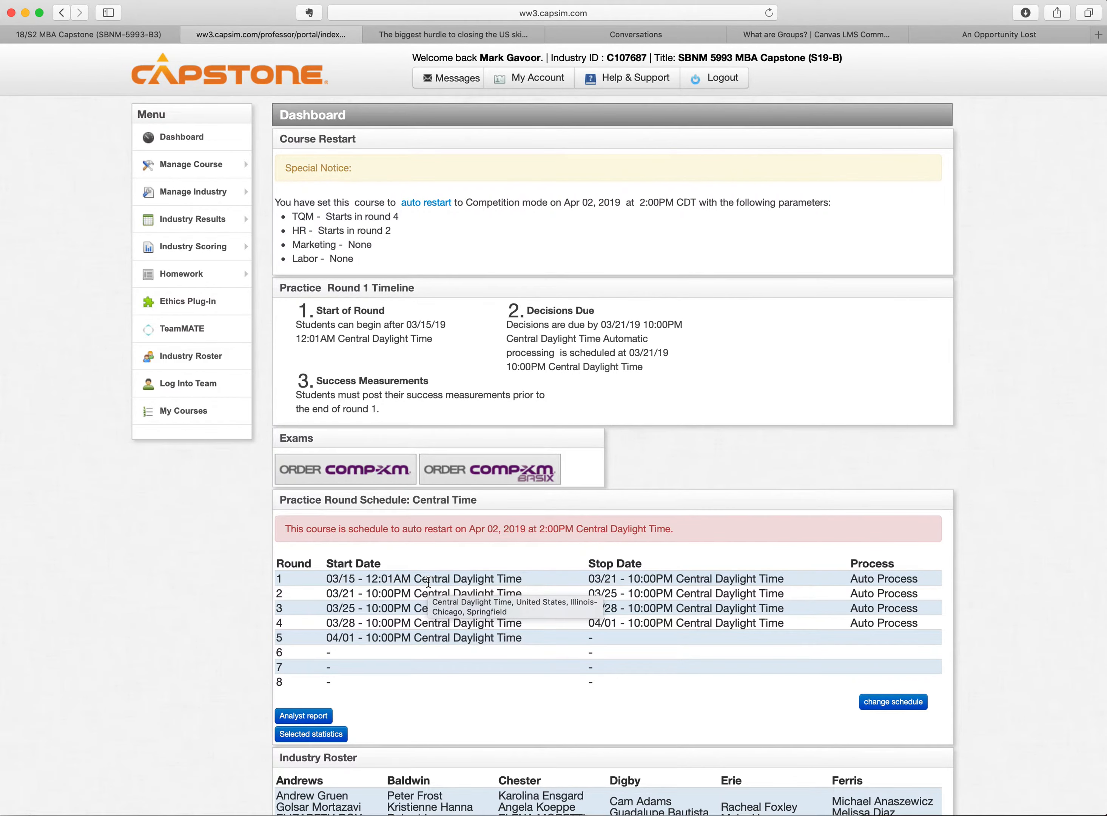
scroll(down, 3)
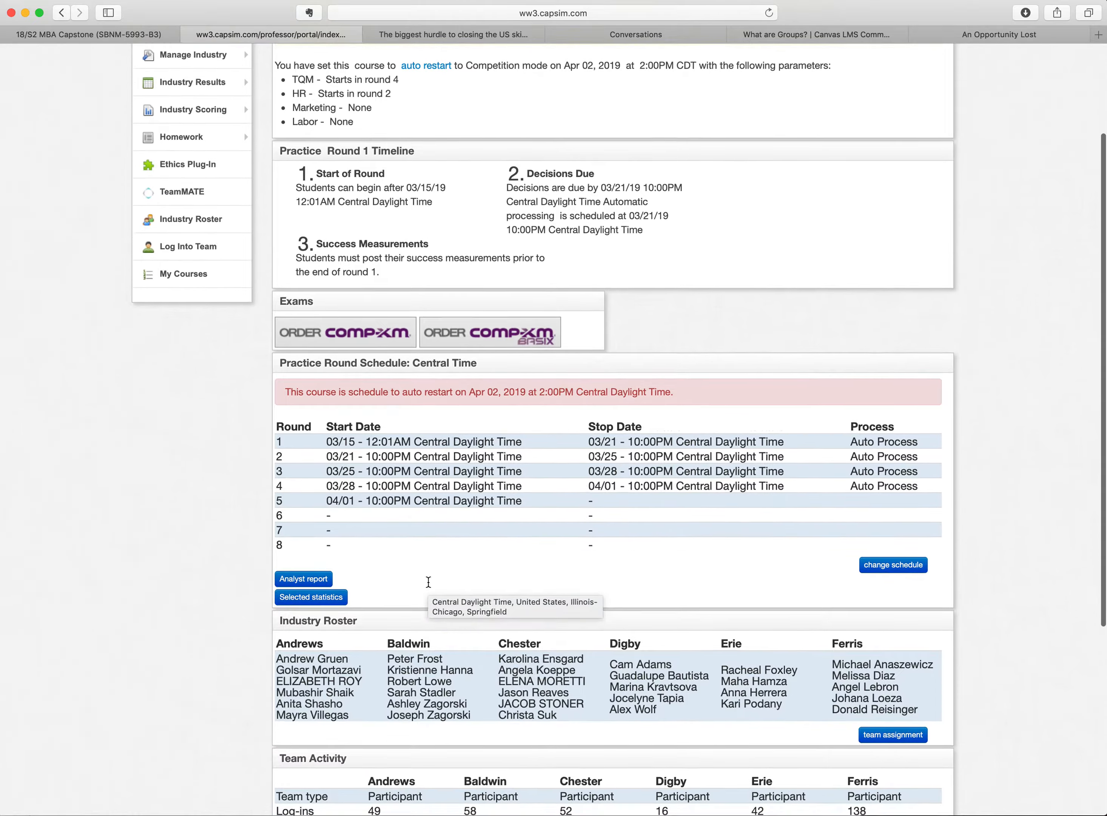
scroll(down, 3)
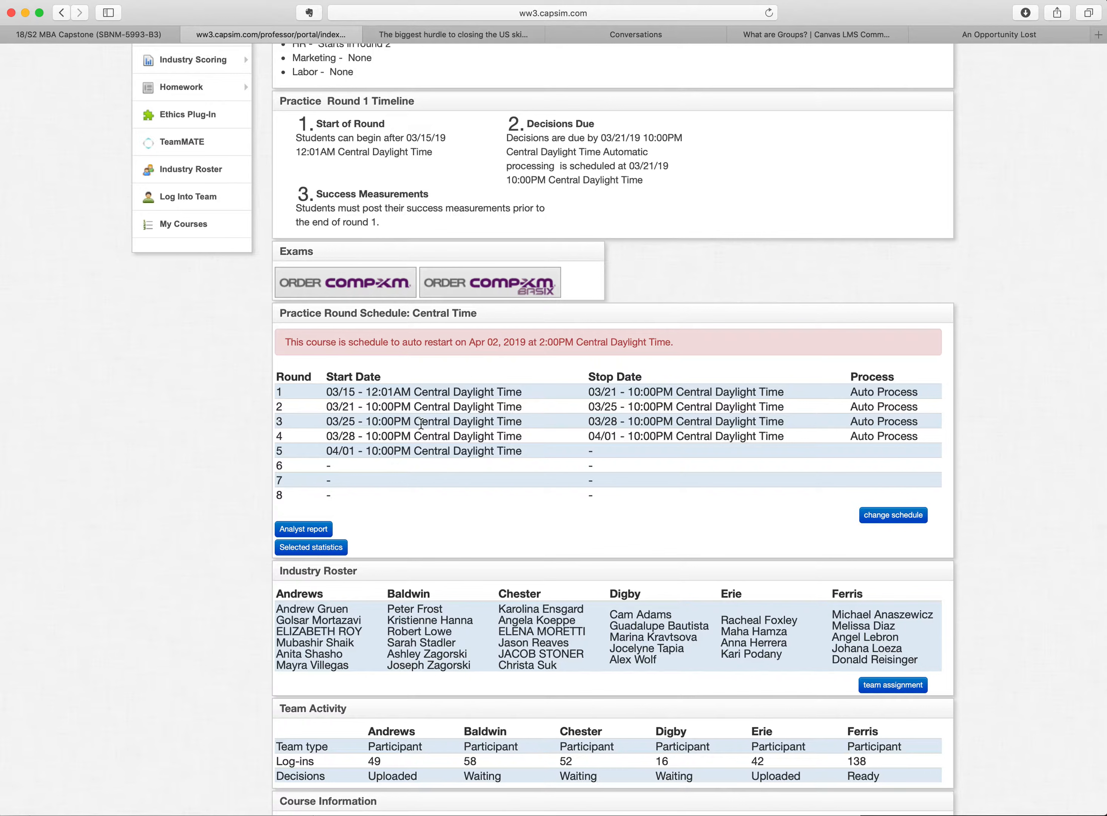
mouse_move(357, 468)
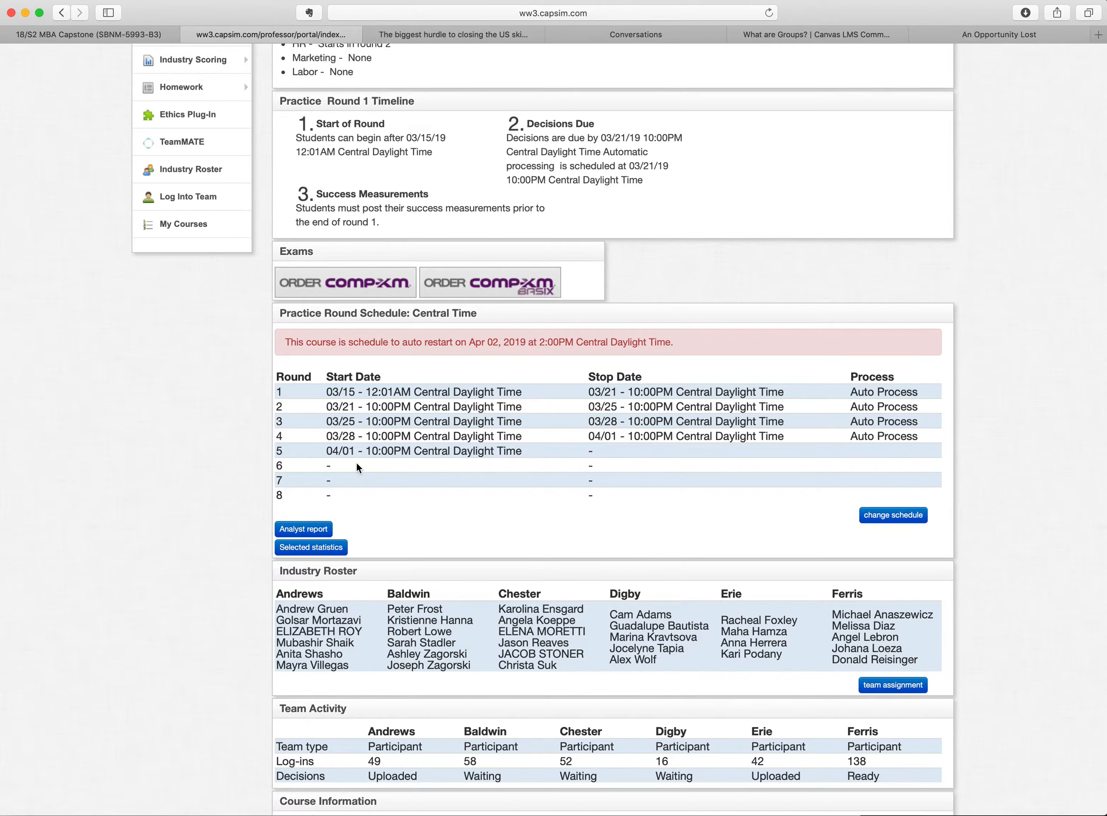
mouse_move(358, 432)
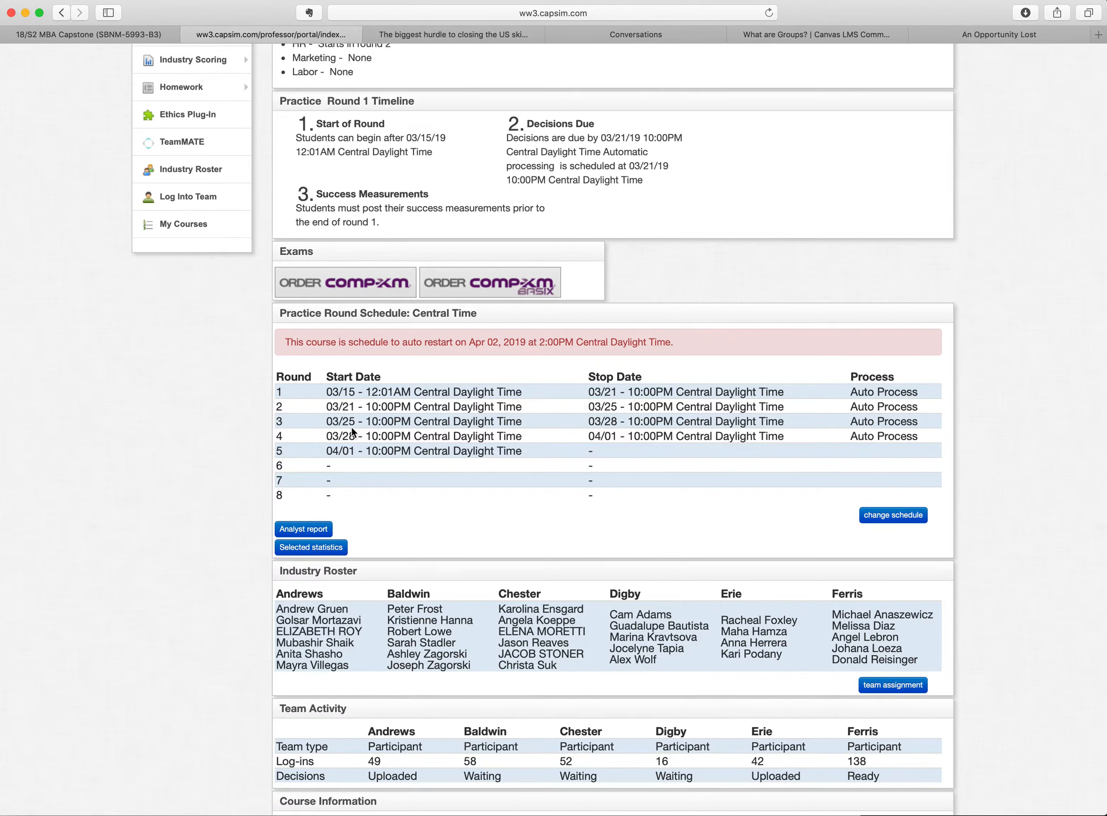
mouse_move(357, 433)
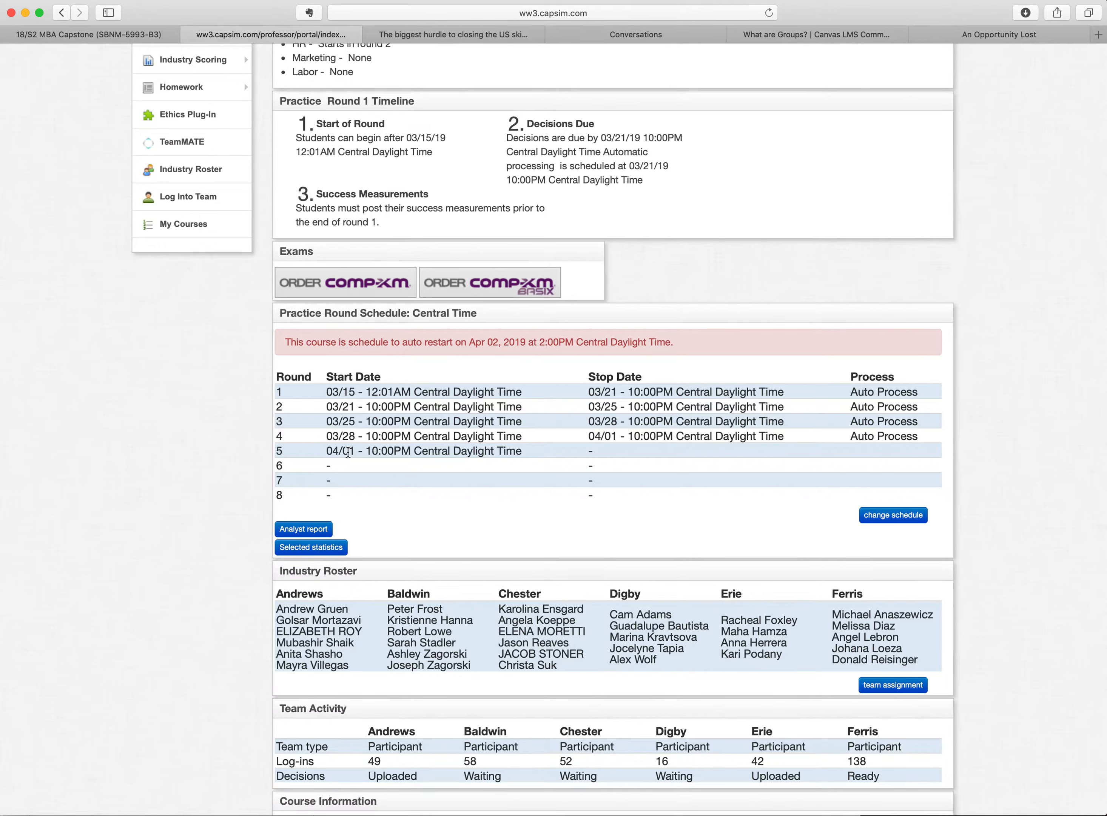
mouse_move(348, 453)
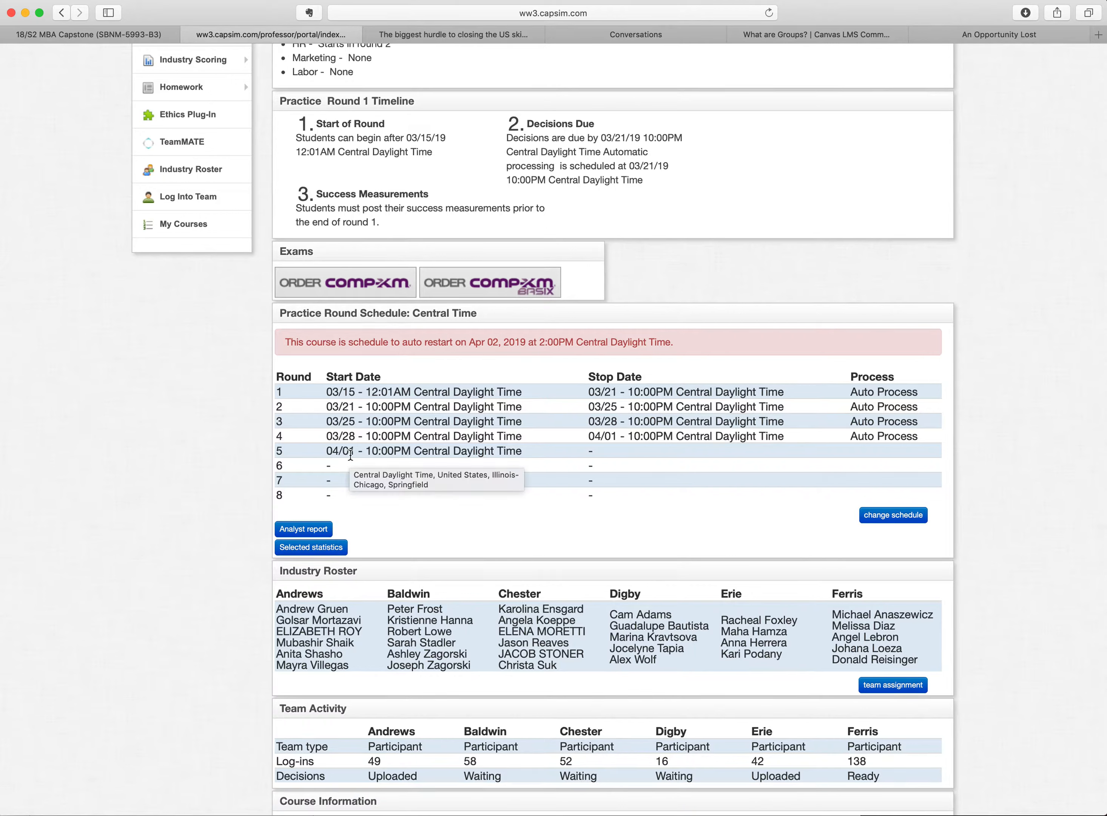
mouse_move(368, 467)
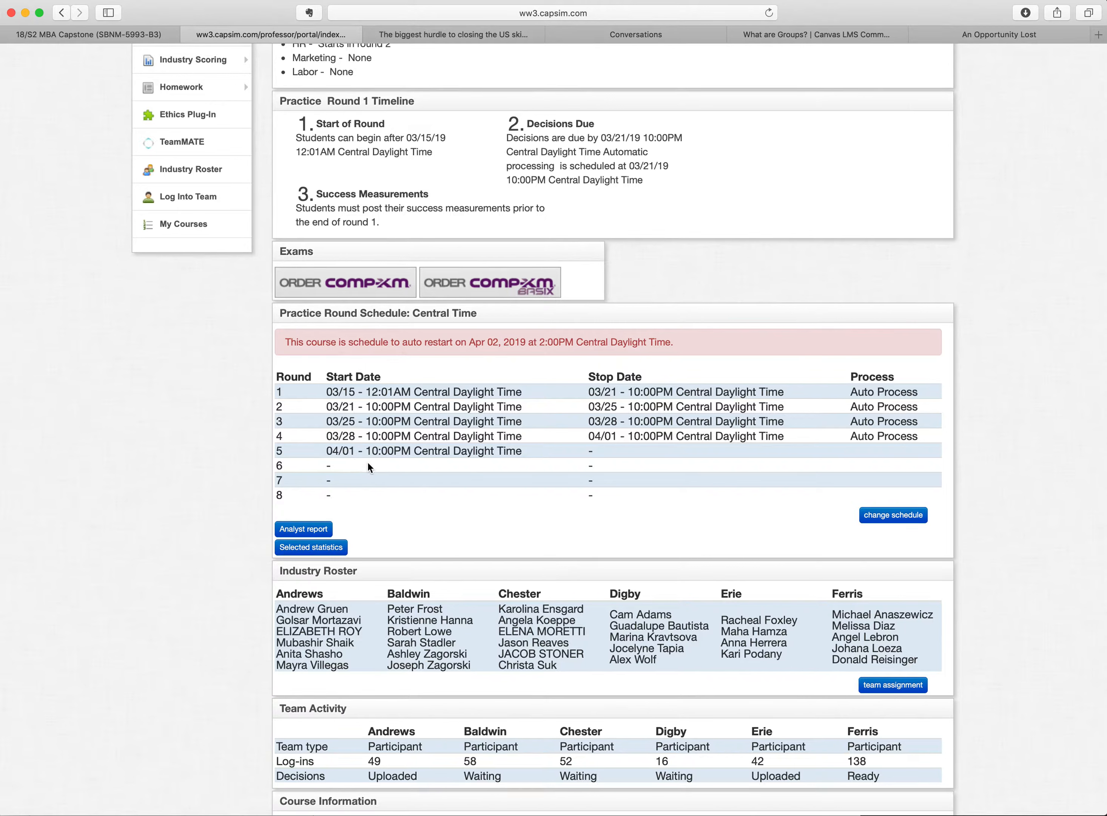
mouse_move(434, 484)
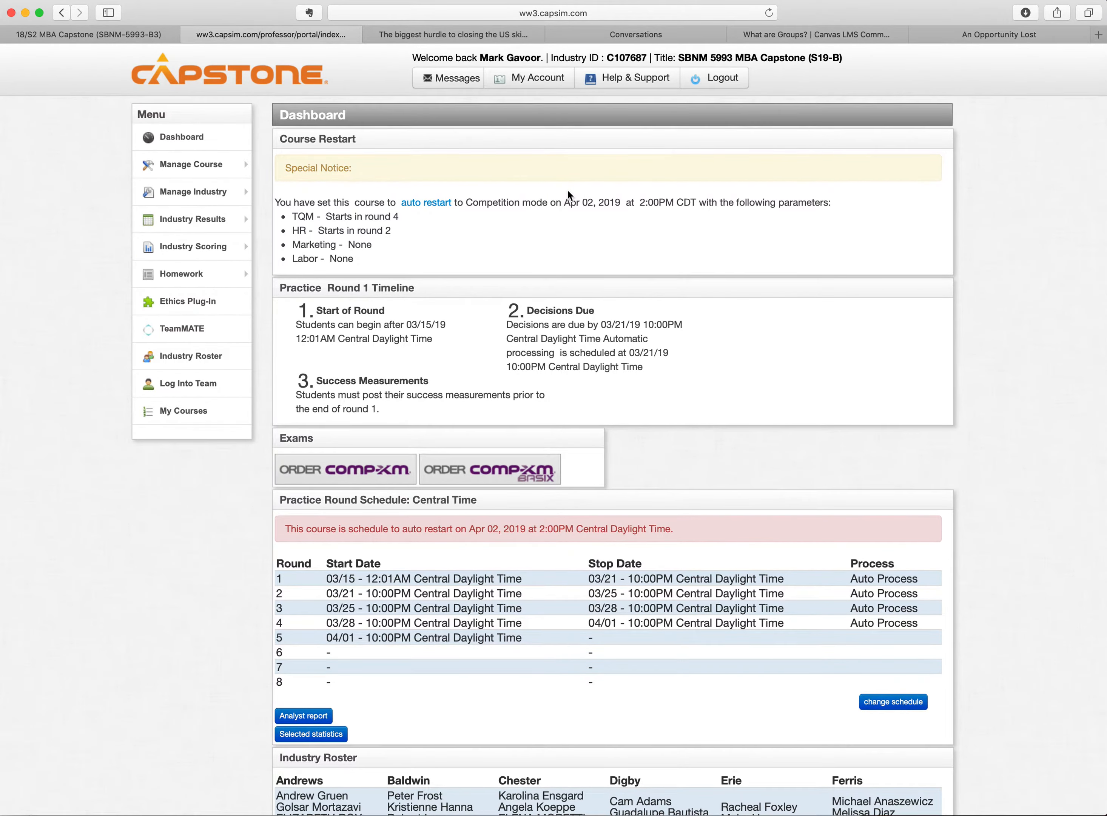
mouse_move(304, 358)
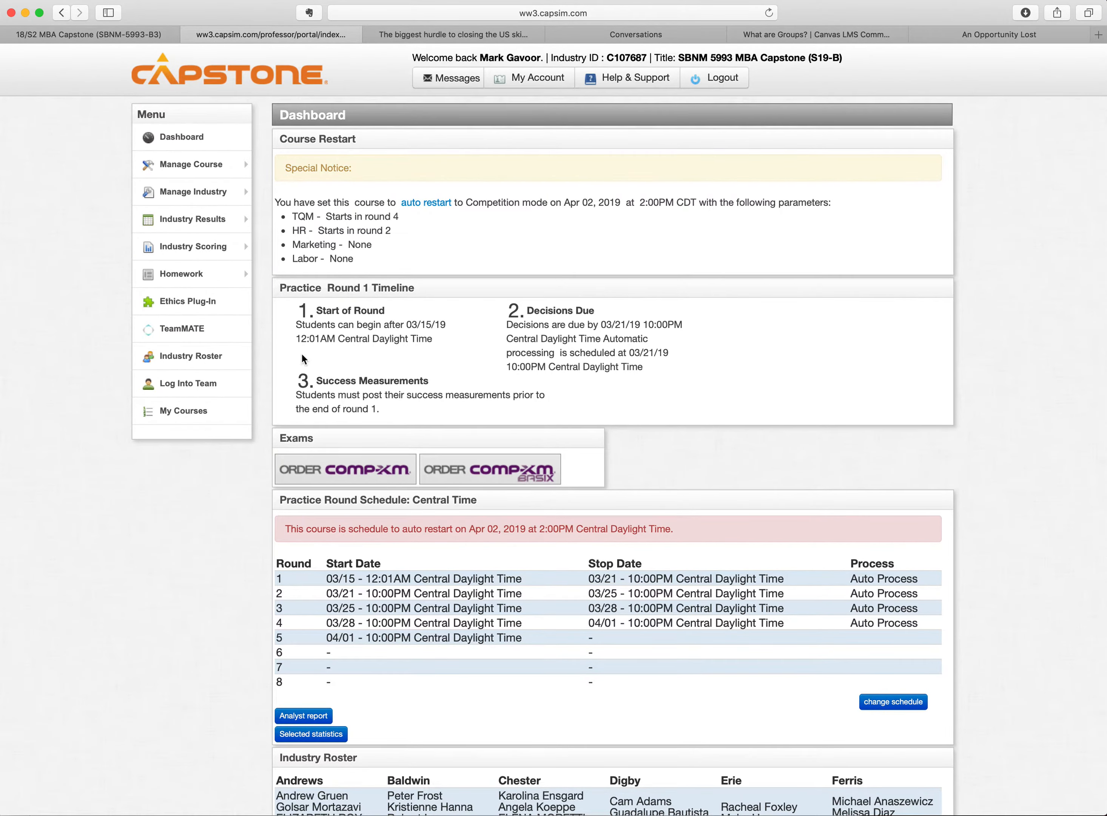
mouse_move(192, 383)
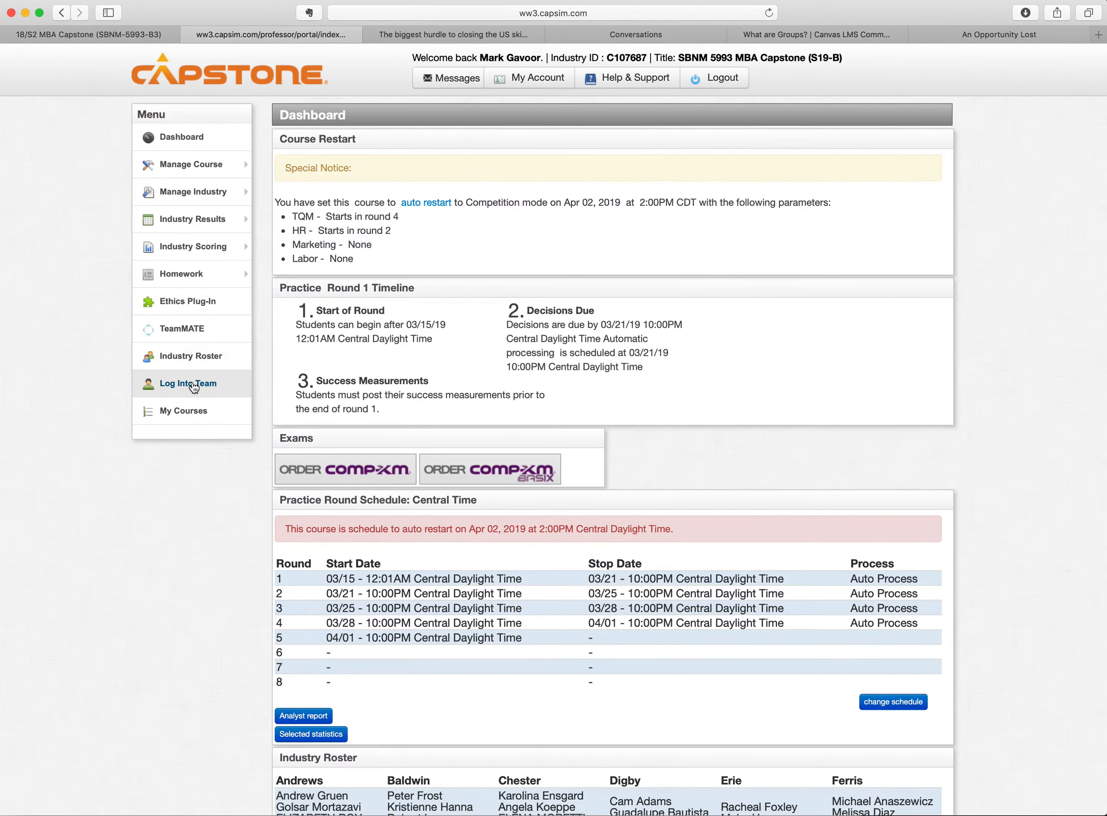
Step: Bring up the Team Login list and log into the Baldwin team's company dashboard
click(190, 383)
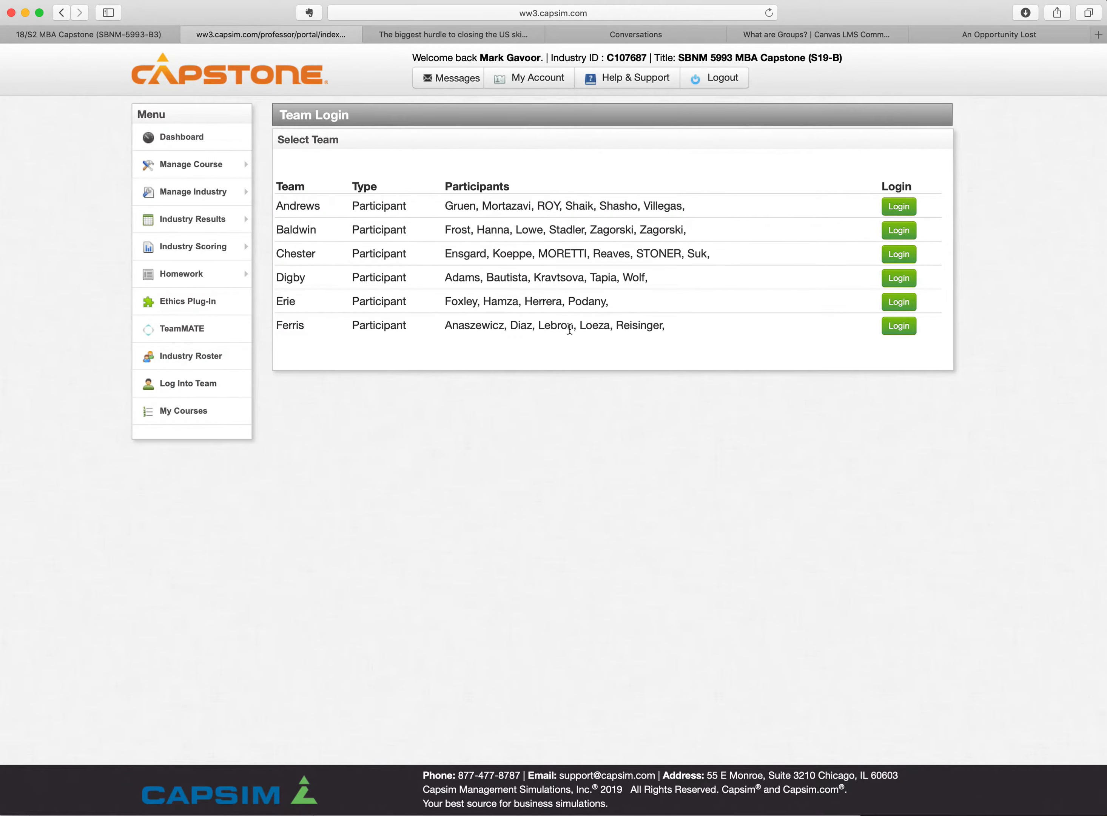
mouse_move(722, 272)
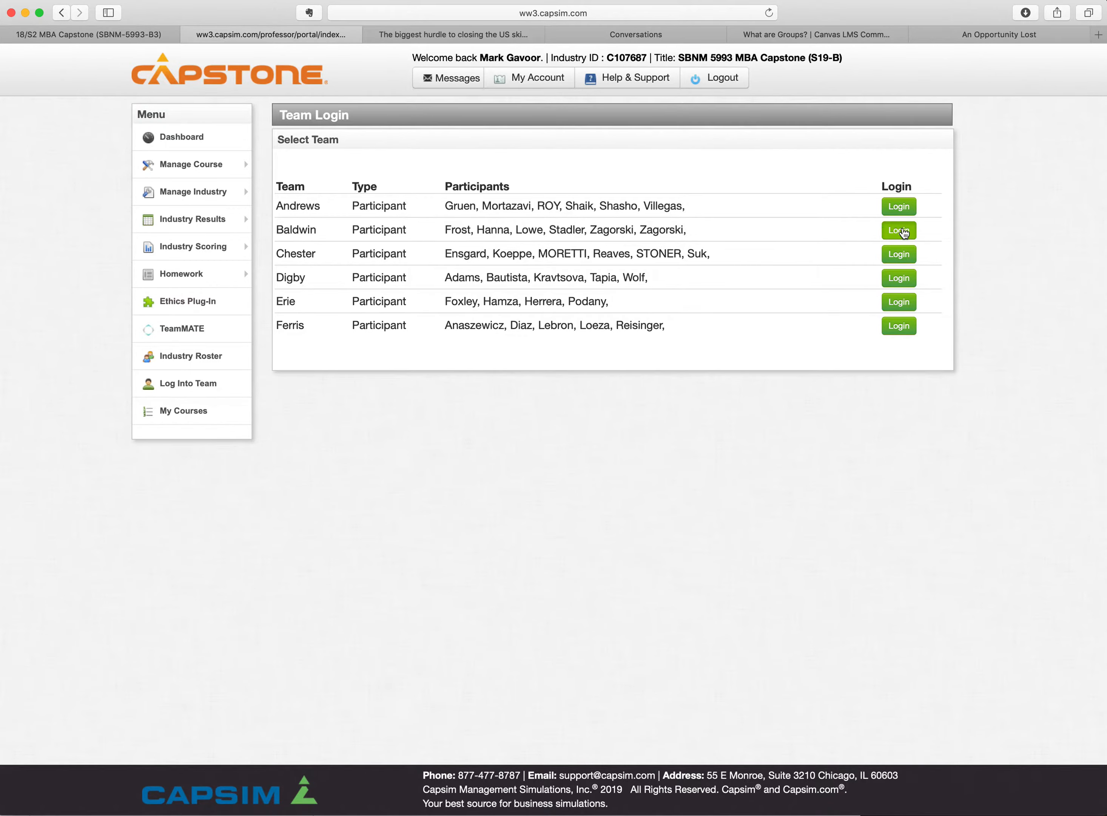
click(898, 230)
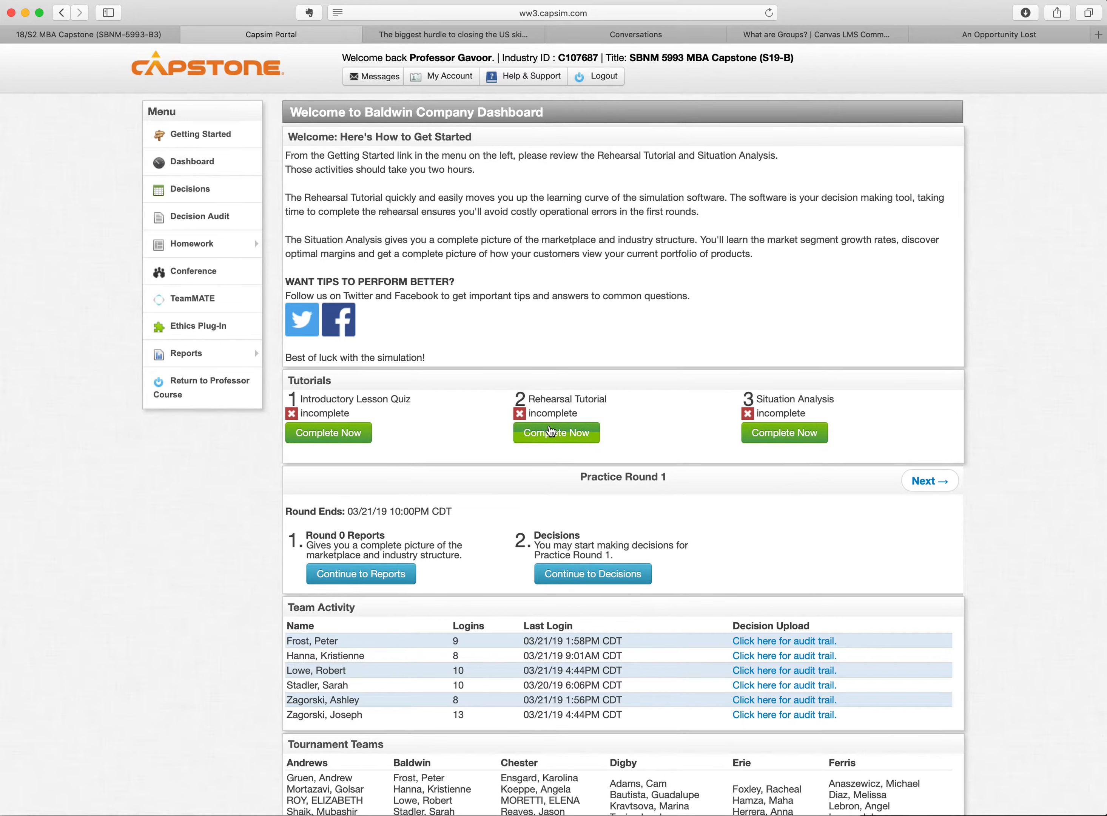
mouse_move(784, 432)
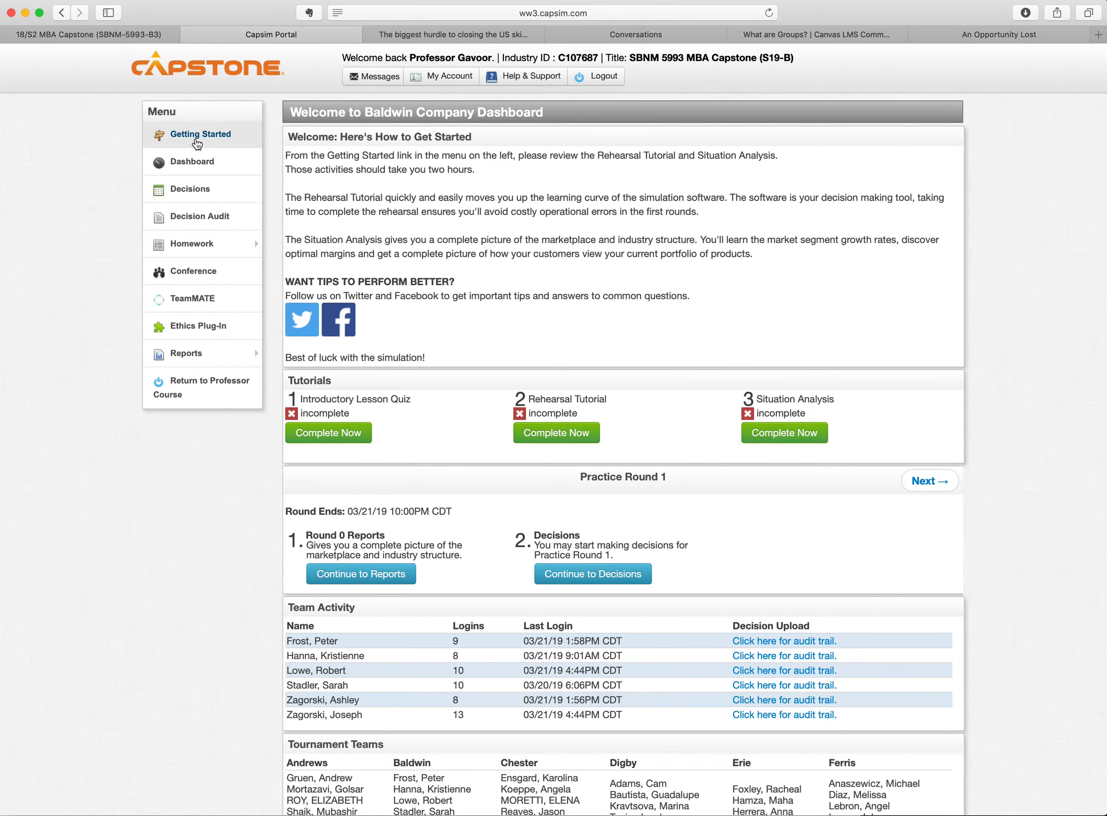
Step: From Getting Started, review The Guide formats and open the Industry Conditions Report for industry C107687
click(200, 134)
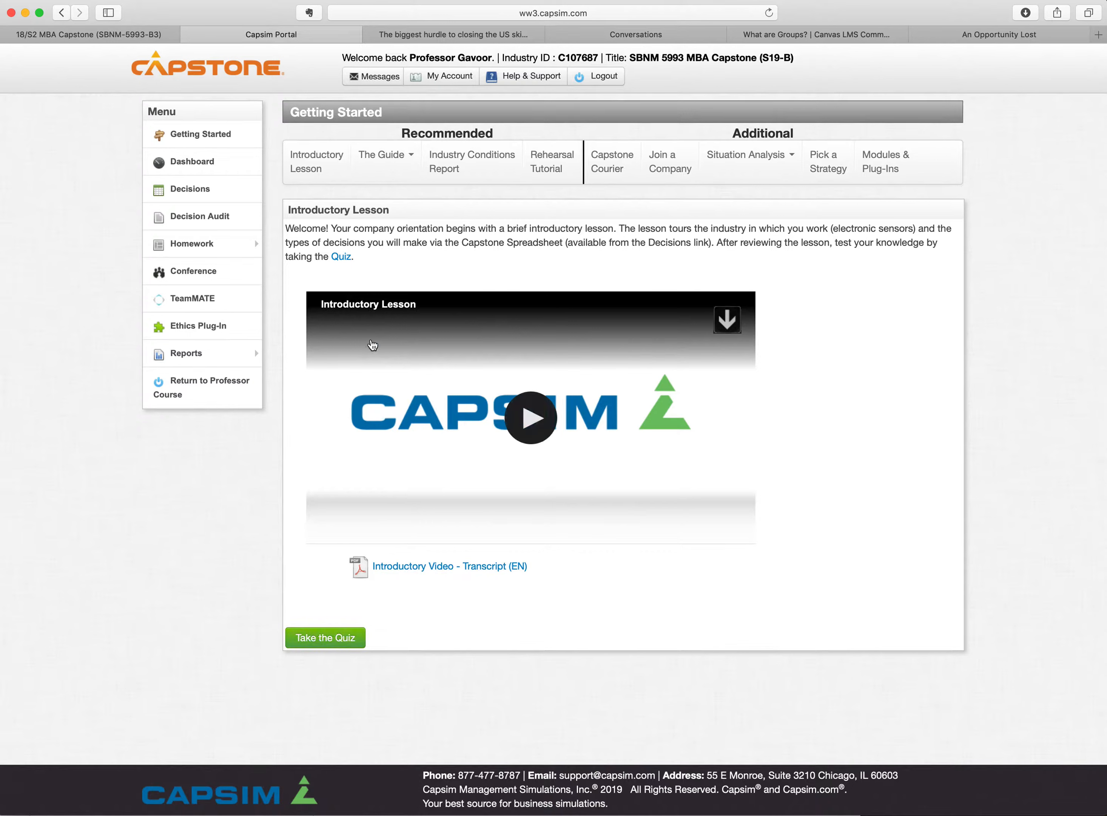
click(385, 154)
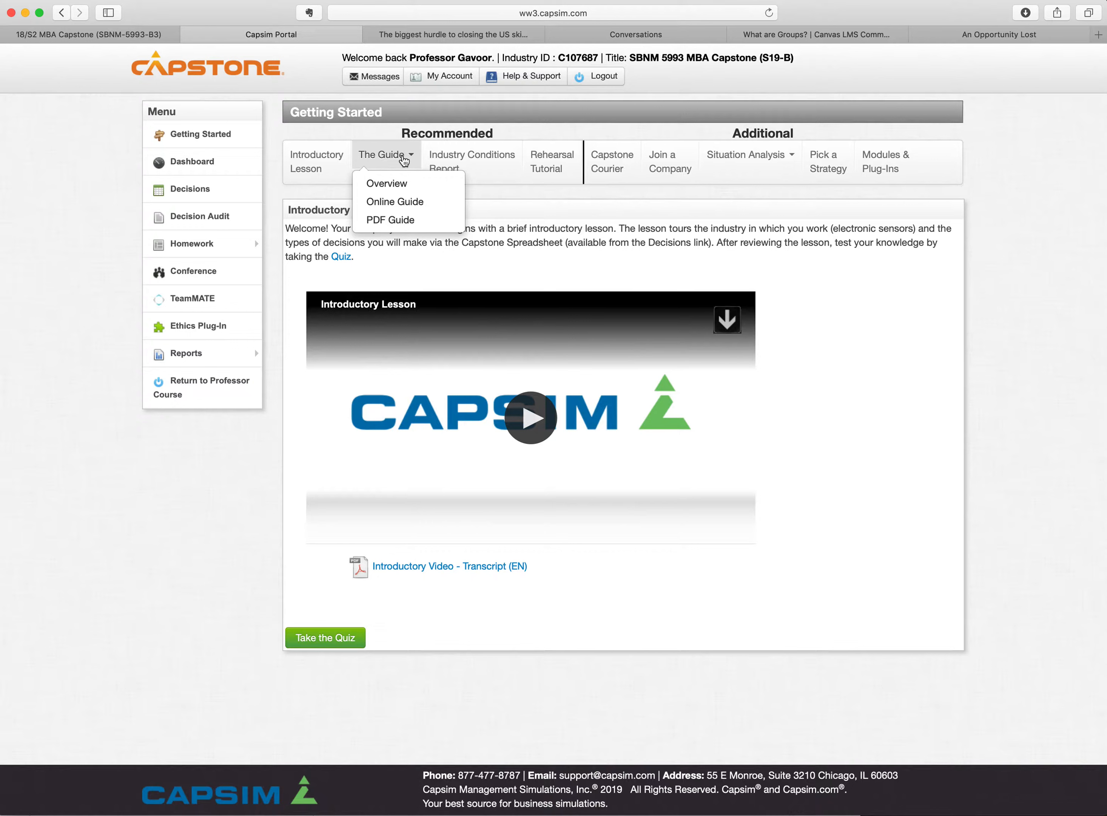
mouse_move(395, 201)
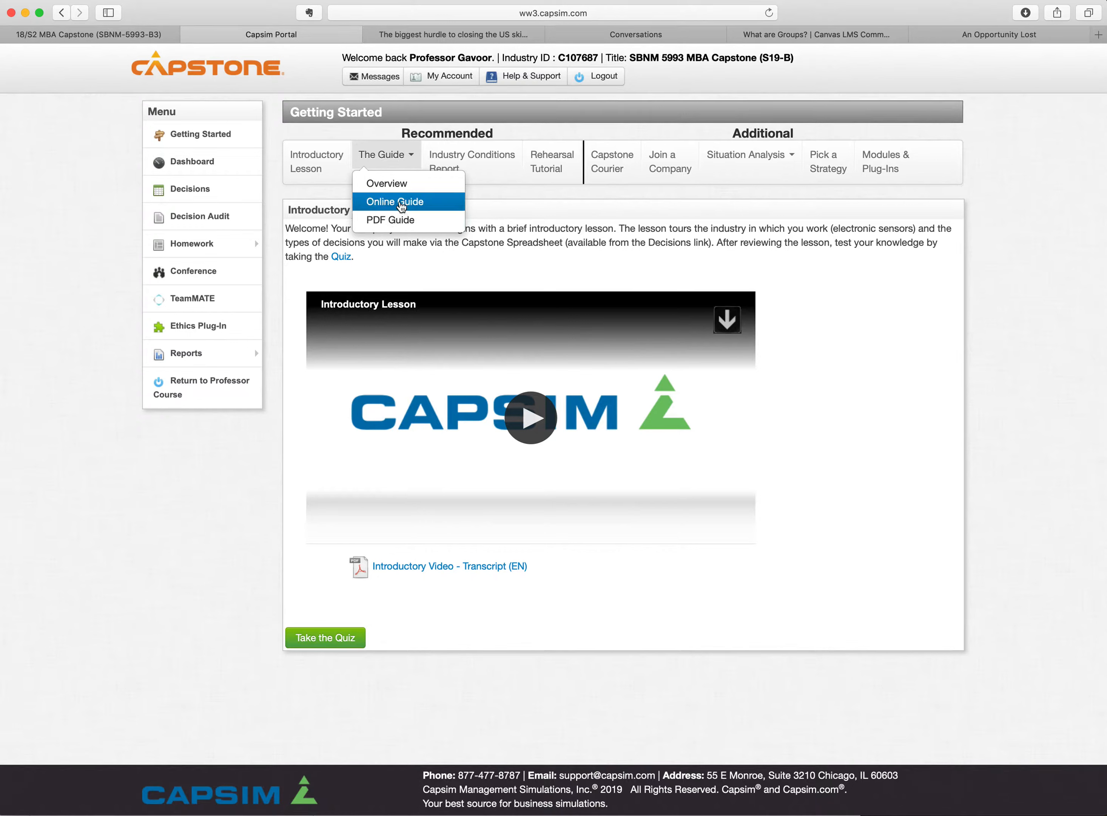
mouse_move(391, 219)
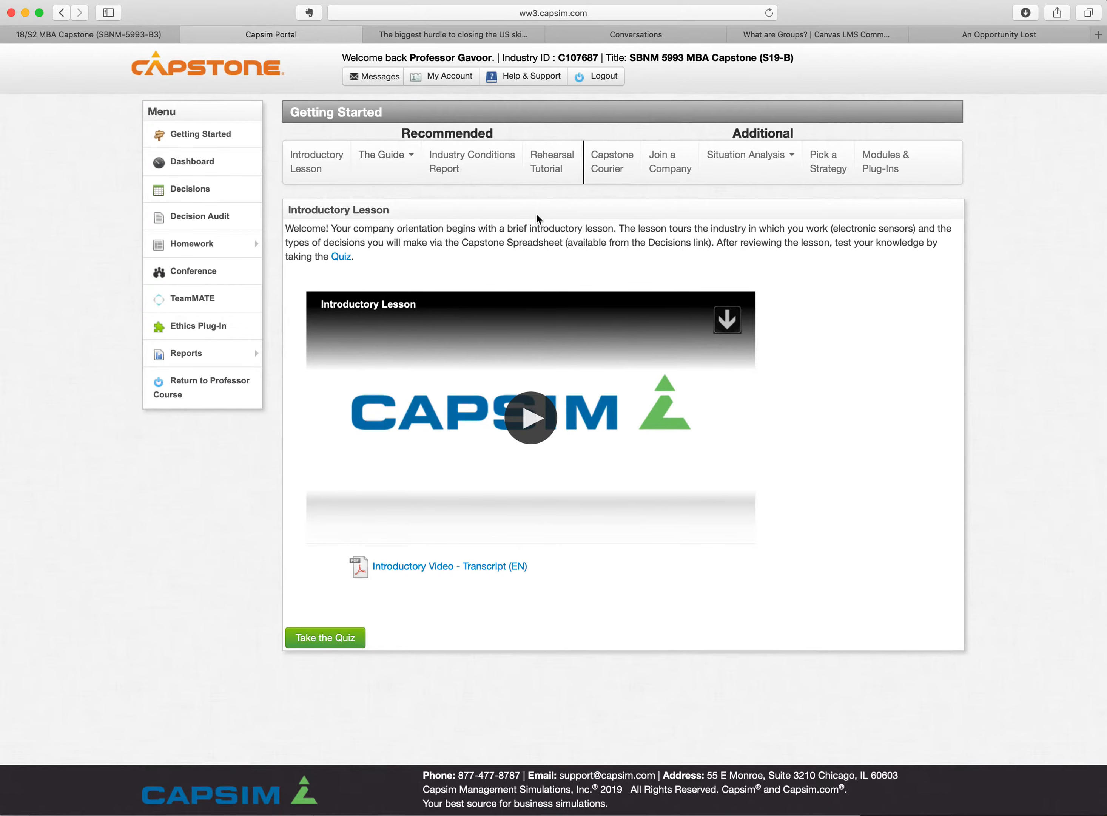
click(472, 161)
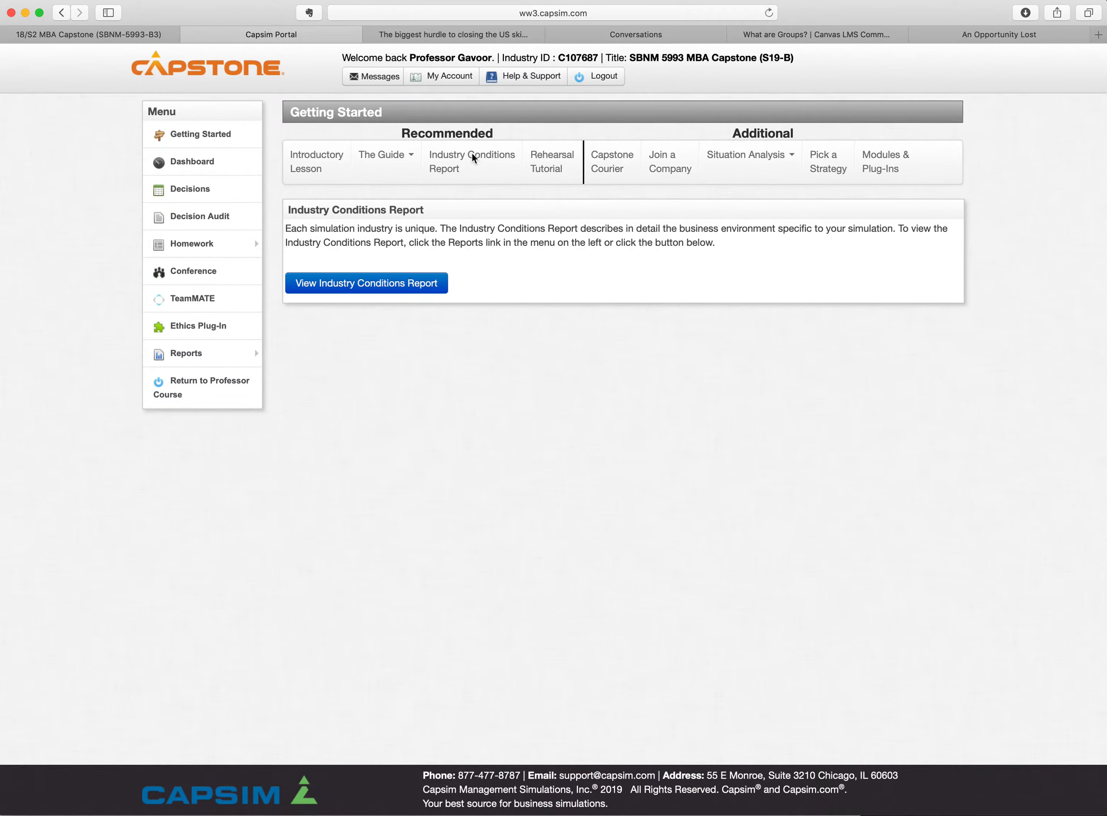
click(365, 283)
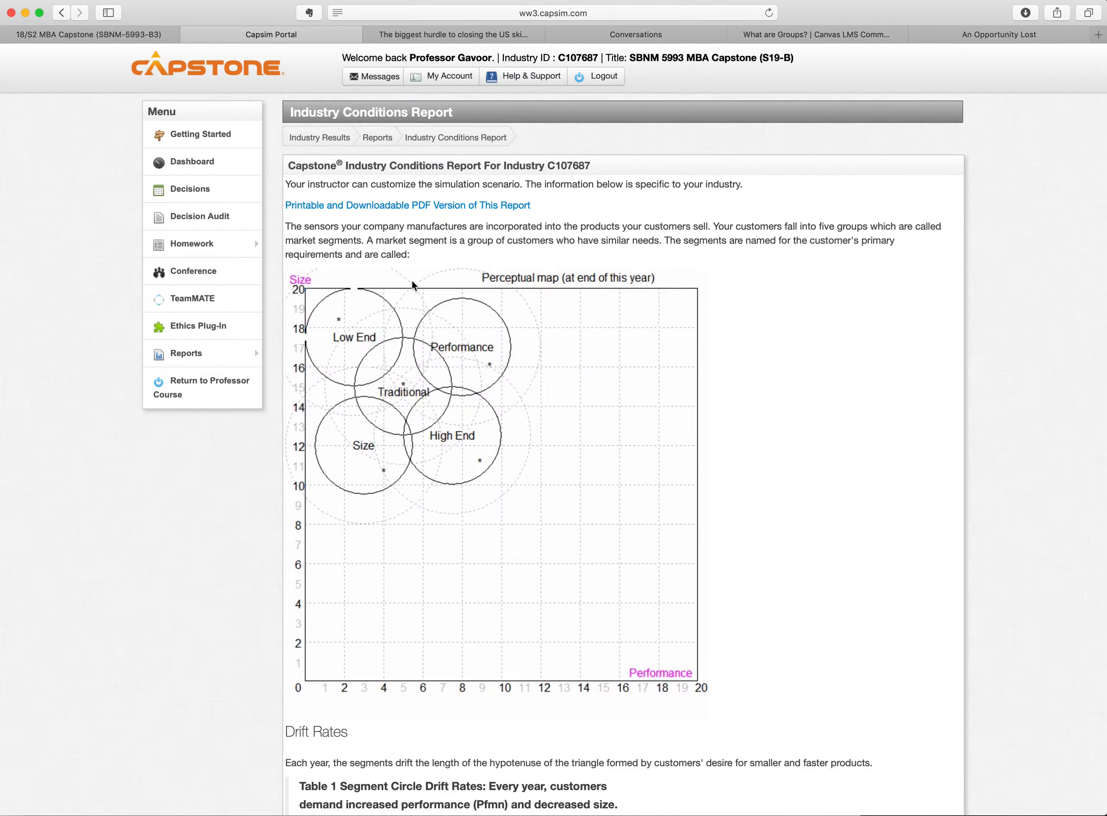
mouse_move(404, 215)
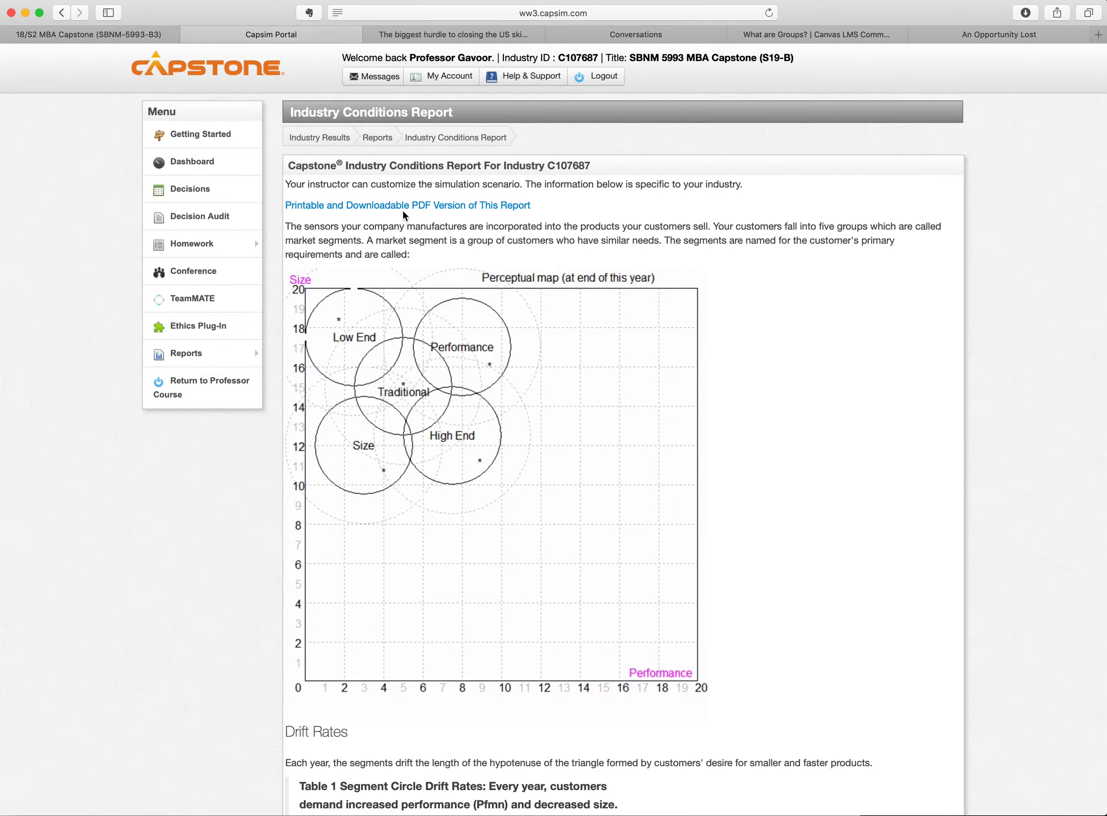
Step: Read down the Industry Conditions Report, then launch the Rehearsal Tutorial from its instructions
scroll(down, 3)
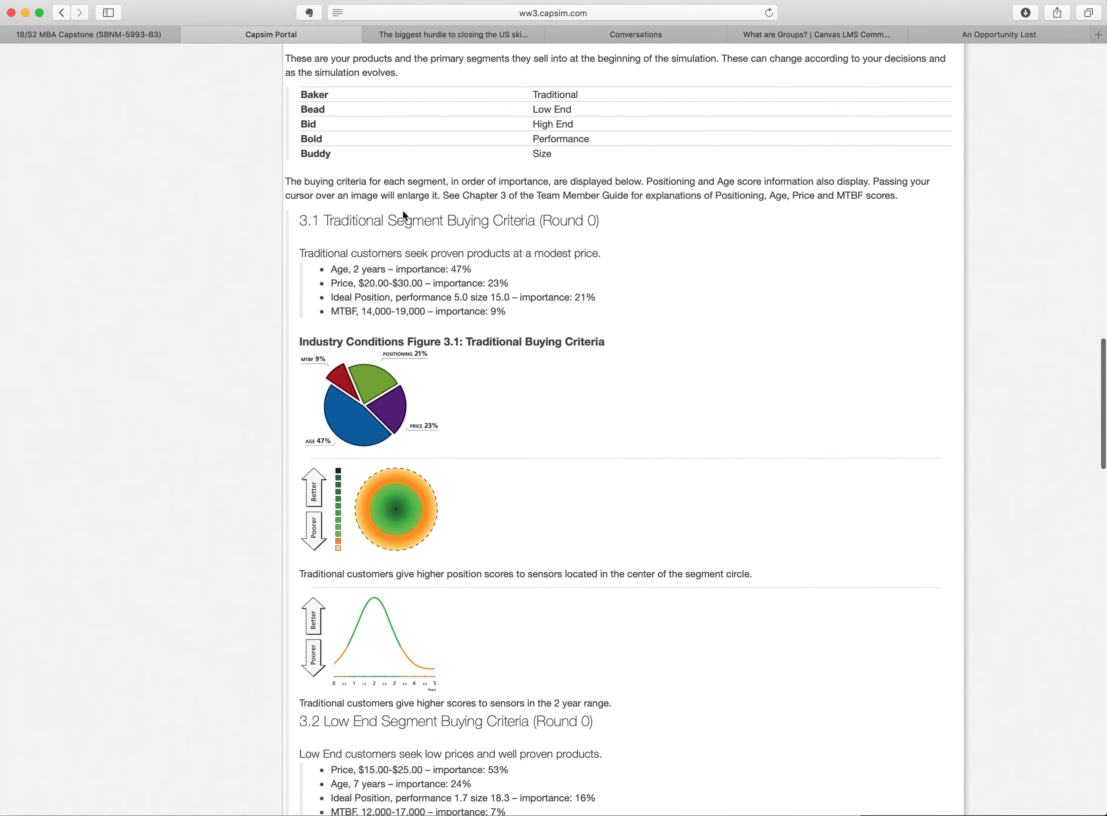
scroll(down, 3)
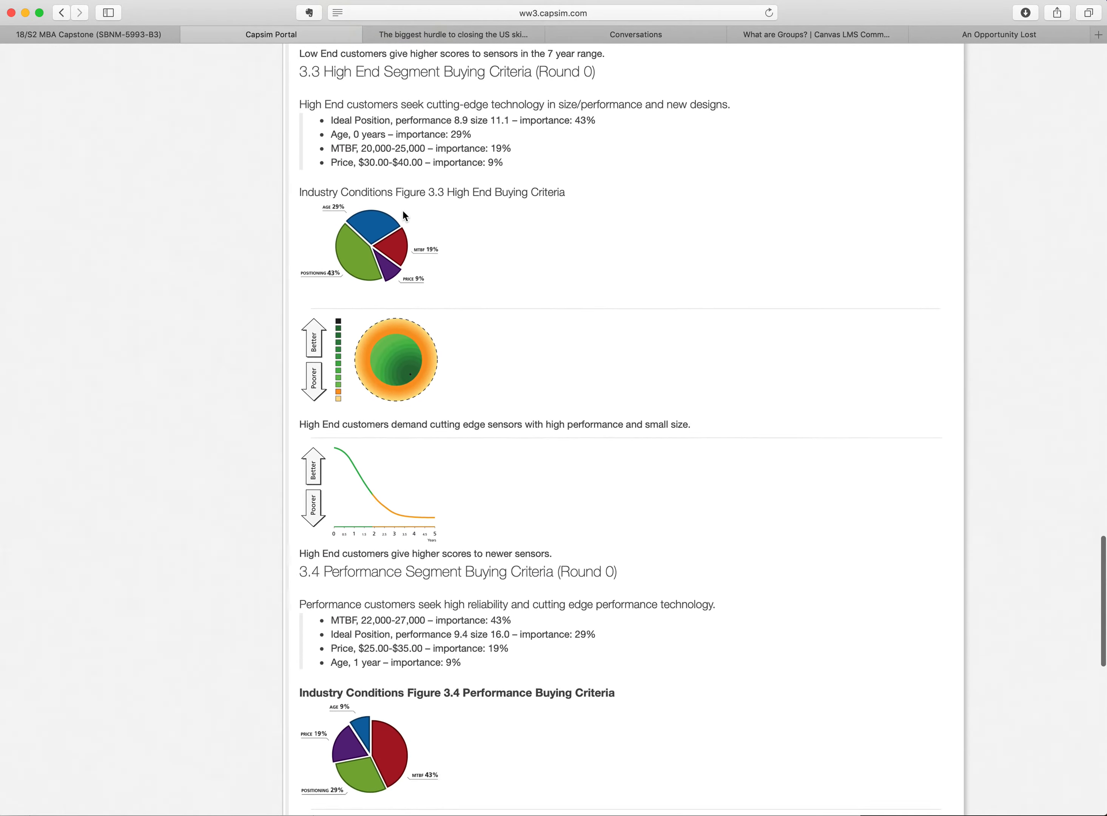
scroll(down, 3)
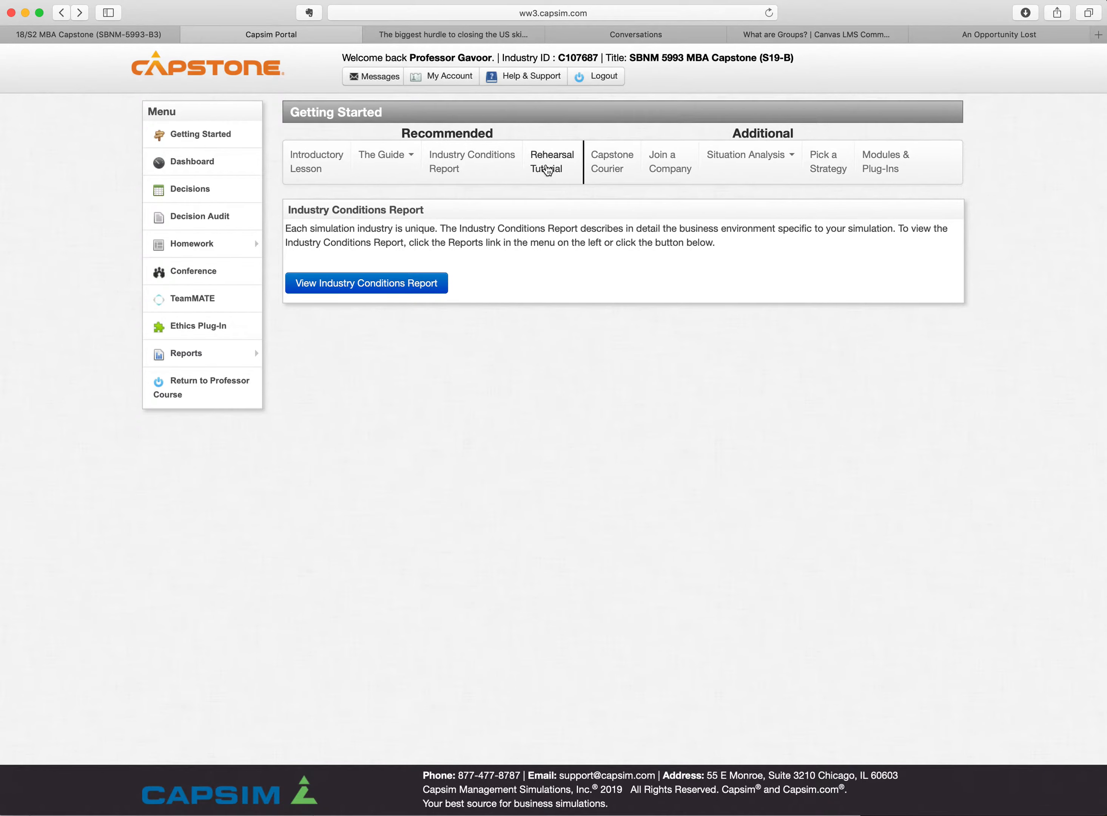
click(552, 161)
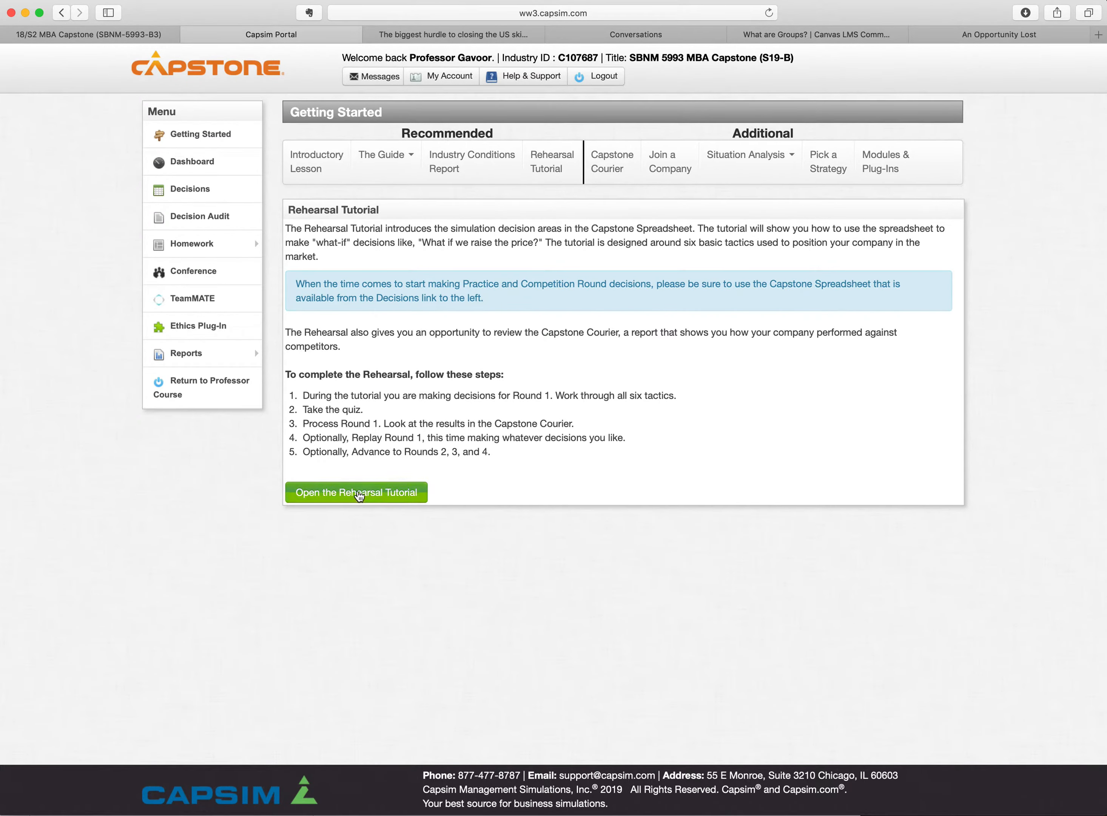
click(355, 492)
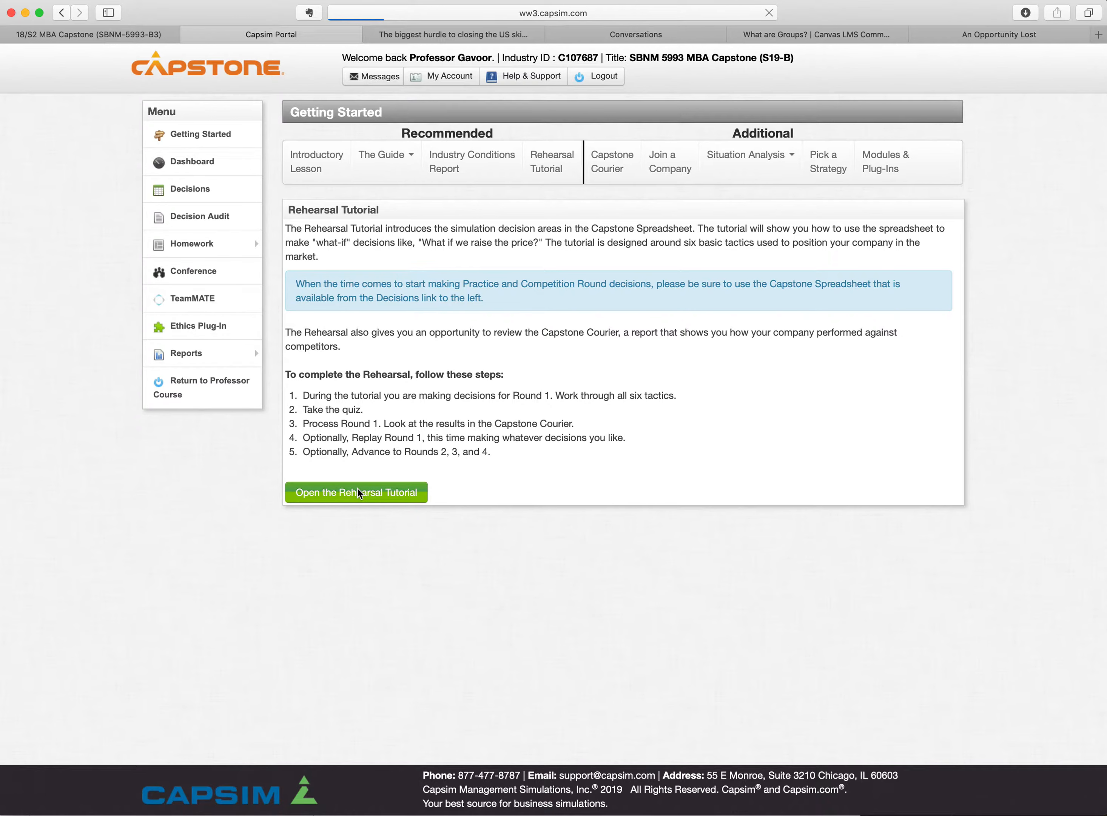
Step: Start the Capstone Rehearsal Intro walkthrough and advance it to the final prompt about beginning R&D
click(356, 492)
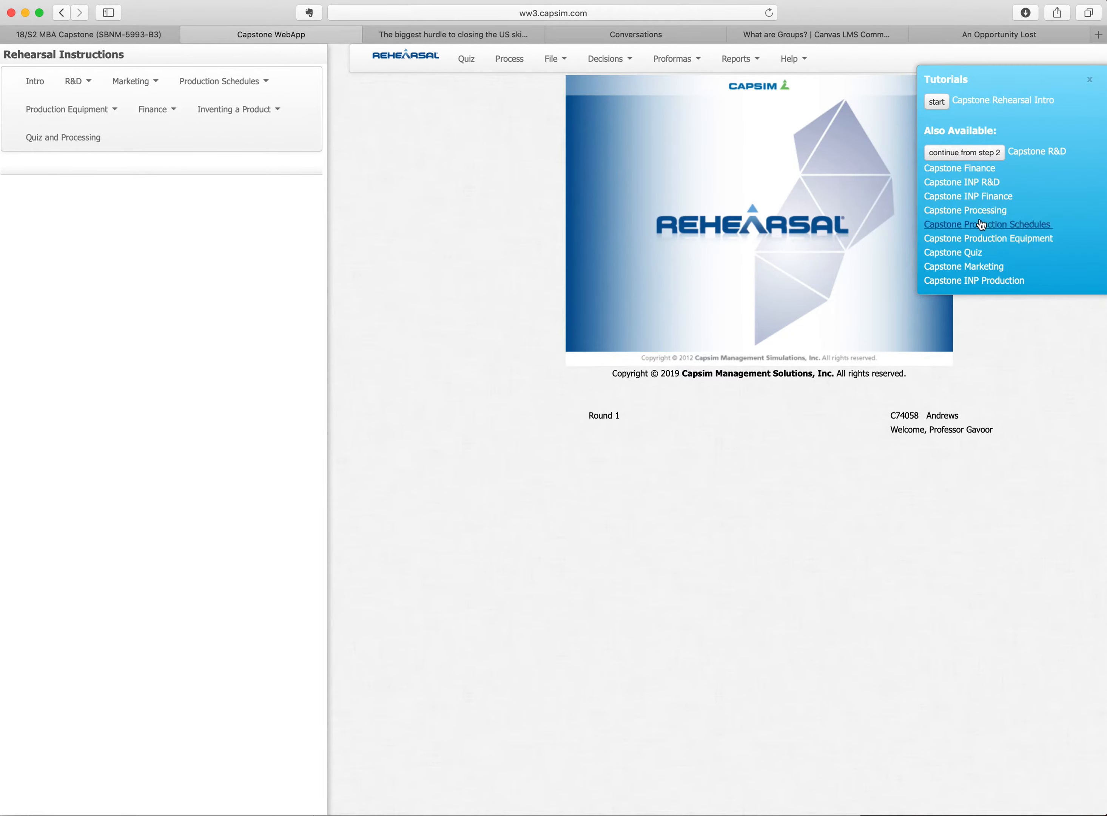
mouse_move(988, 280)
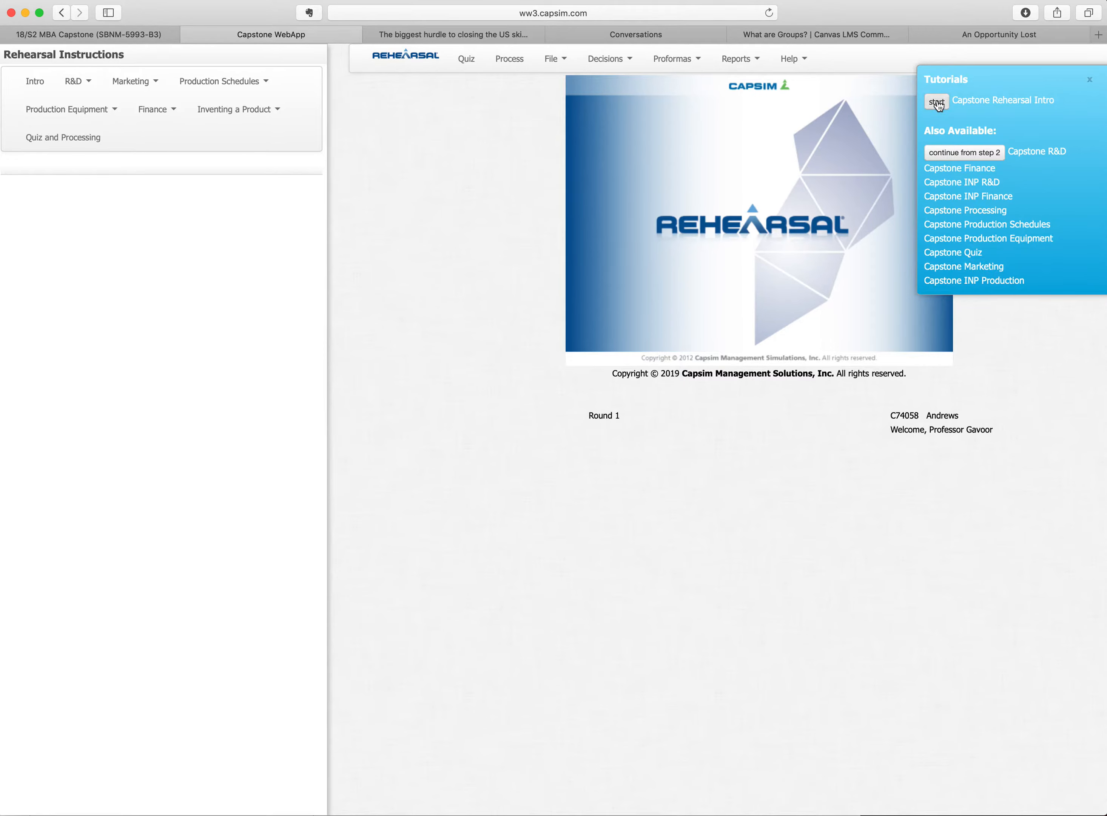
mouse_move(707, 272)
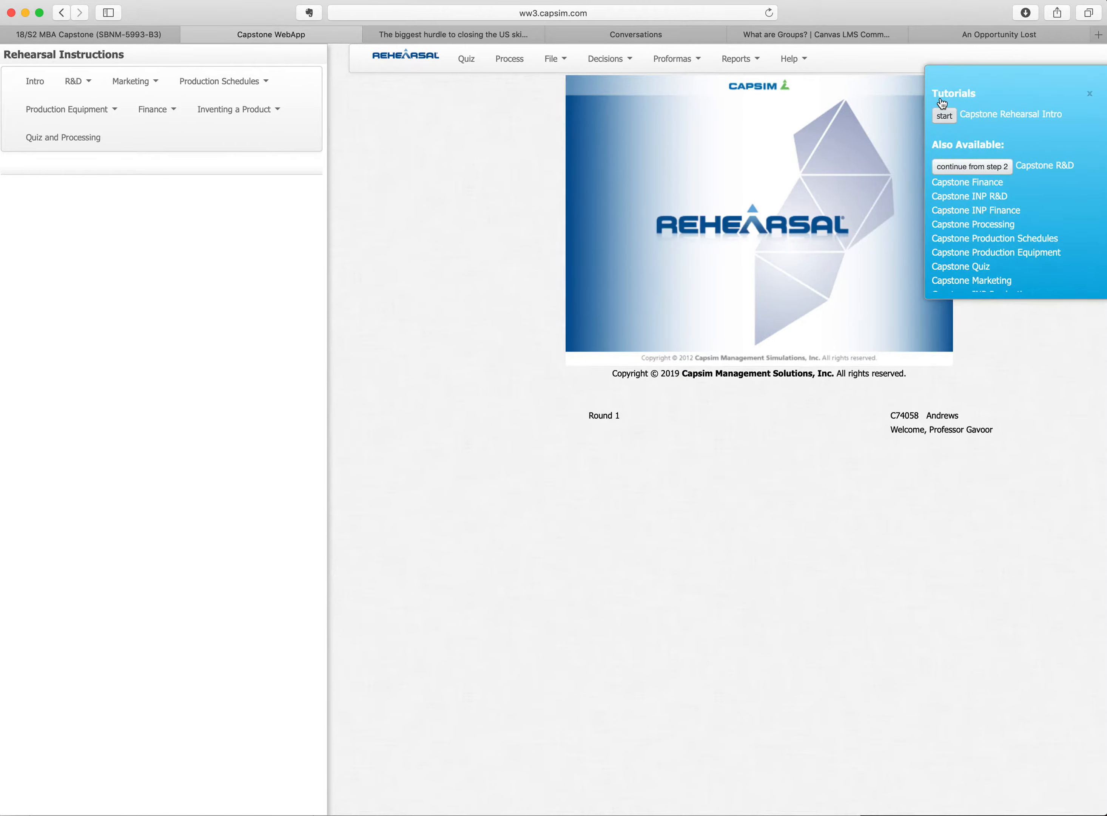
click(944, 115)
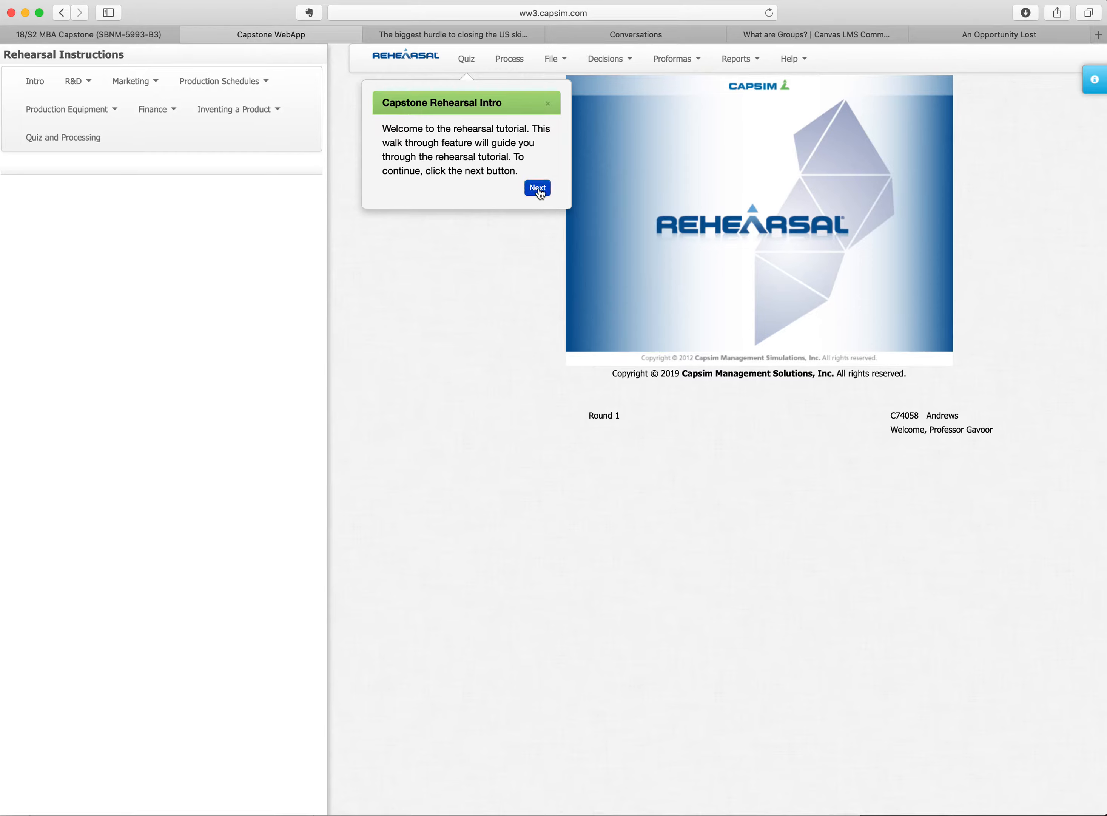
click(537, 189)
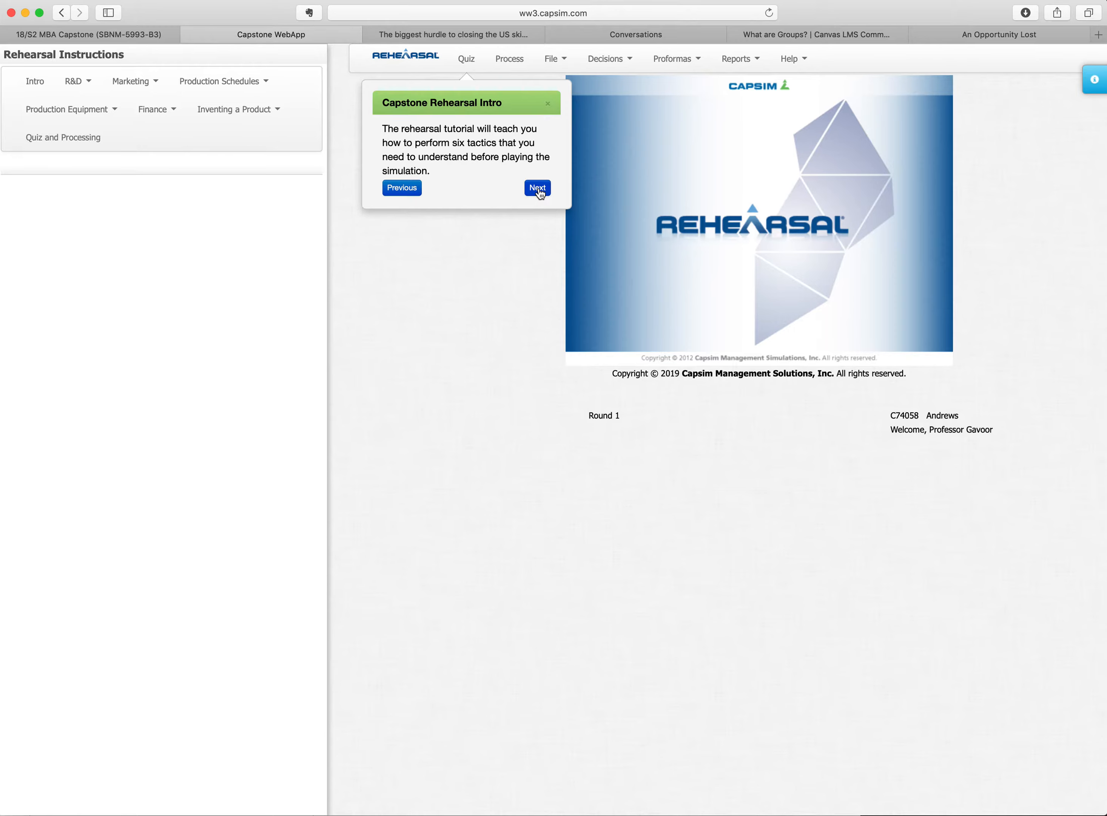
click(537, 188)
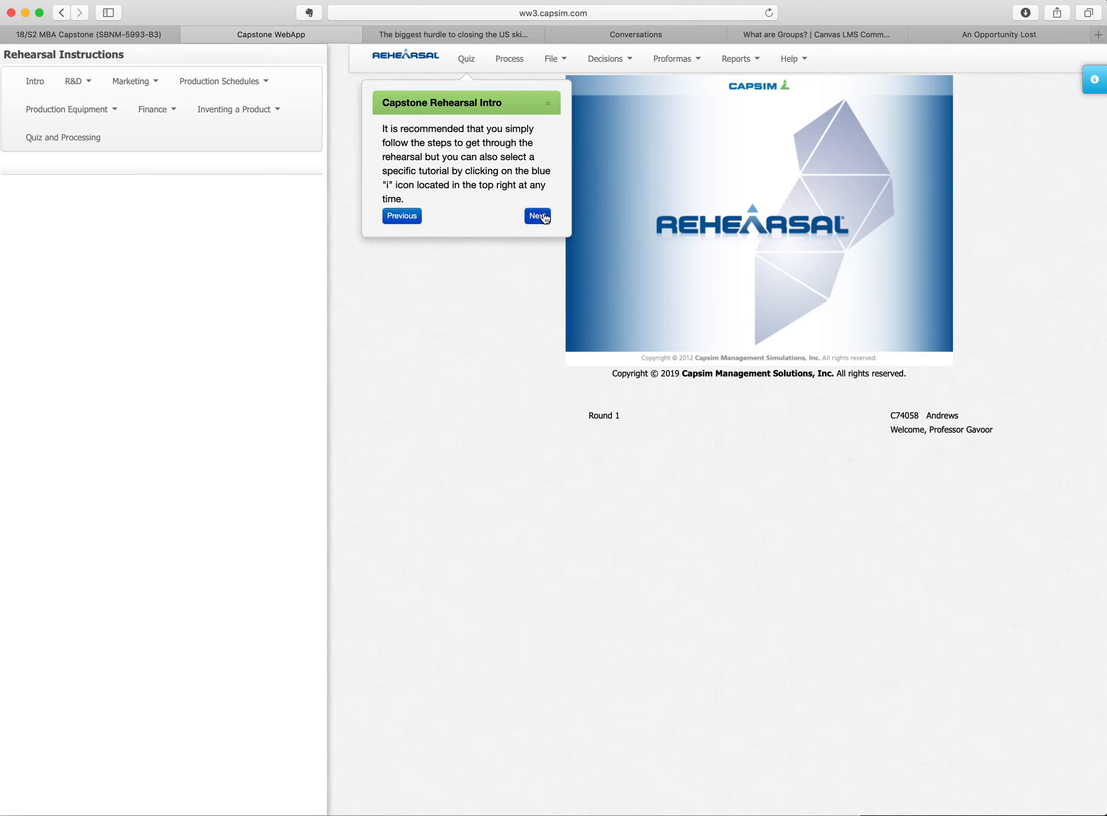
click(537, 215)
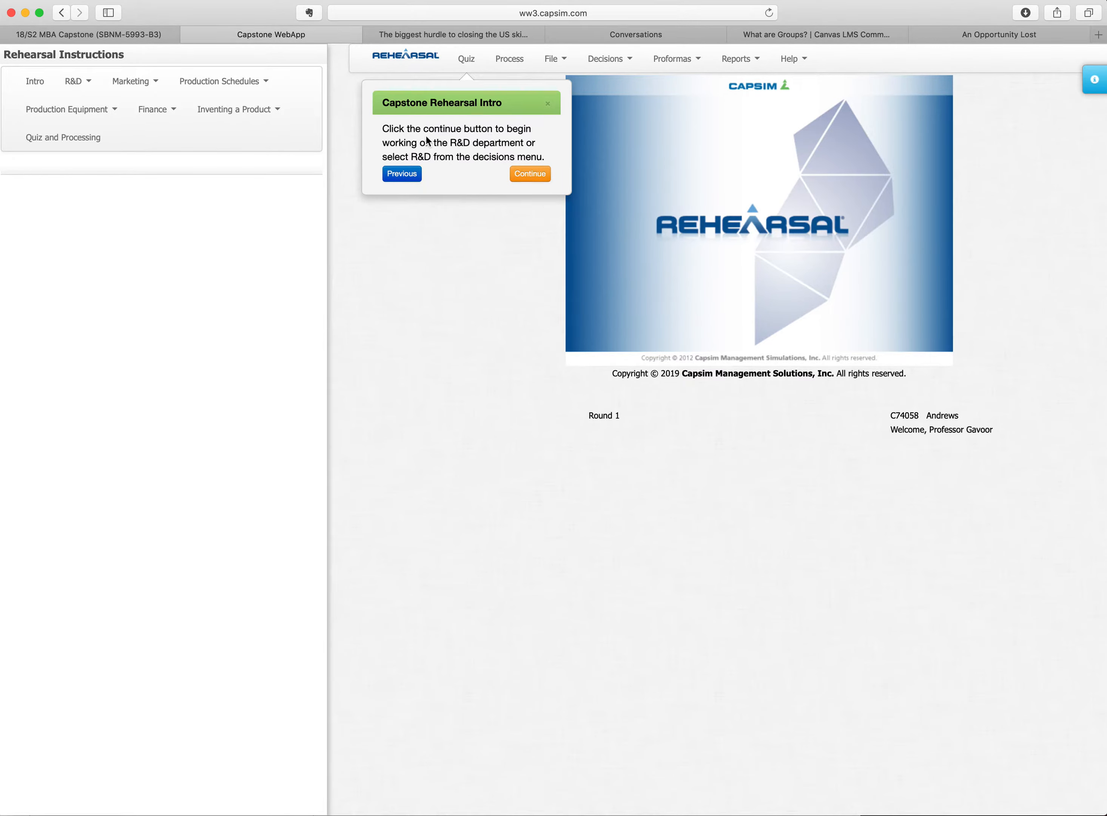
Step: Begin the R&D tour, advance to the Perceptual Map tip, and reopen the Tutorials list
click(530, 174)
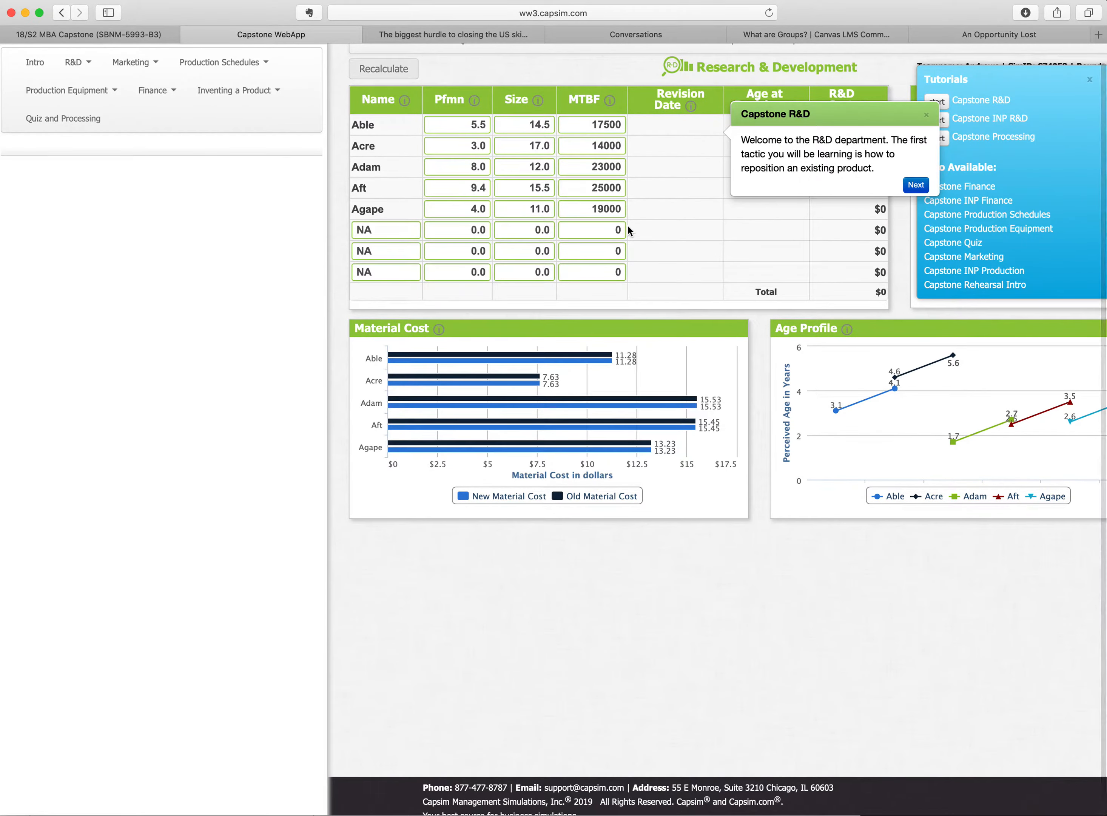
mouse_move(809, 151)
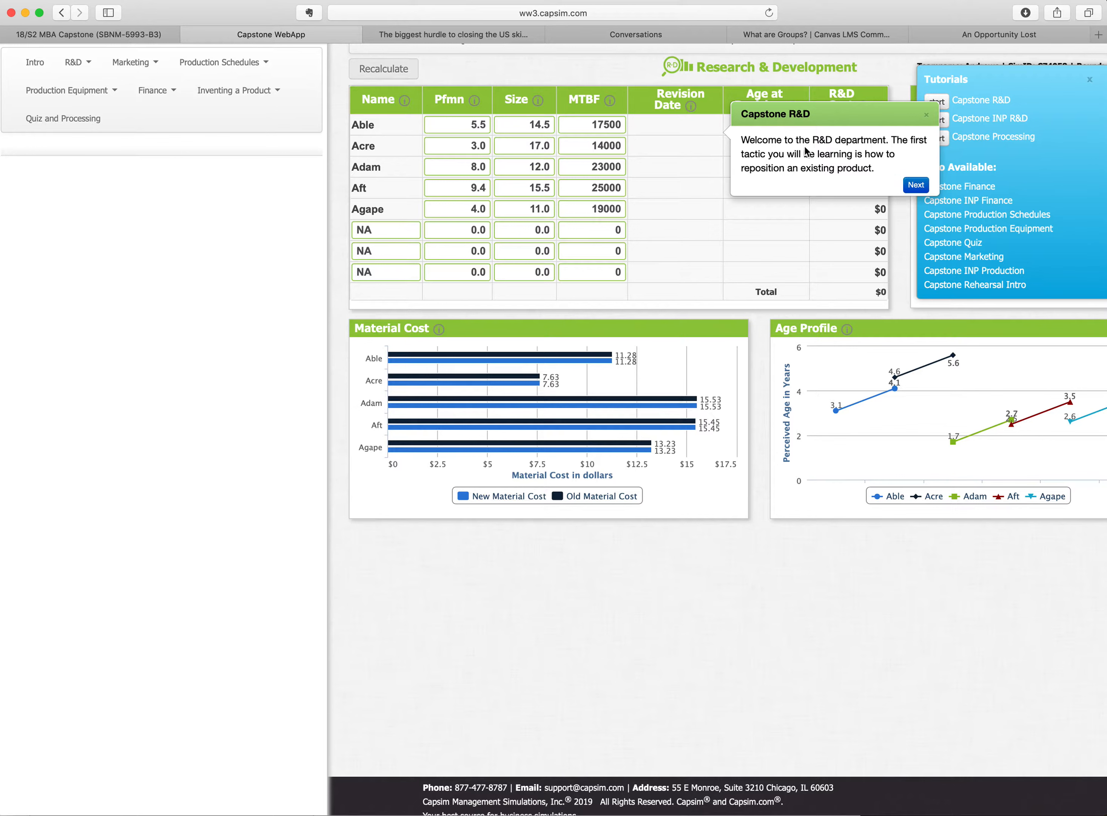
mouse_move(782, 181)
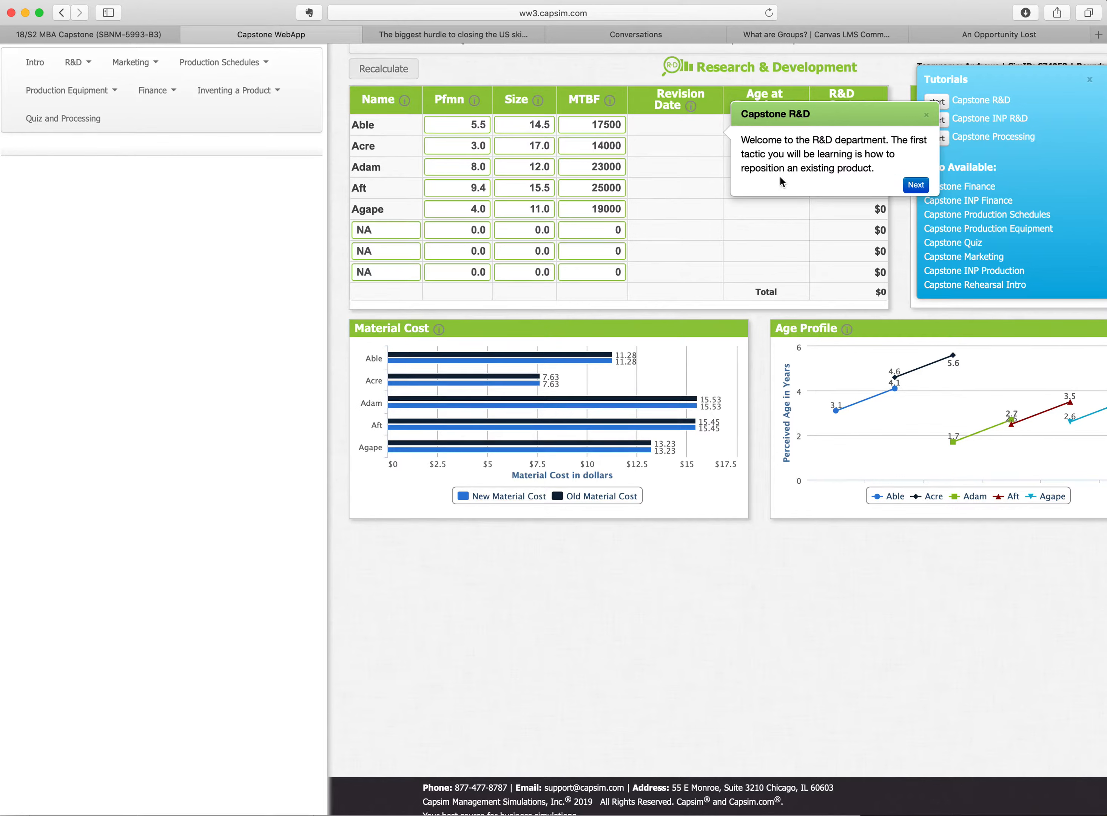
mouse_move(704, 253)
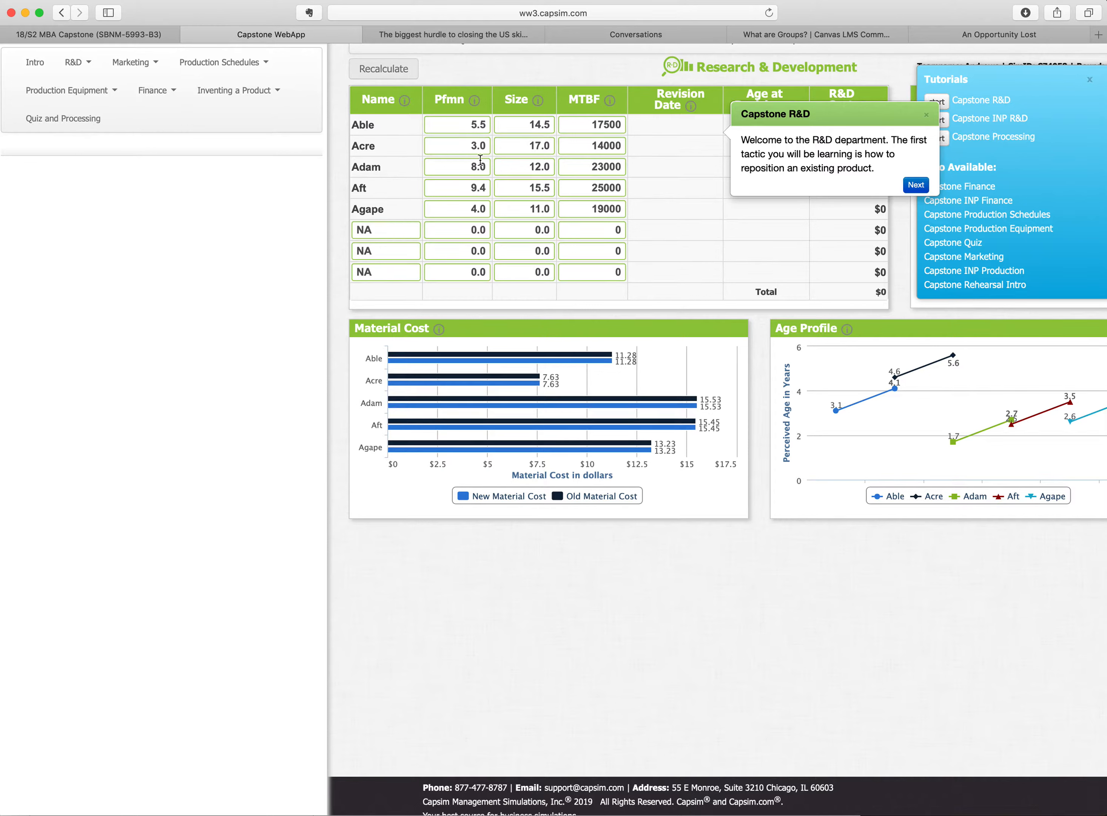
mouse_move(515, 184)
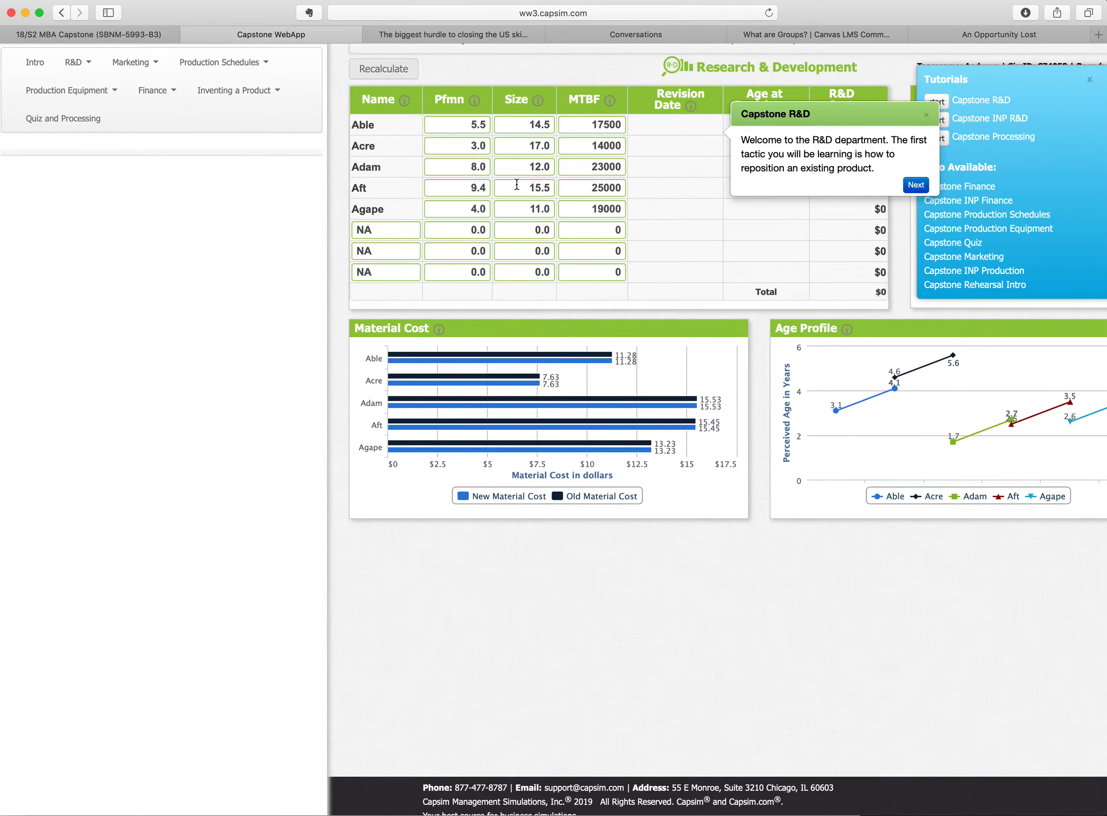
mouse_move(972, 469)
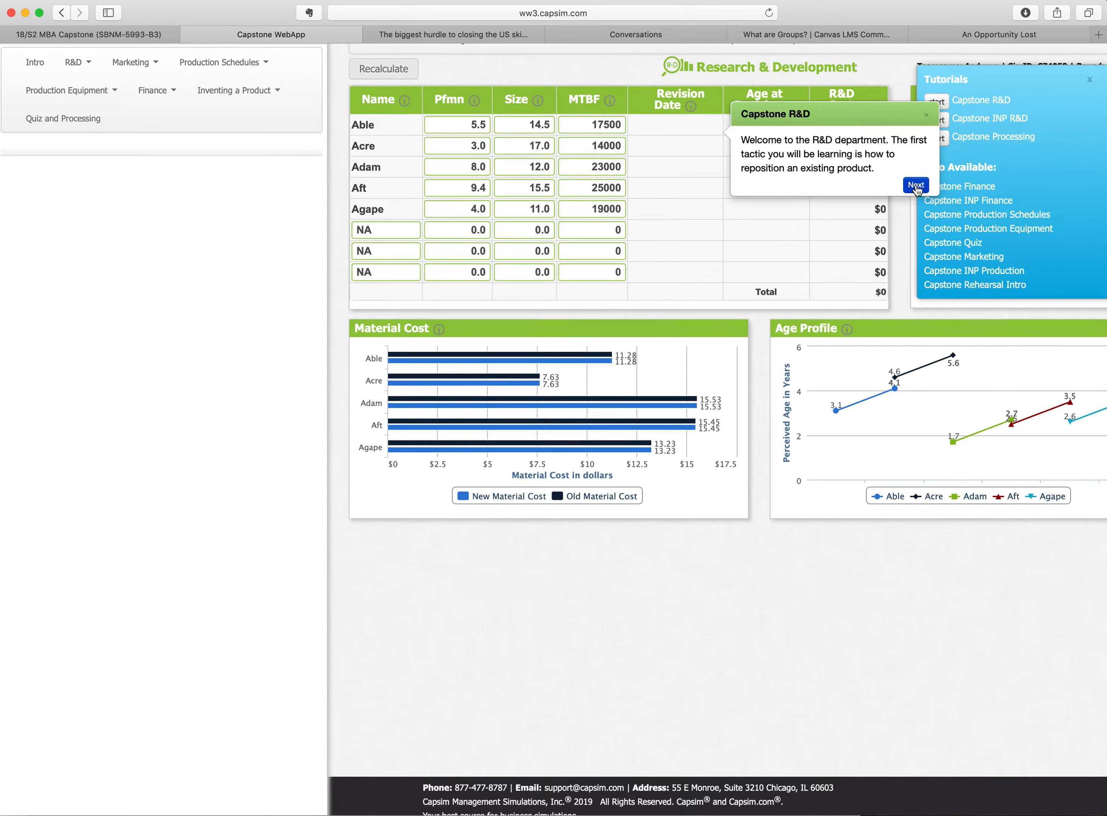
click(915, 186)
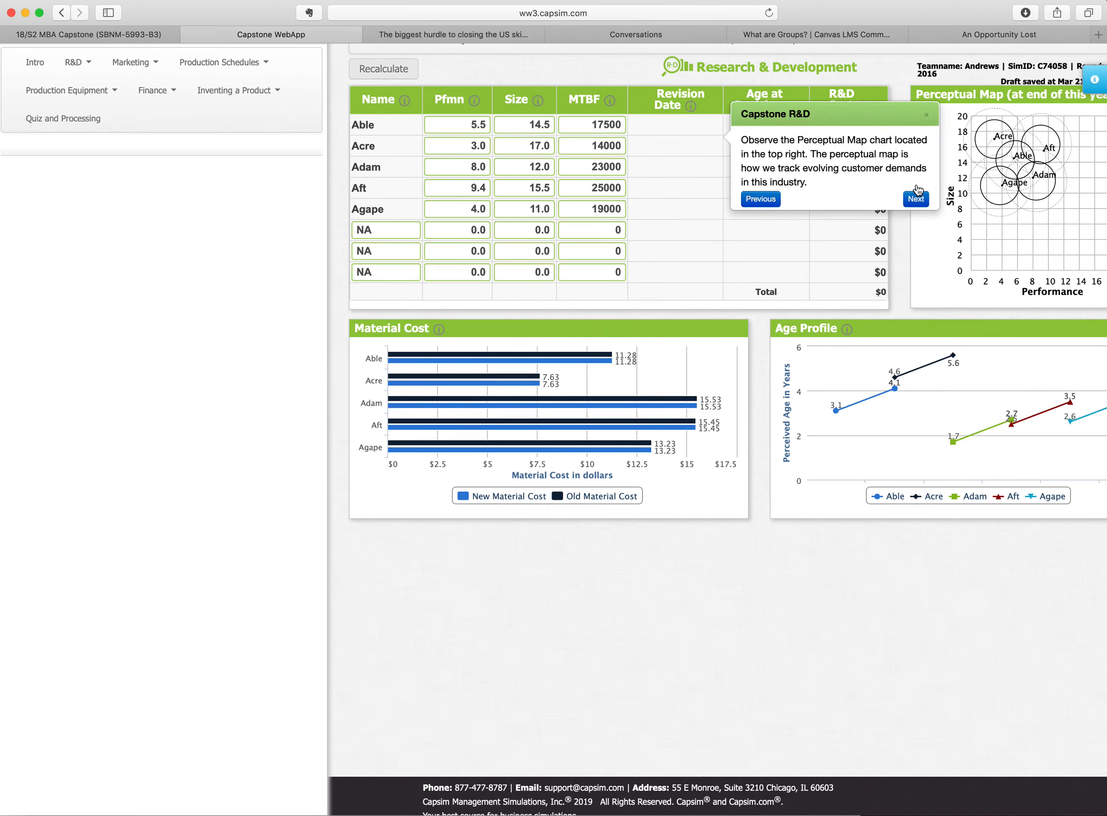
mouse_move(1093, 80)
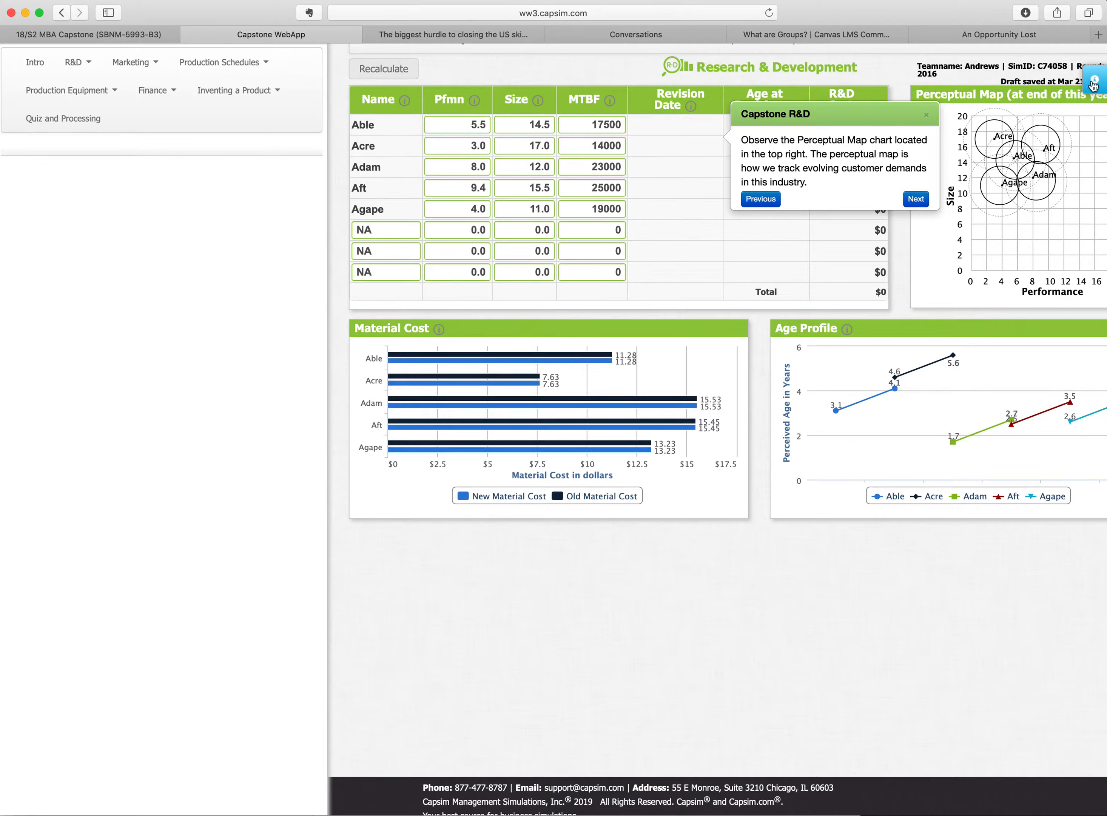
click(1094, 83)
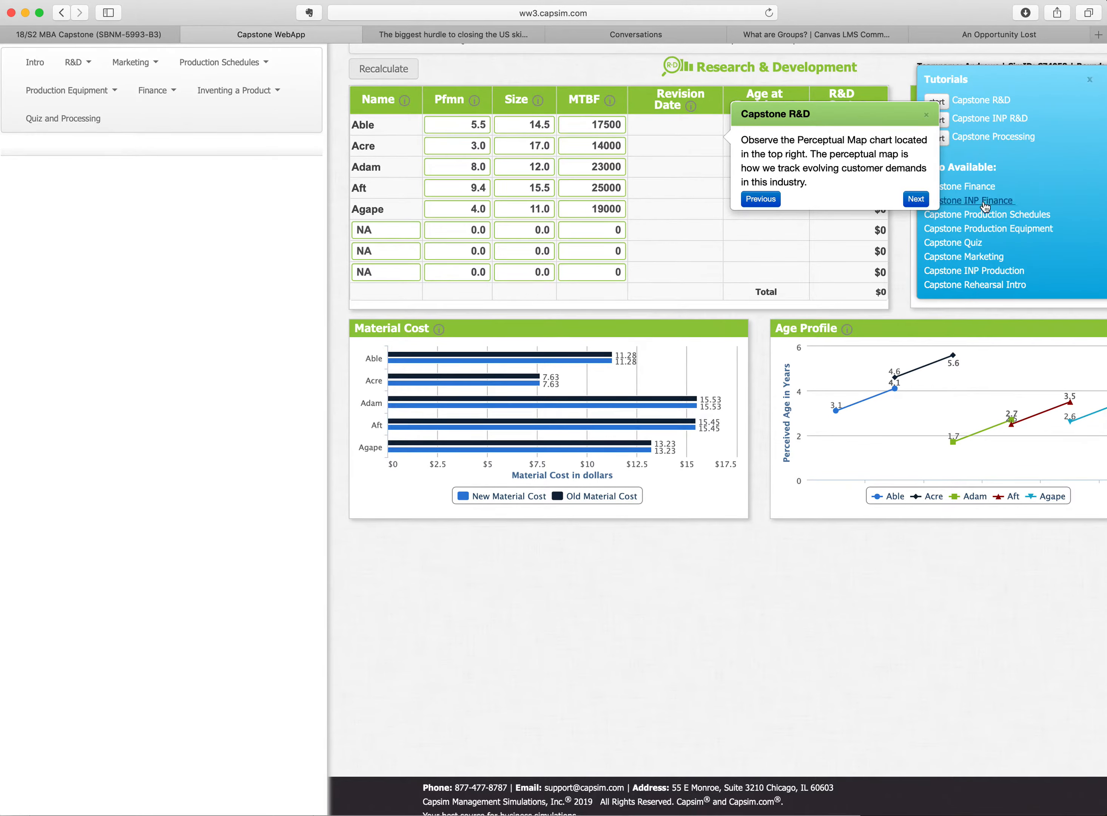
mouse_move(988, 229)
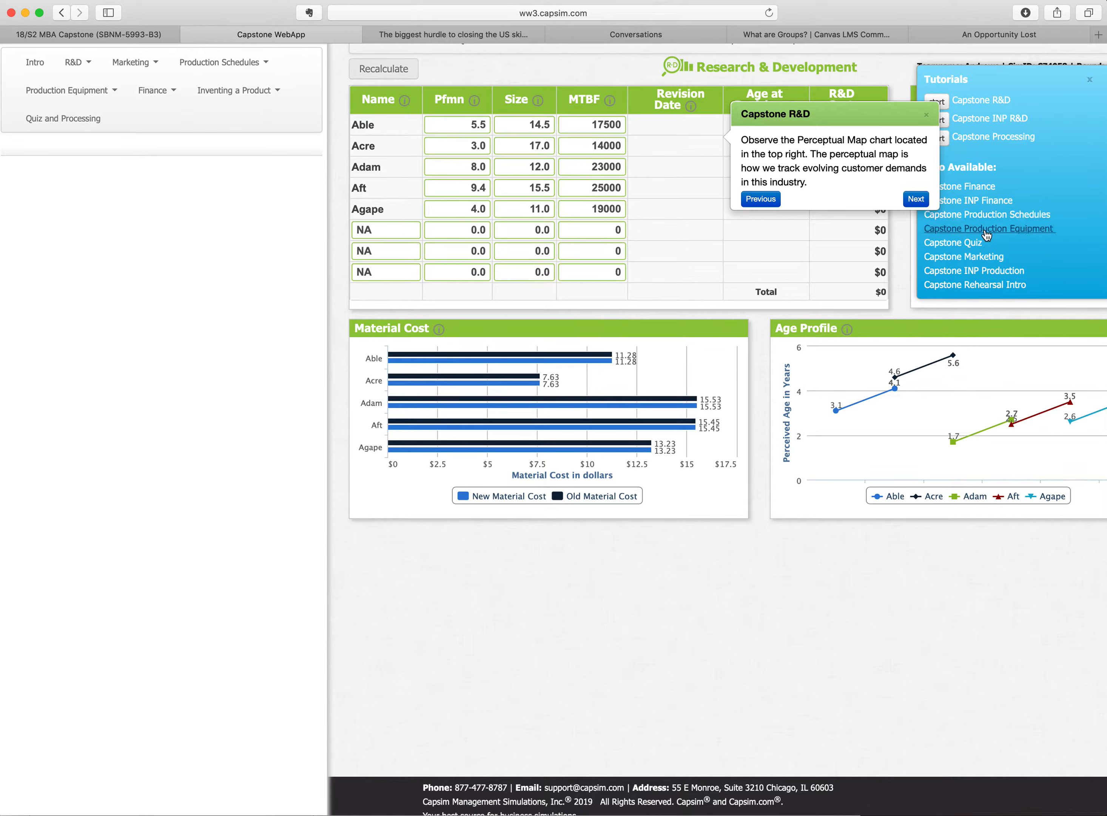
mouse_move(951, 243)
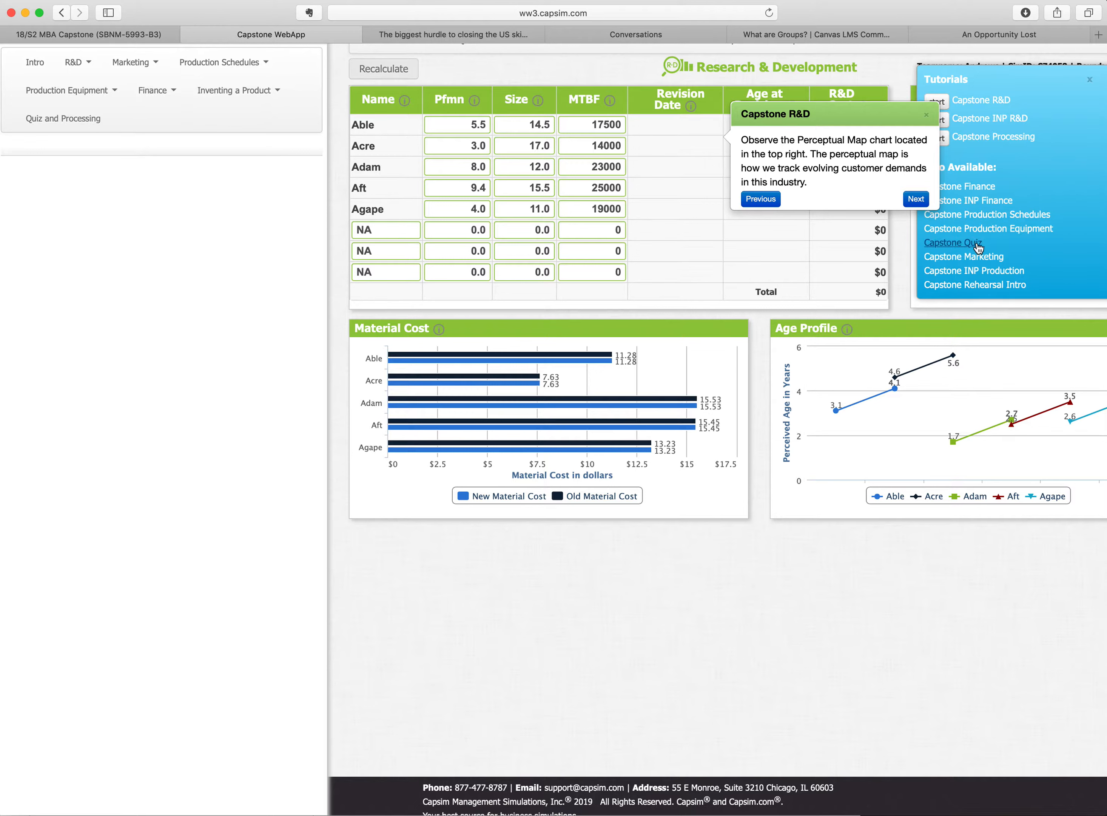
mouse_move(965, 256)
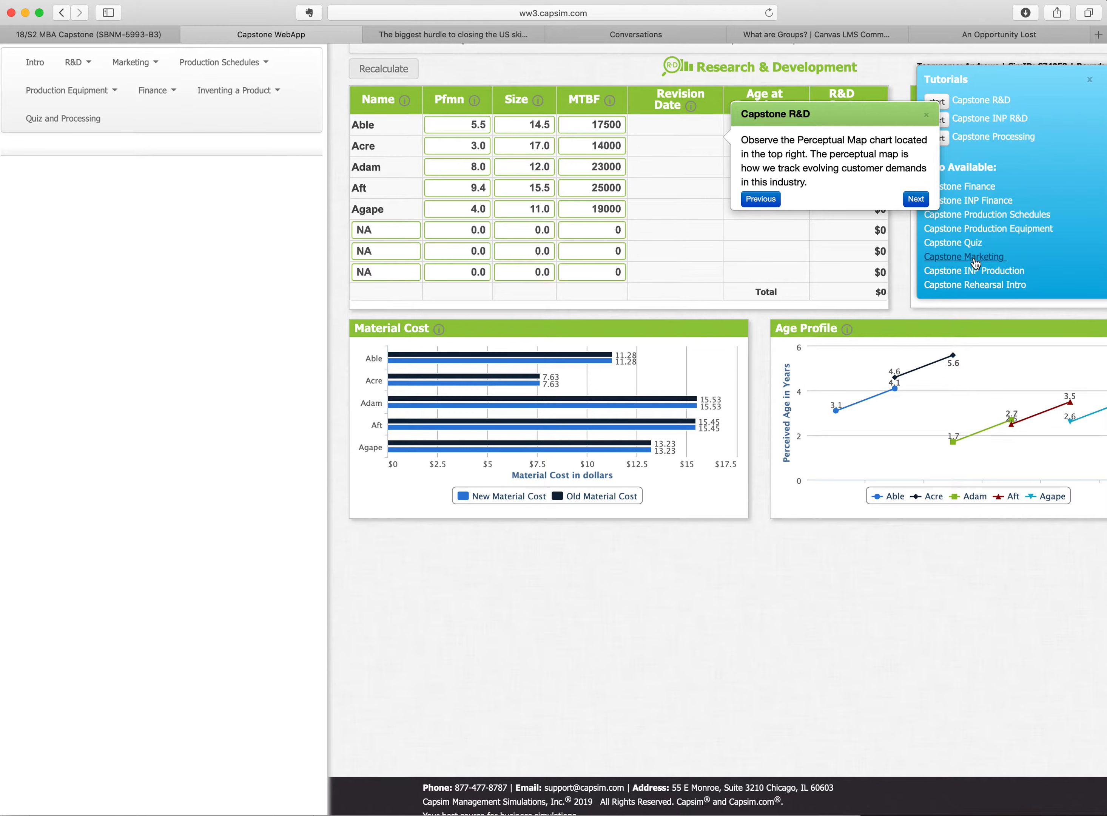
mouse_move(976, 271)
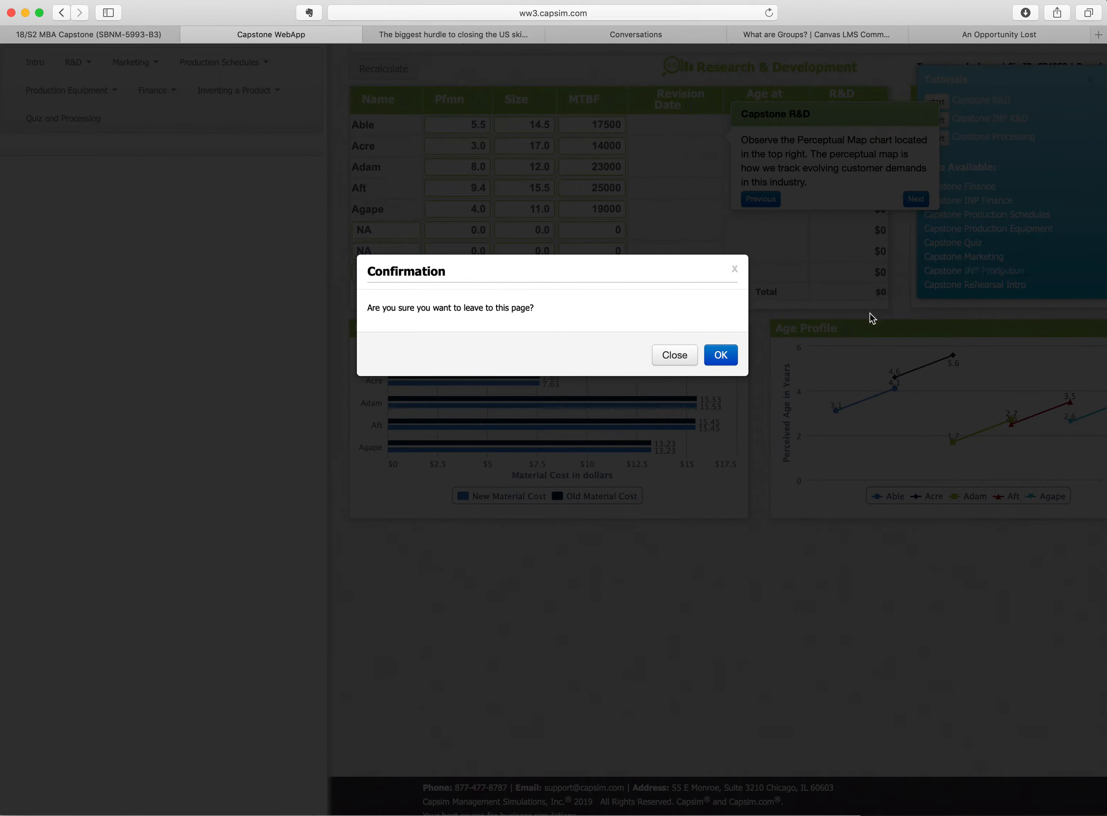
Step: Confirm leaving R&D for the Production page, then choose another area from the Decisions menu
click(721, 354)
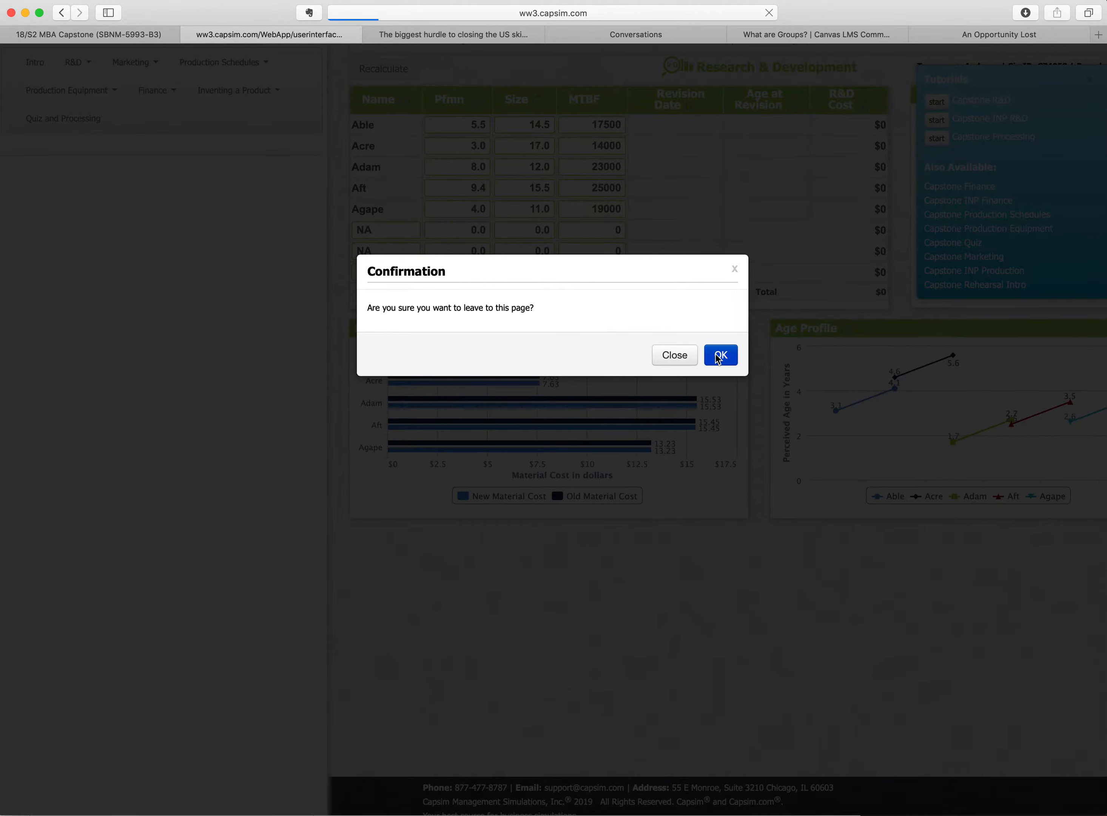
click(720, 354)
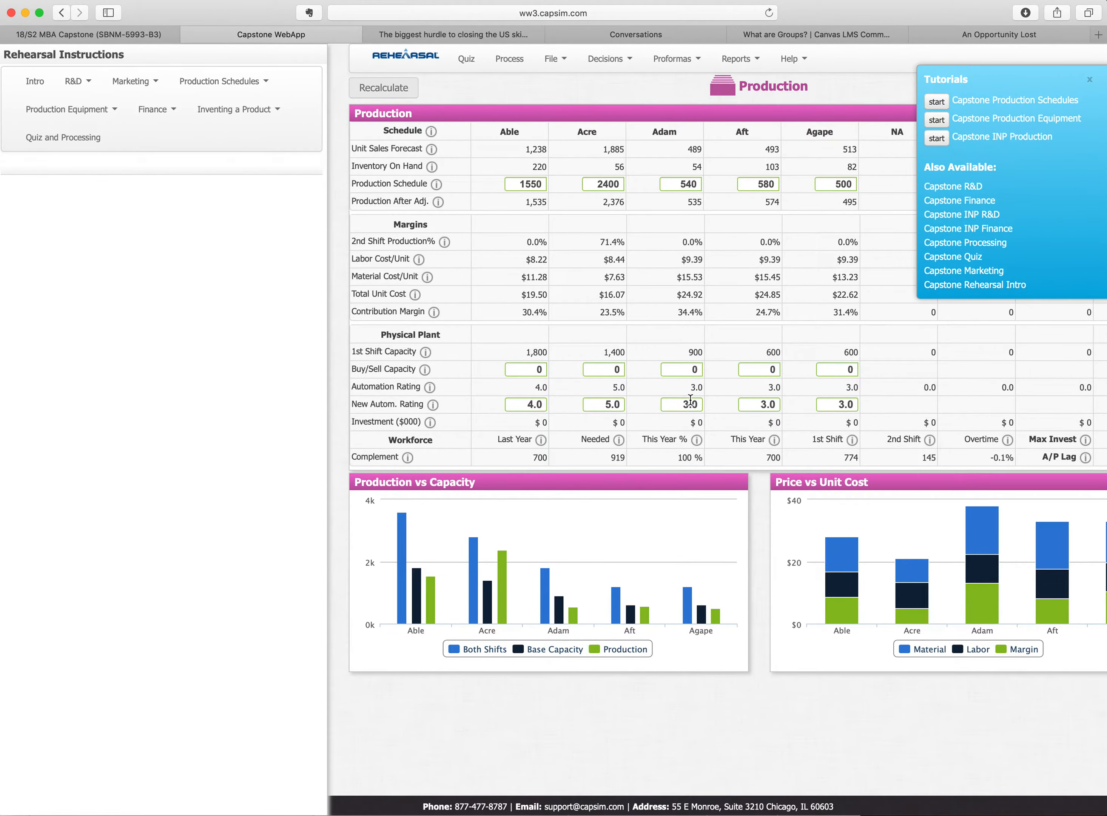
mouse_move(627, 184)
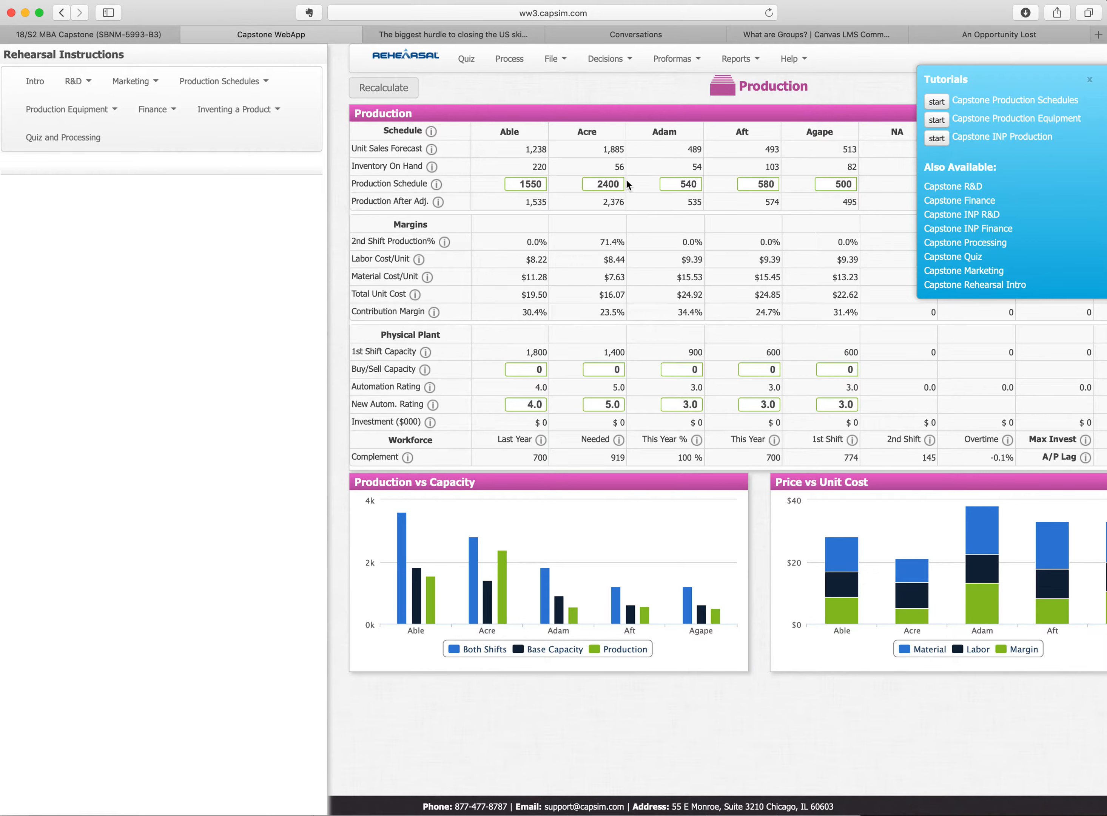
click(607, 59)
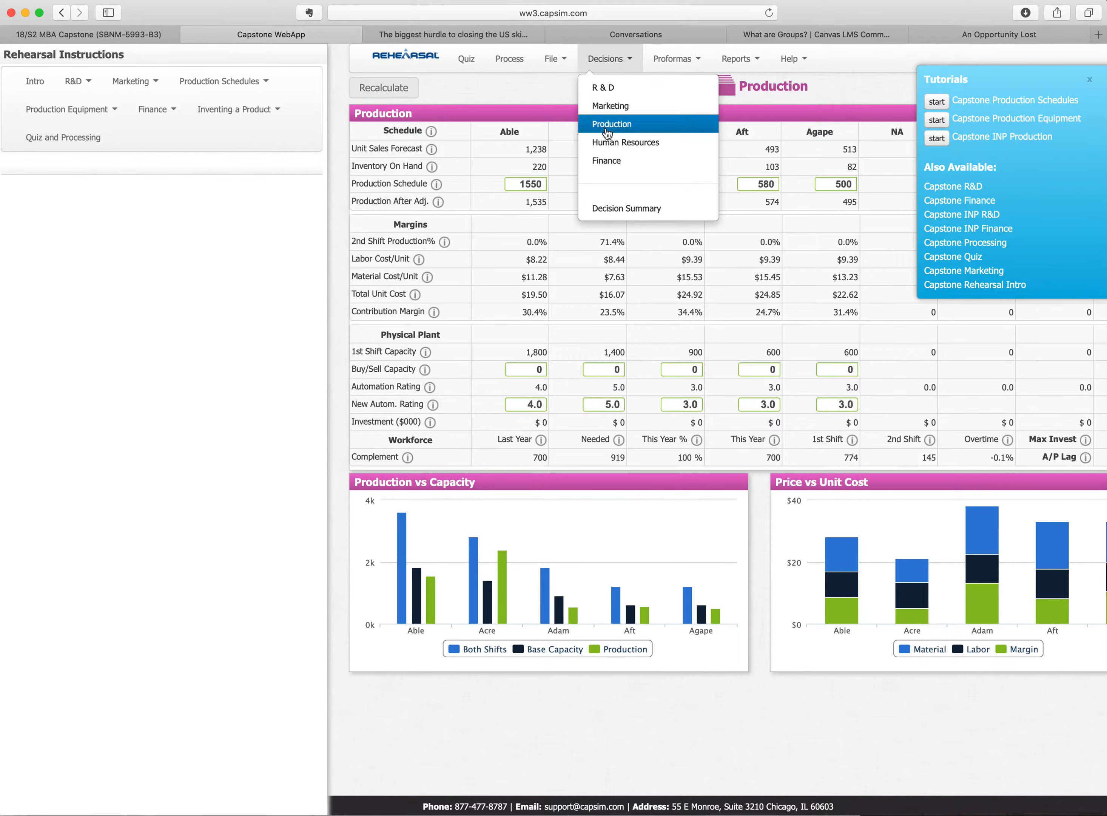
mouse_move(606, 160)
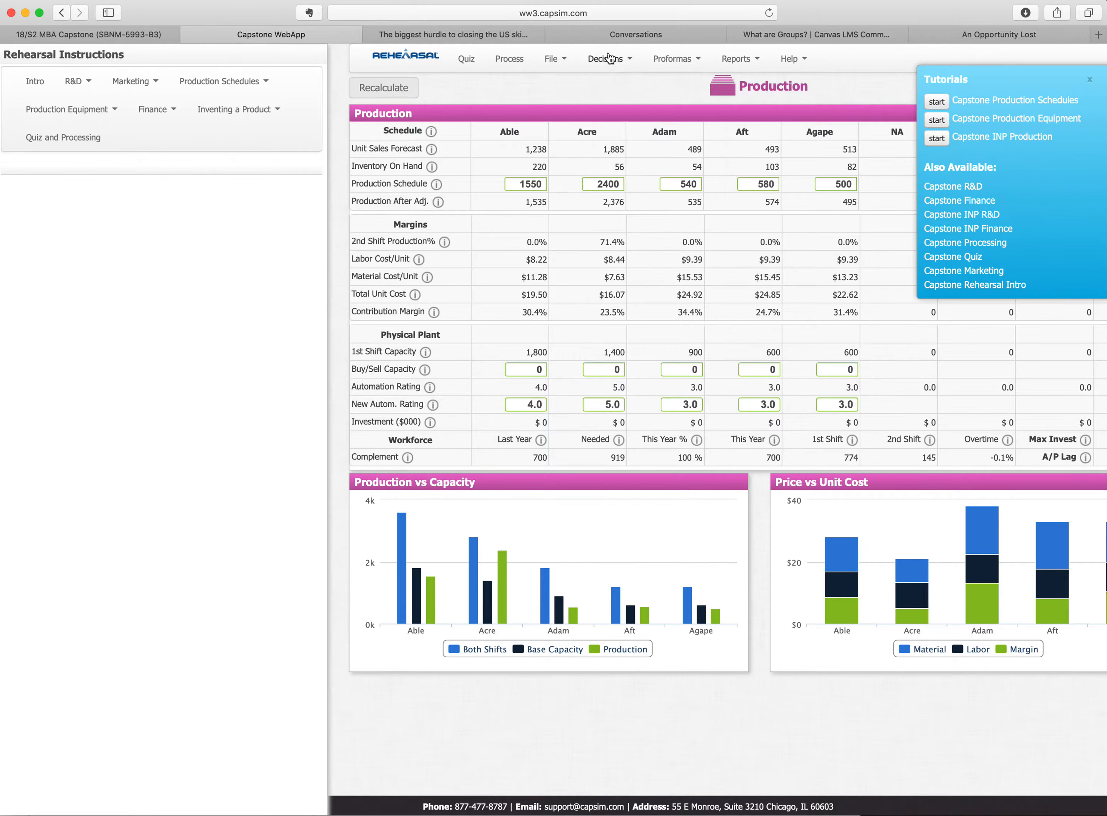
click(605, 58)
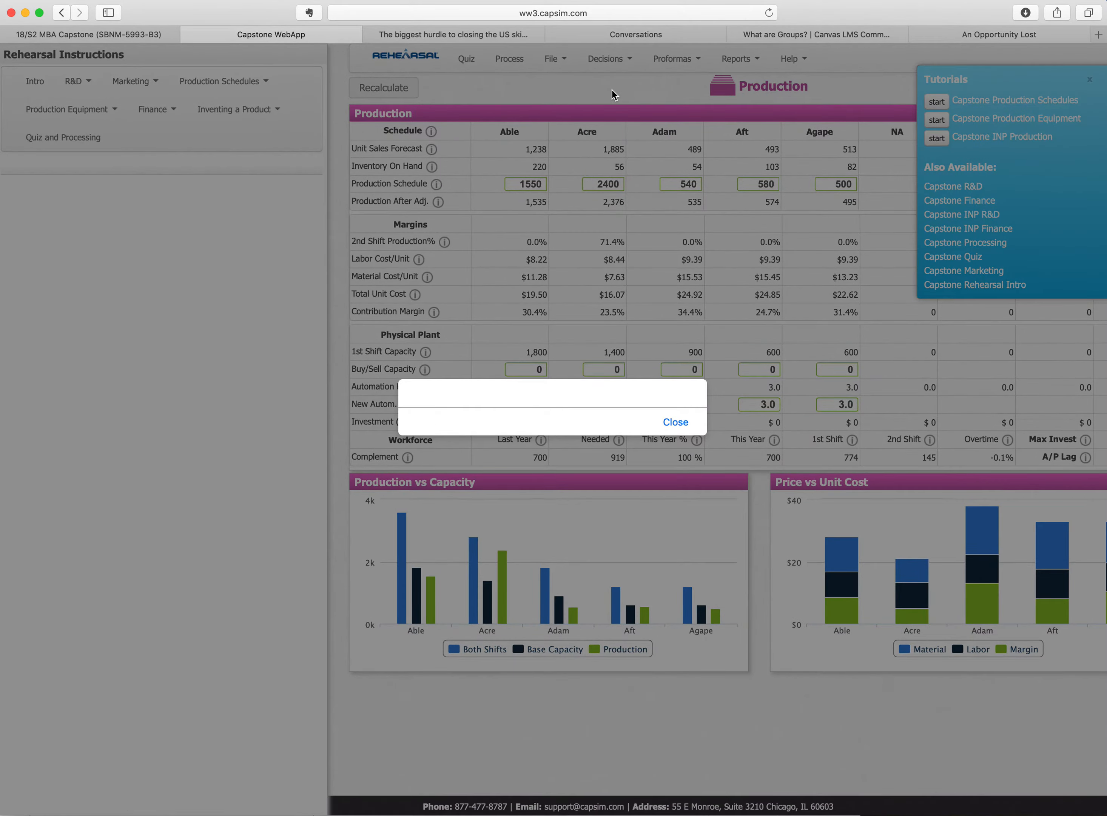
Step: Confirm leaving Production and go to the Marketing decisions page
click(674, 421)
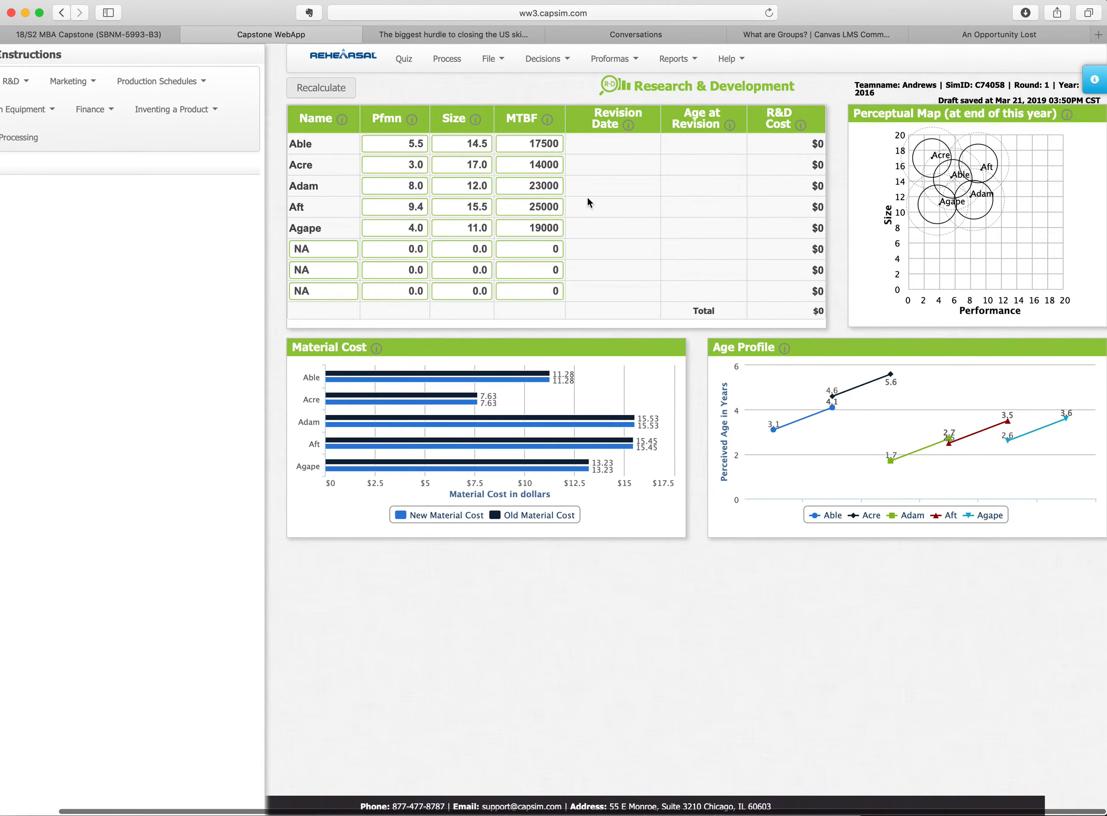
click(547, 59)
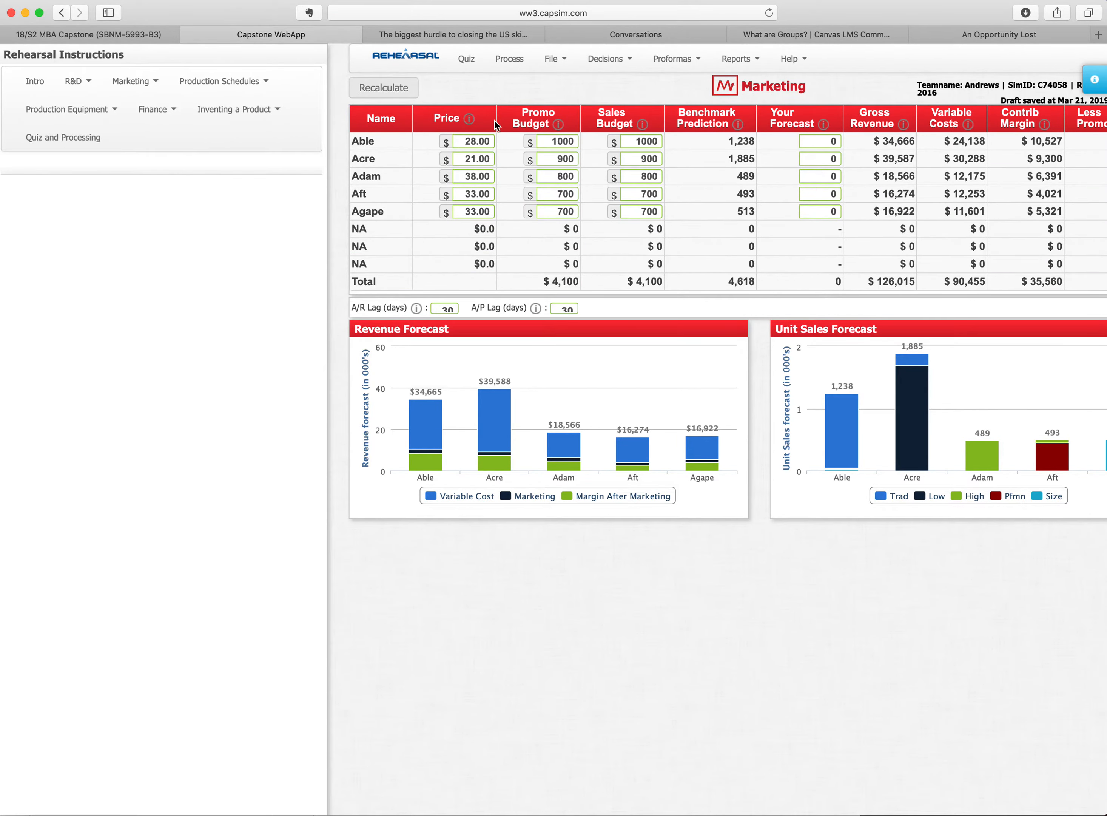
mouse_move(539, 176)
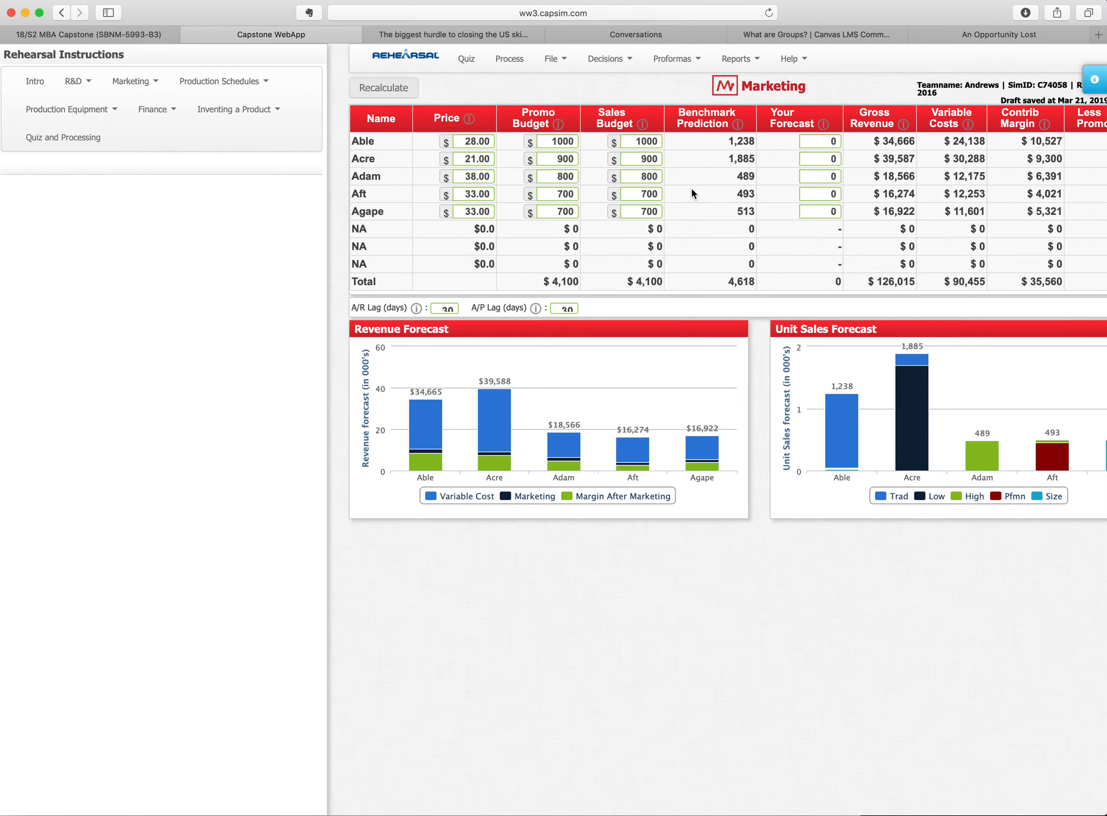
mouse_move(512, 238)
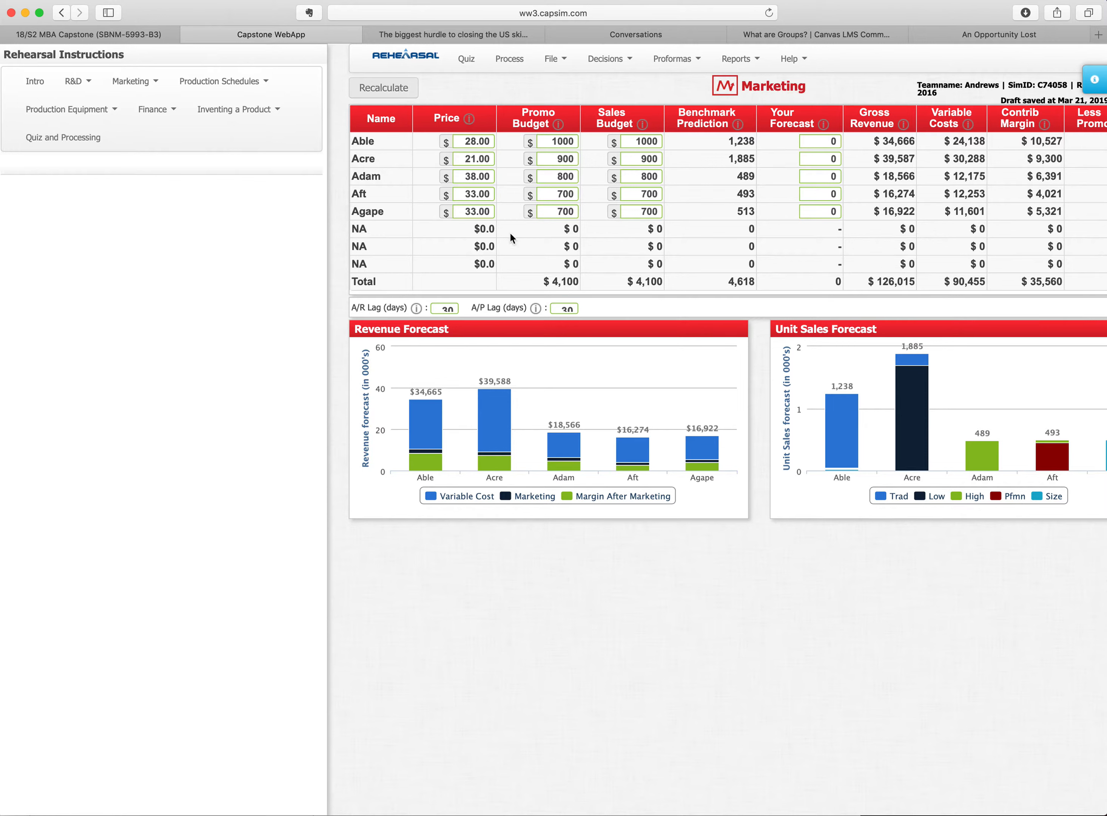
mouse_move(727, 263)
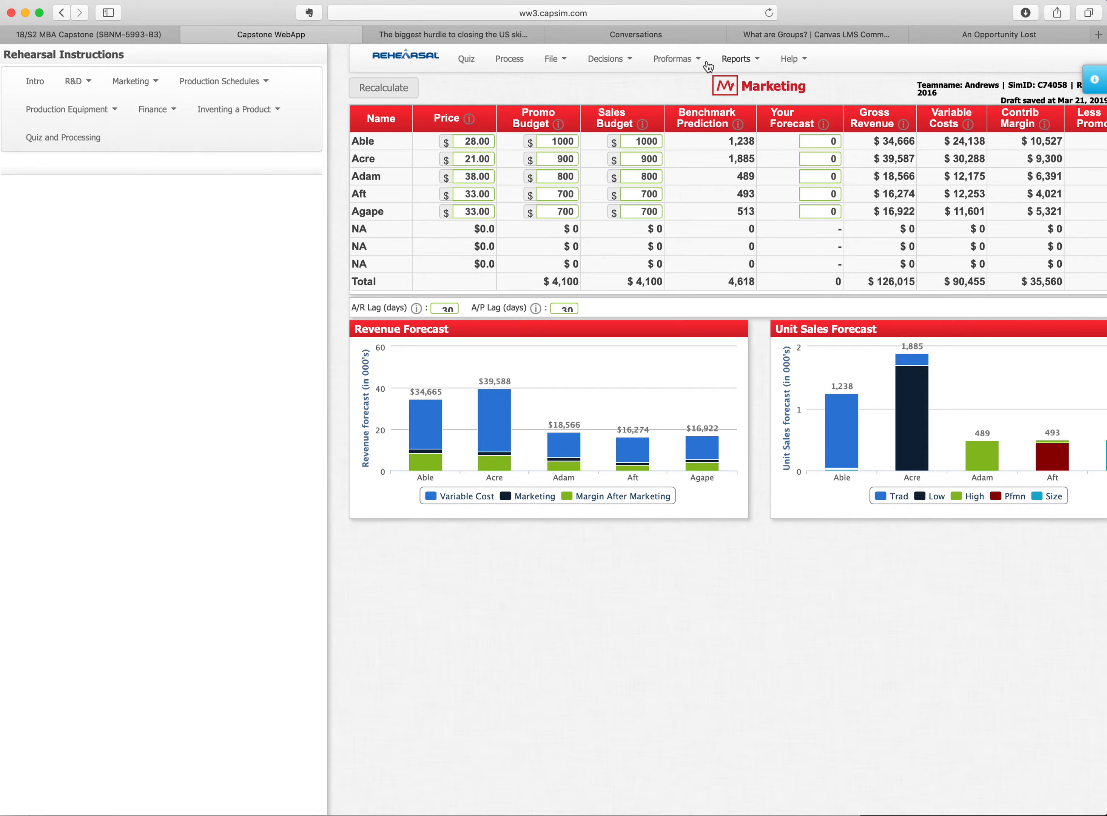
Step: Open the Decisions menu from the Marketing page
click(605, 58)
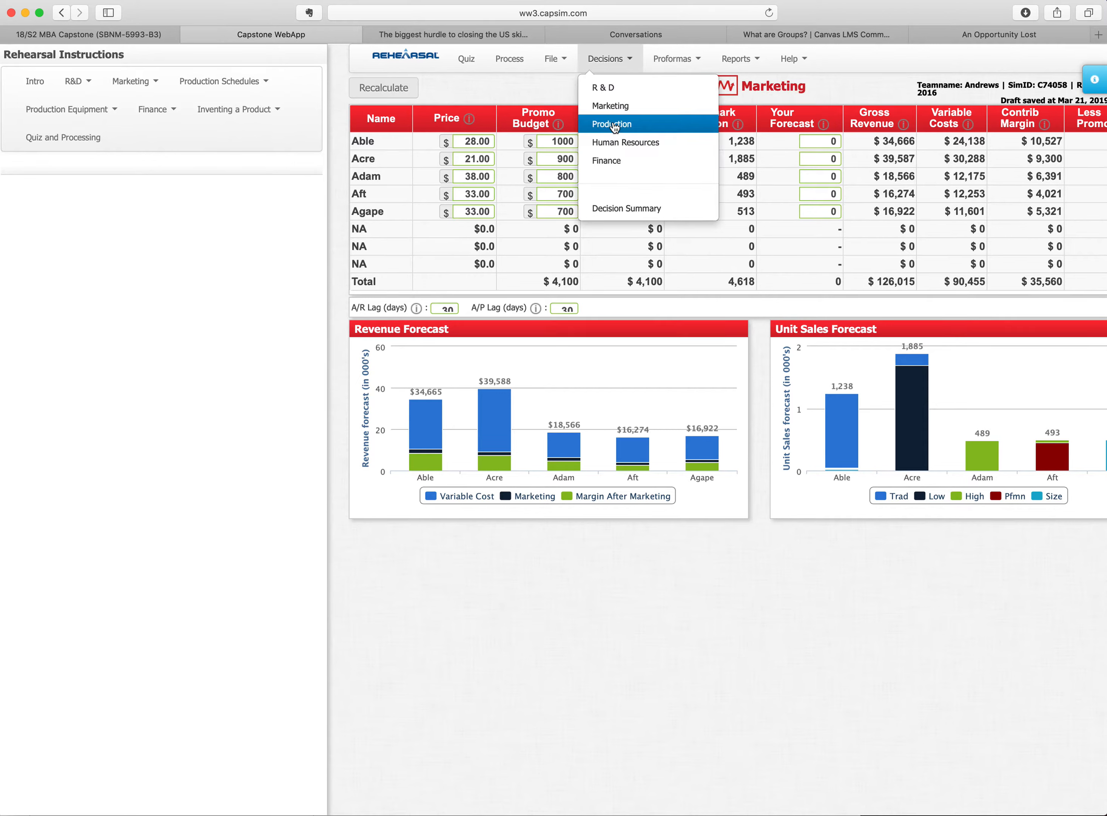
Step: Switch to the Production decisions page, then pick another decision area to trigger the leave-page prompt
click(612, 124)
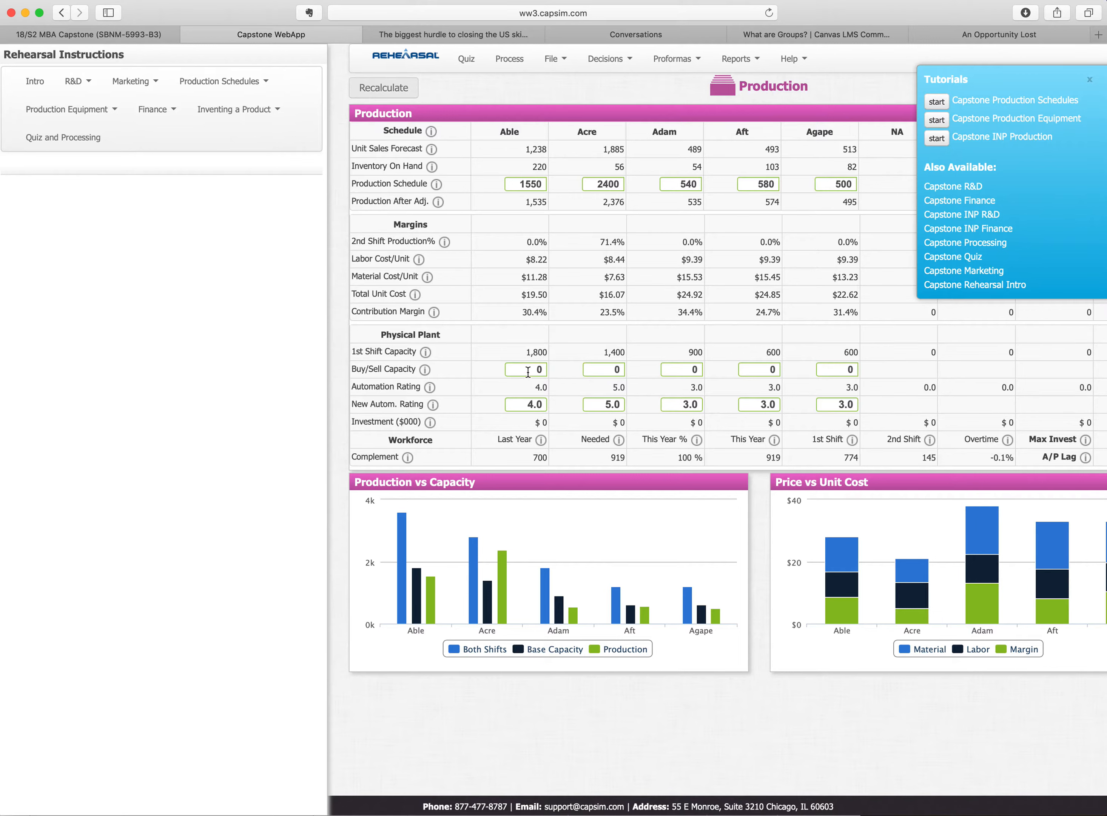
mouse_move(807, 417)
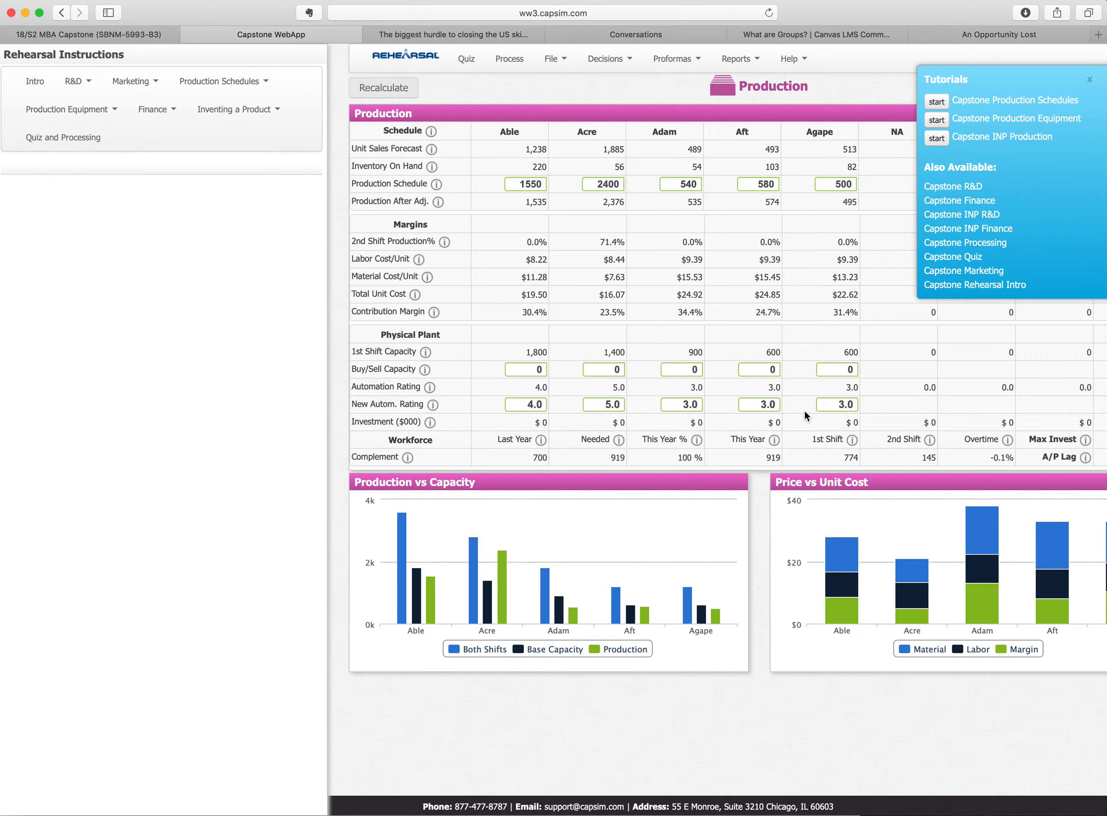
mouse_move(680, 105)
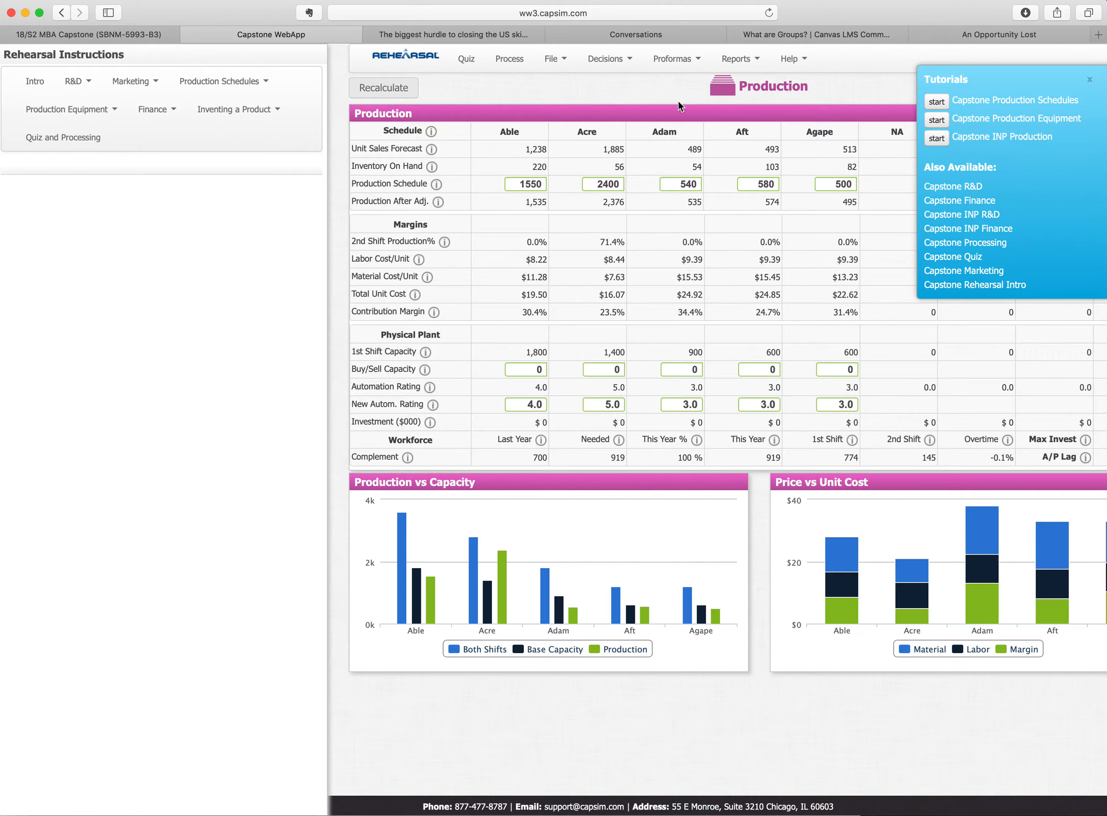
click(608, 59)
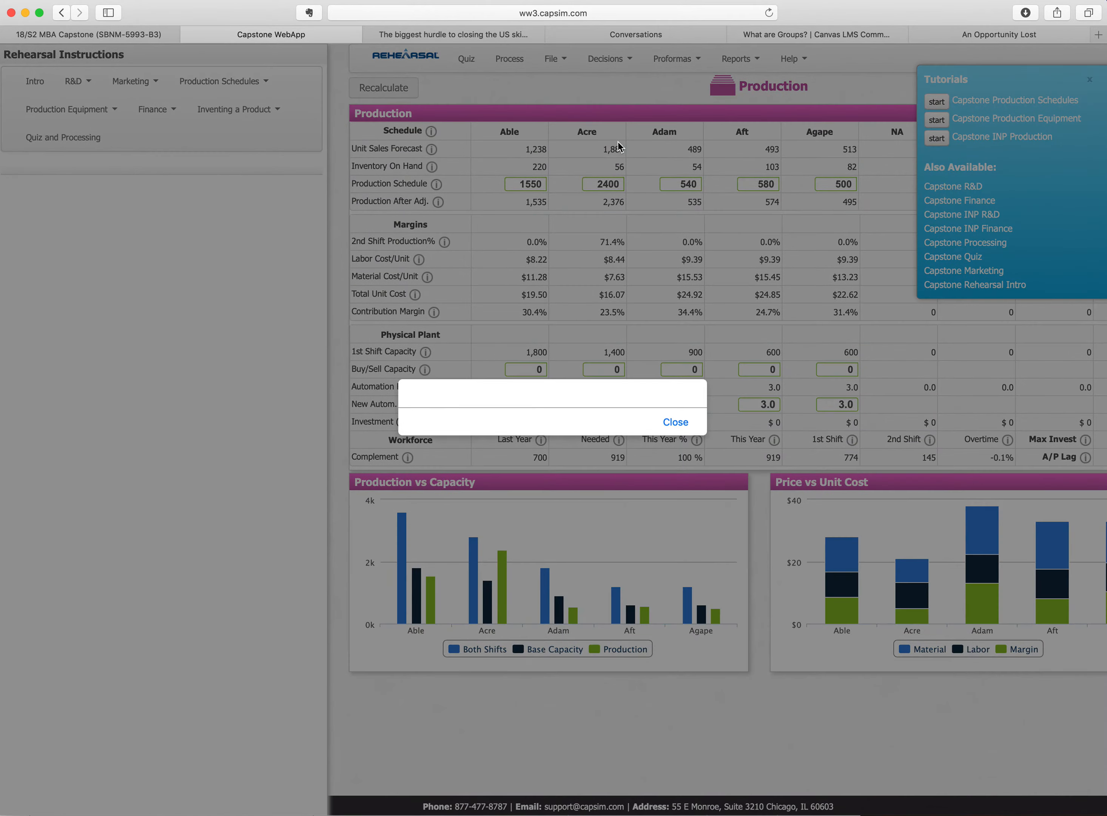
Step: Confirm leaving Production to land on the Human Resources staffing and labor negotiation decisions
click(674, 421)
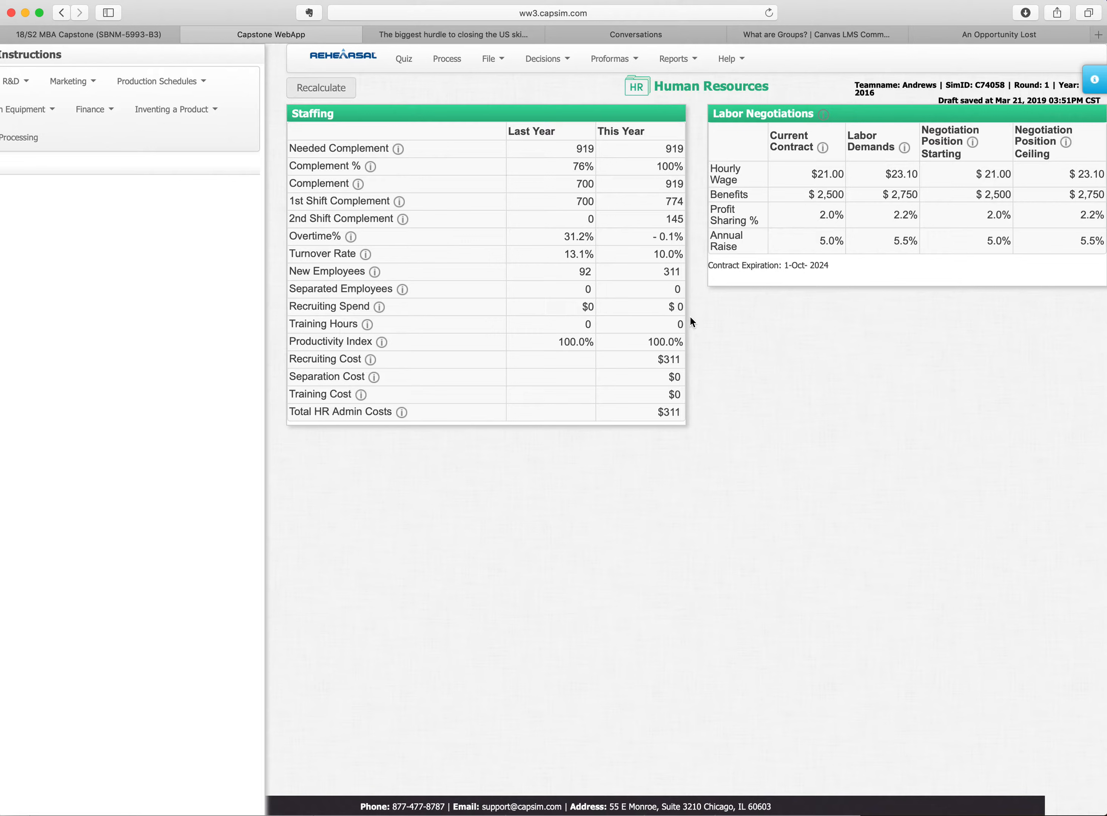
mouse_move(609, 59)
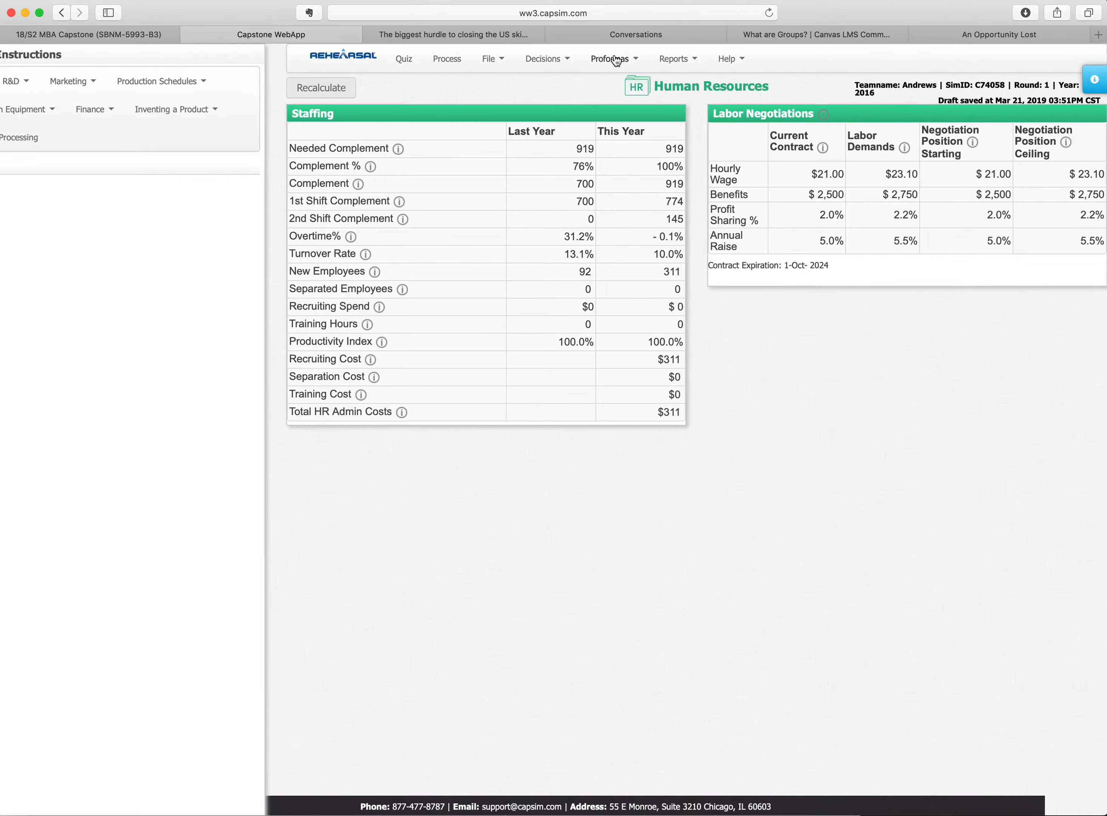
Step: Show the Finance decisions with stock, debt, cash and bonds, then list the decision areas again
click(544, 59)
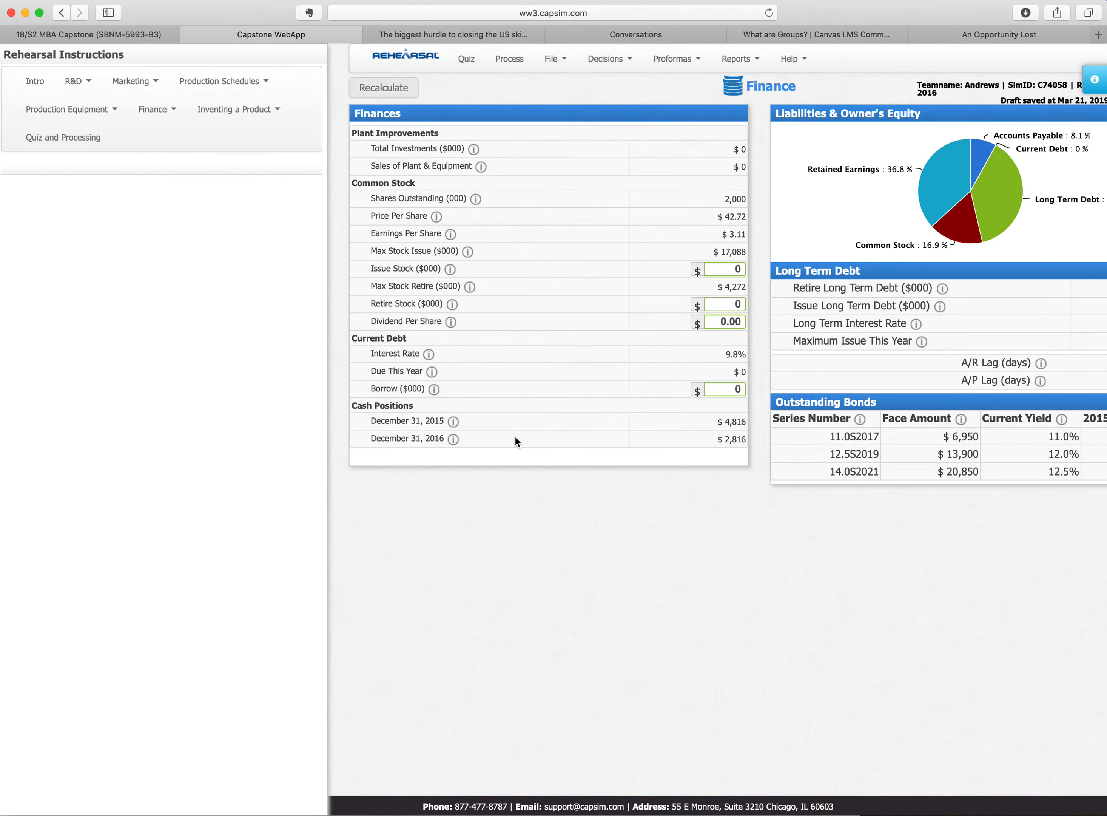
mouse_move(513, 423)
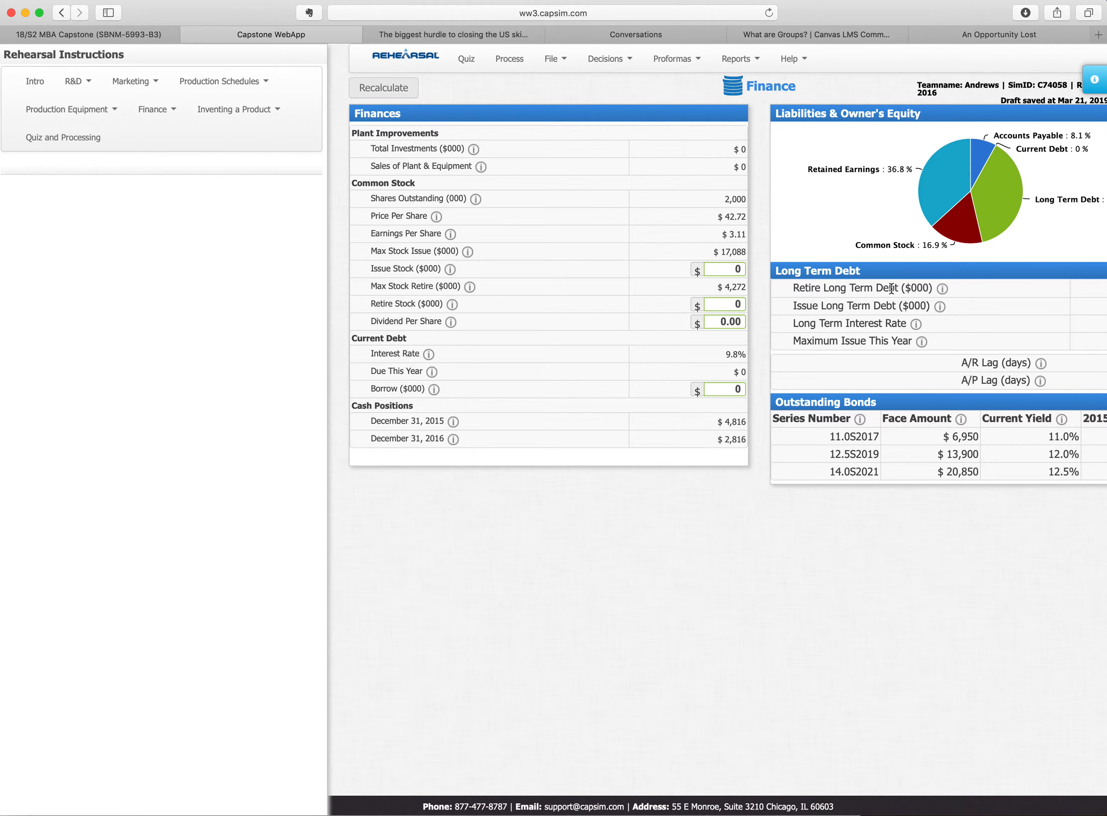
mouse_move(932, 190)
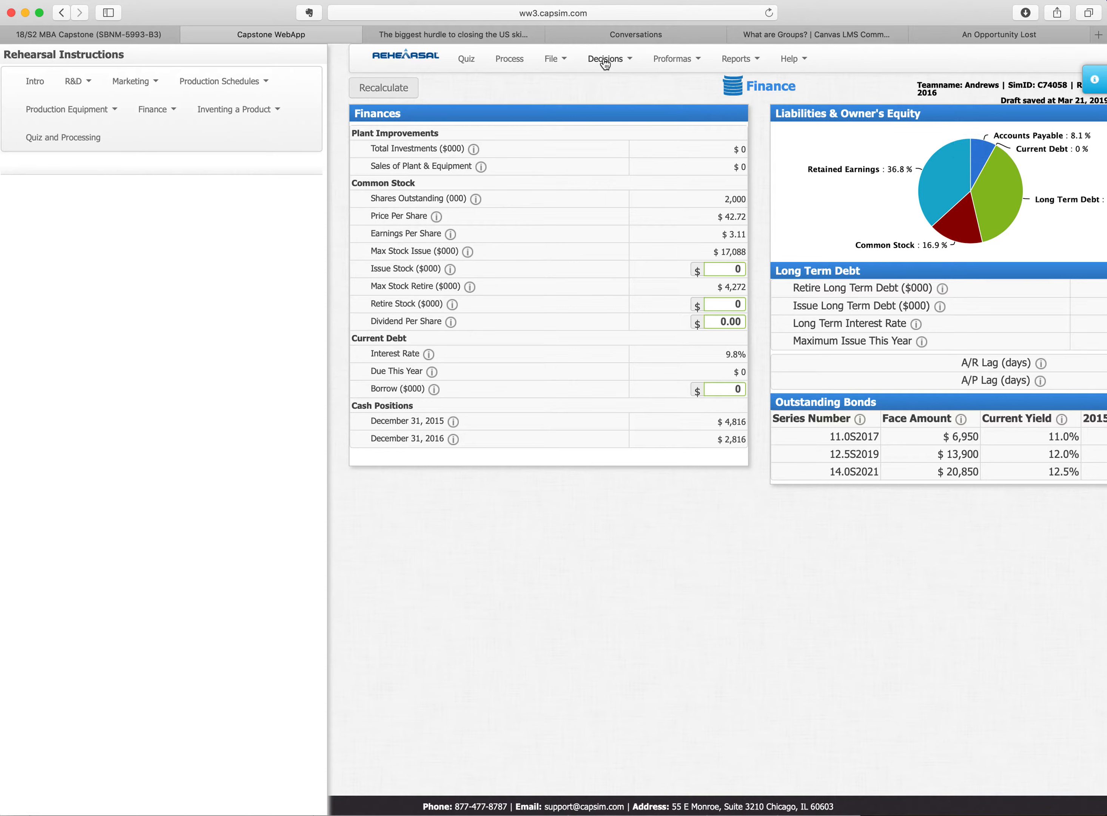
click(605, 58)
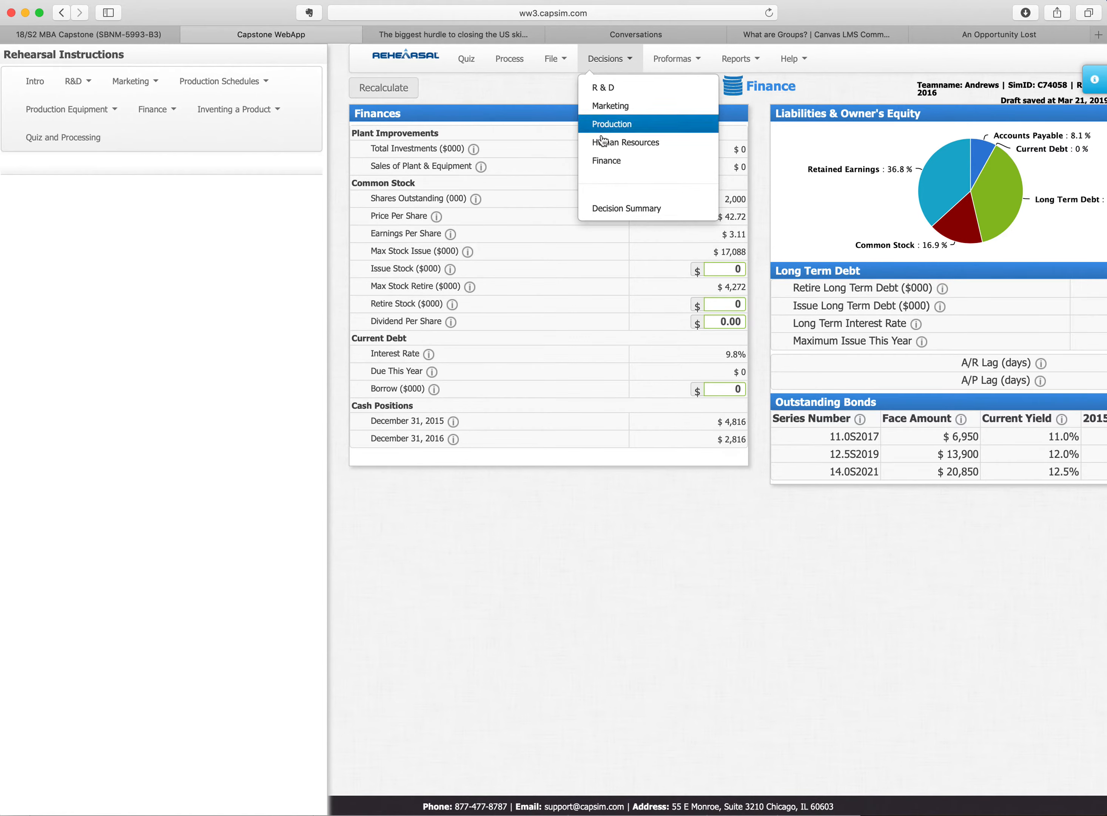
Step: Review the Round 1 Decision Summary consolidating R&D, Marketing, Production, Finance and HR
click(609, 59)
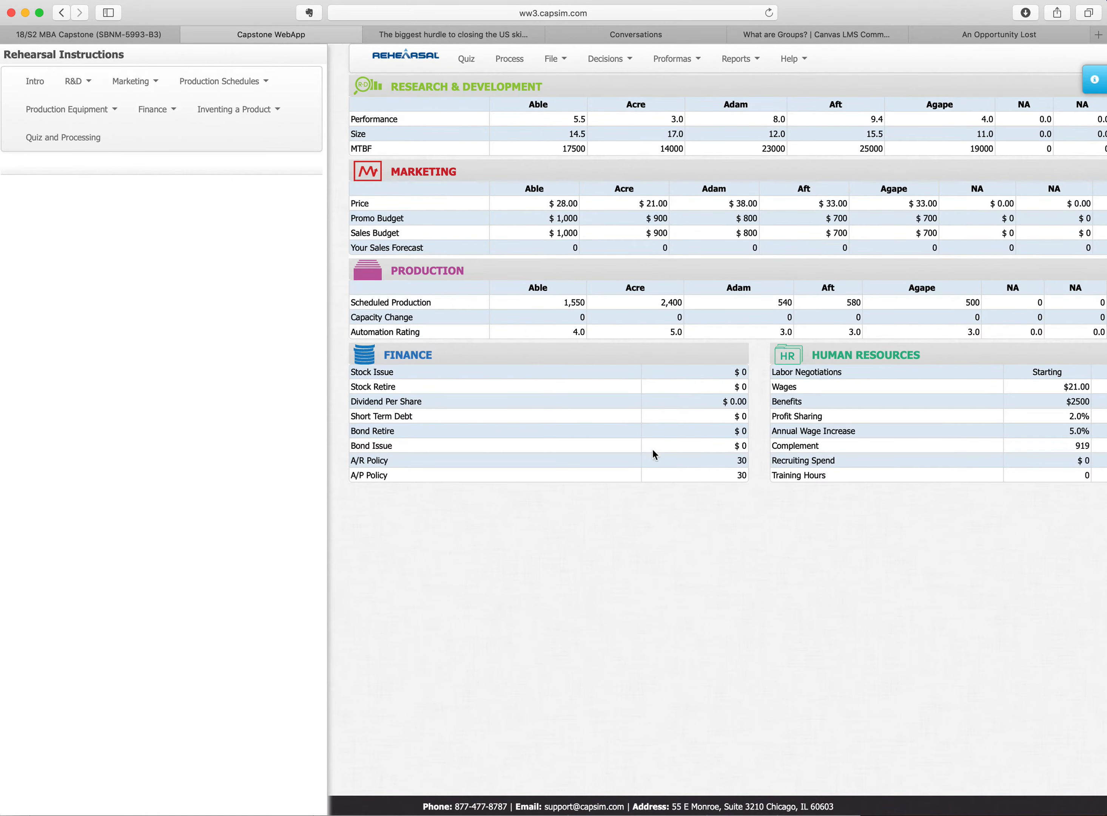
mouse_move(528, 245)
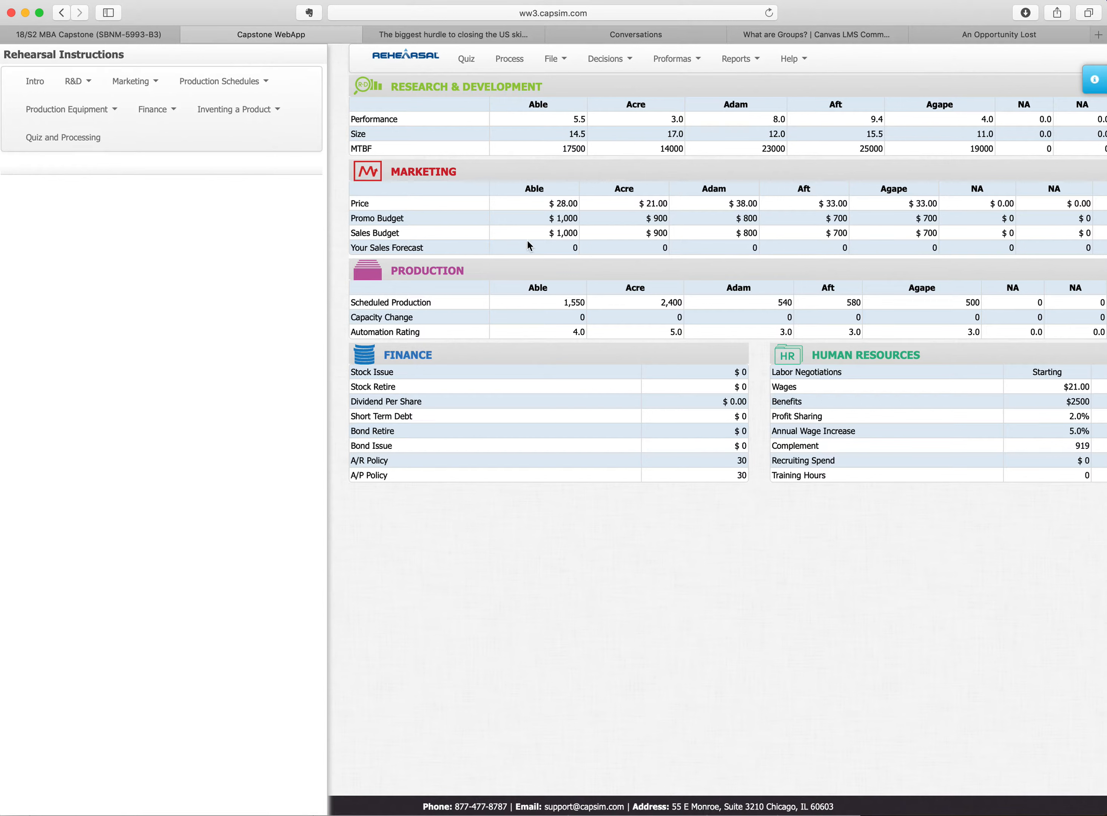
mouse_move(819, 330)
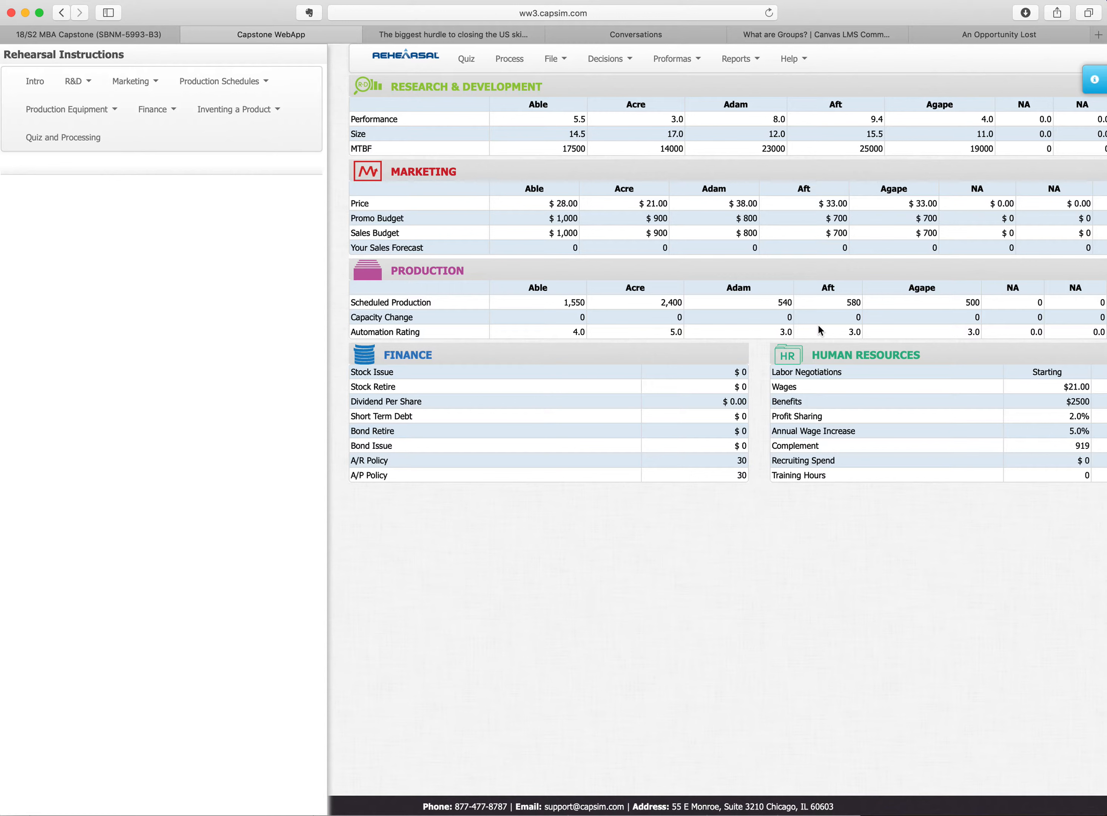
mouse_move(770, 308)
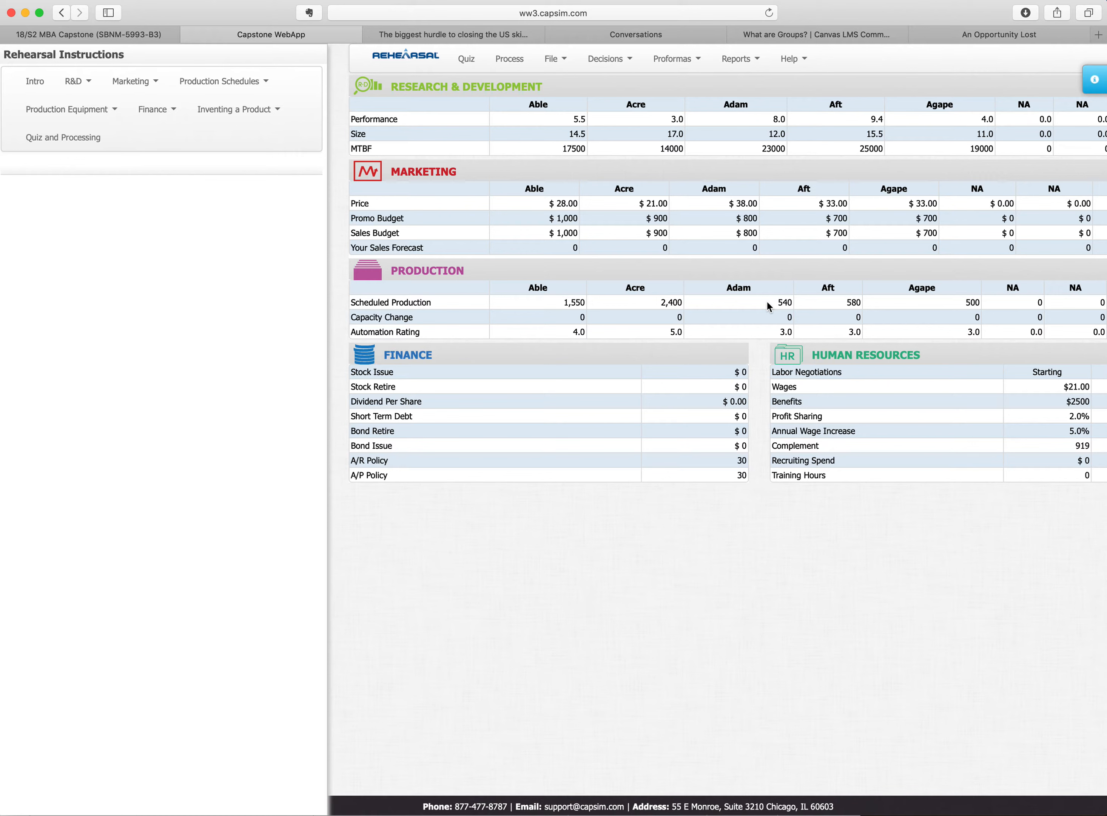
mouse_move(447, 70)
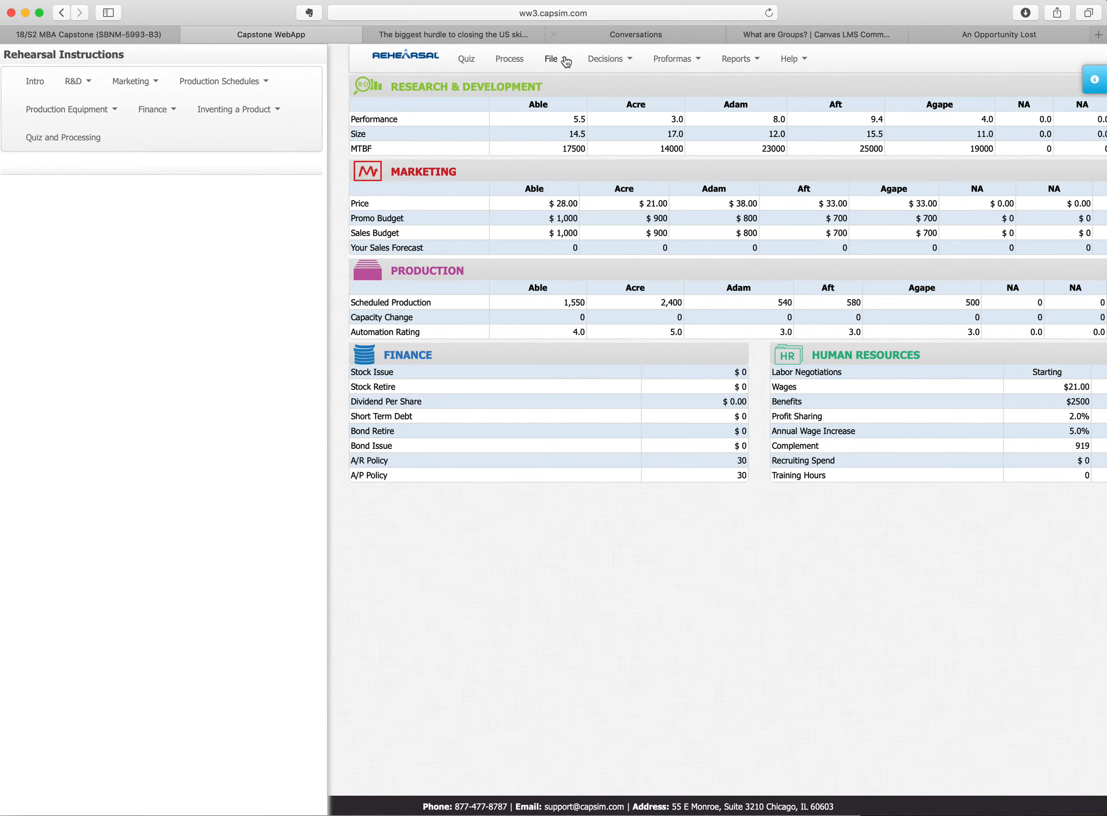
mouse_move(73, 81)
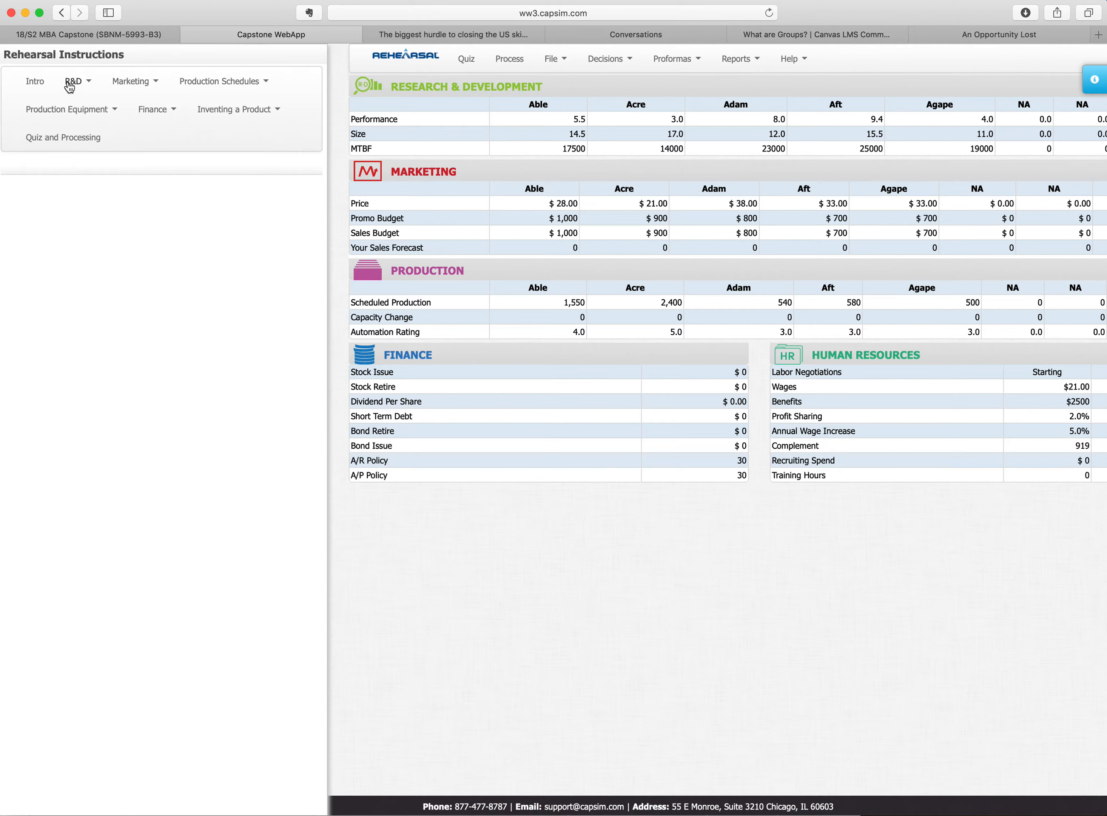
Step: Return via Intro to the Capstone course portal, check The Guide formats, and reach Help & Support
click(35, 82)
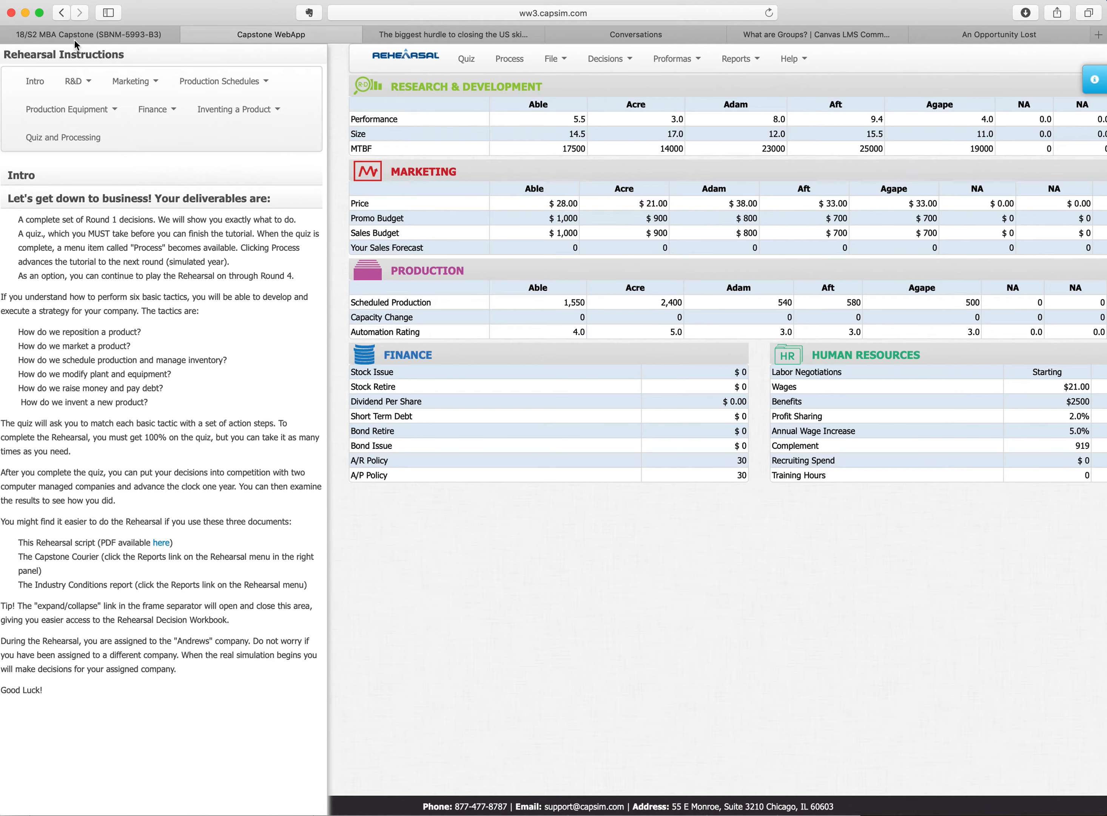
mouse_move(367, 71)
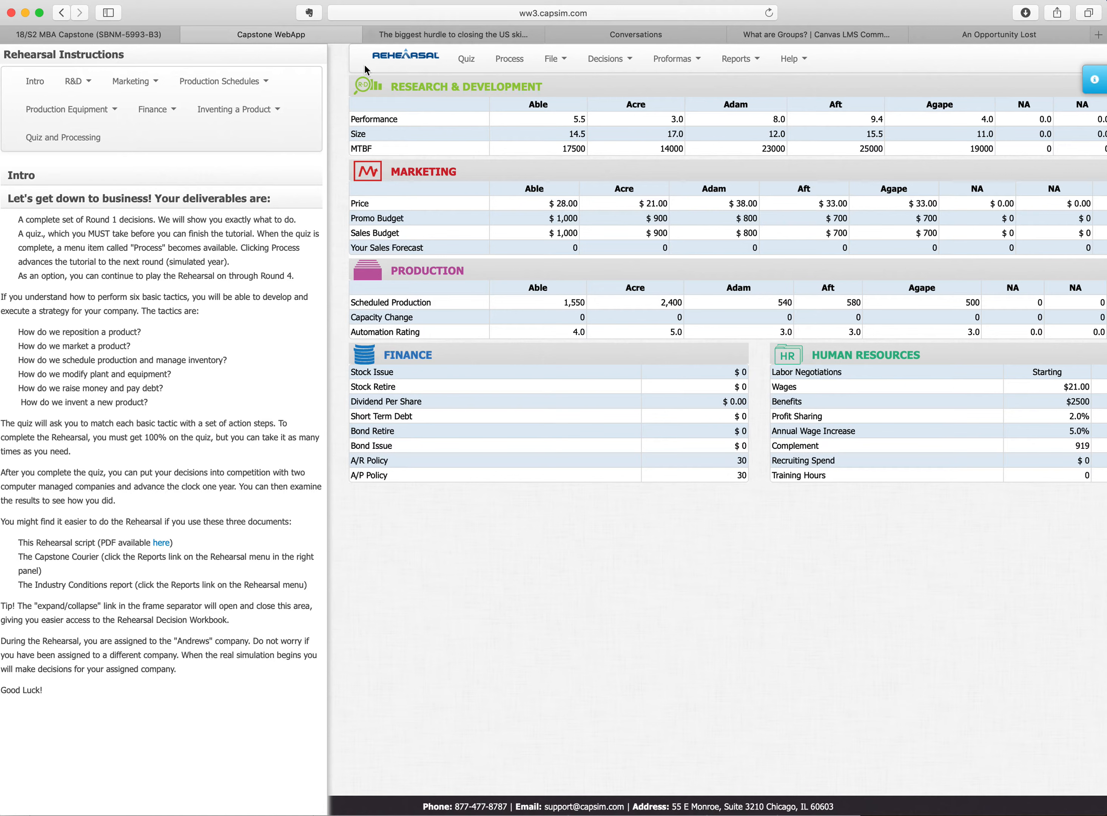
click(604, 59)
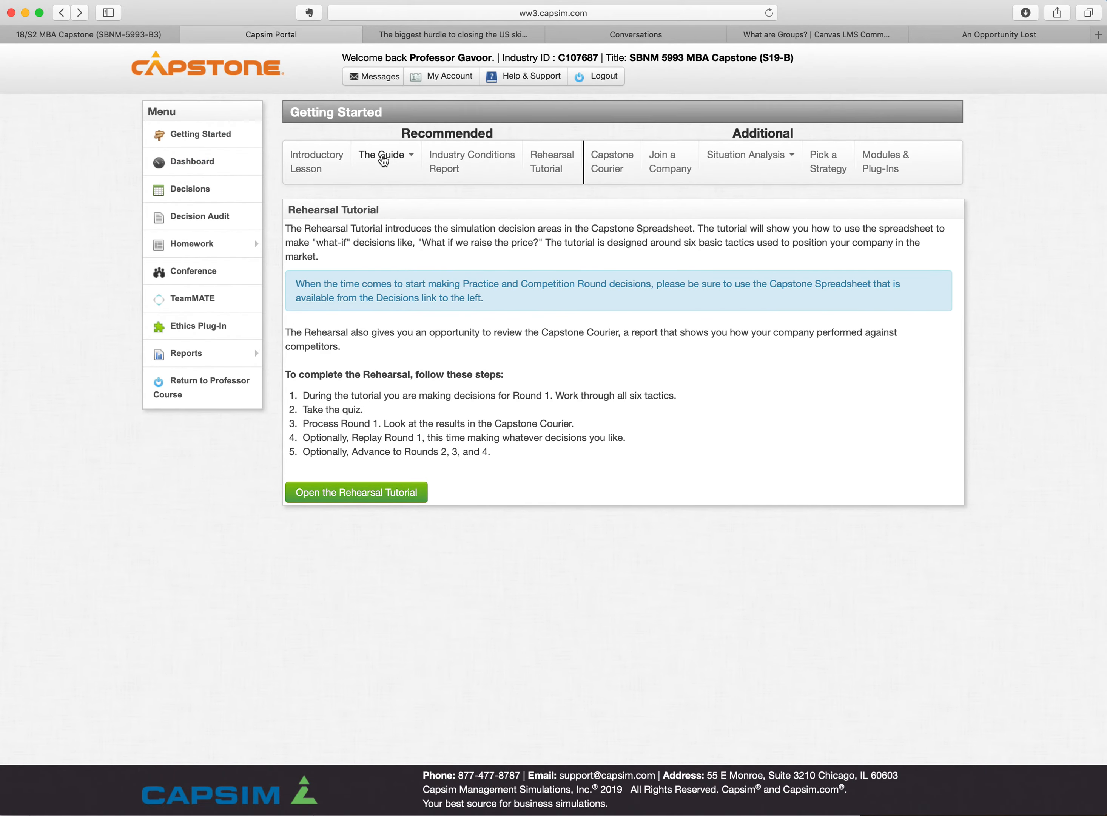
click(384, 154)
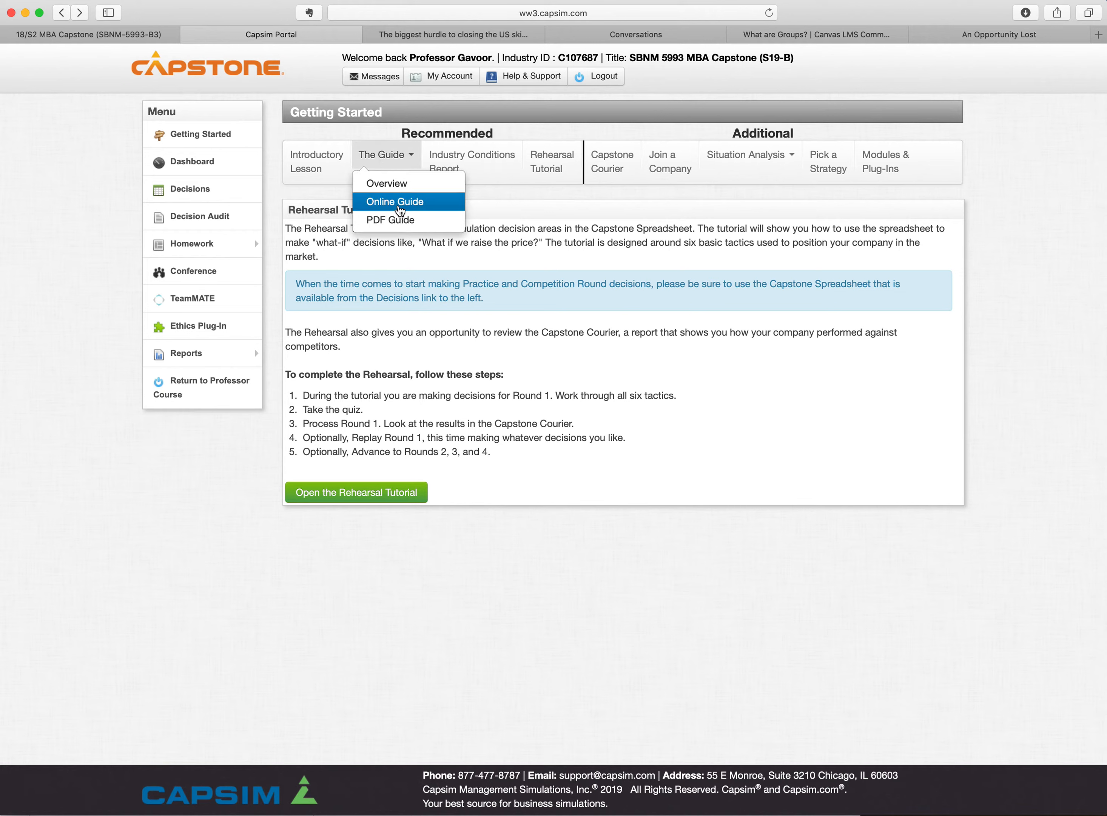
mouse_move(386, 138)
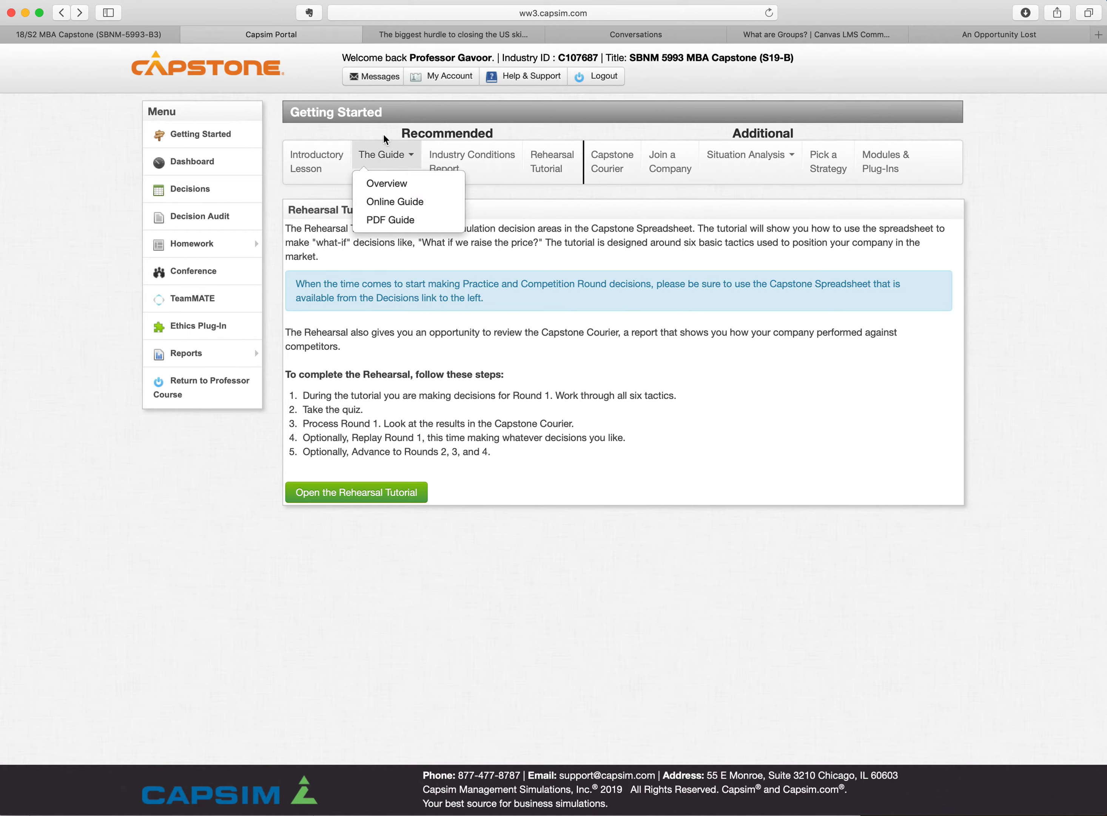
click(530, 76)
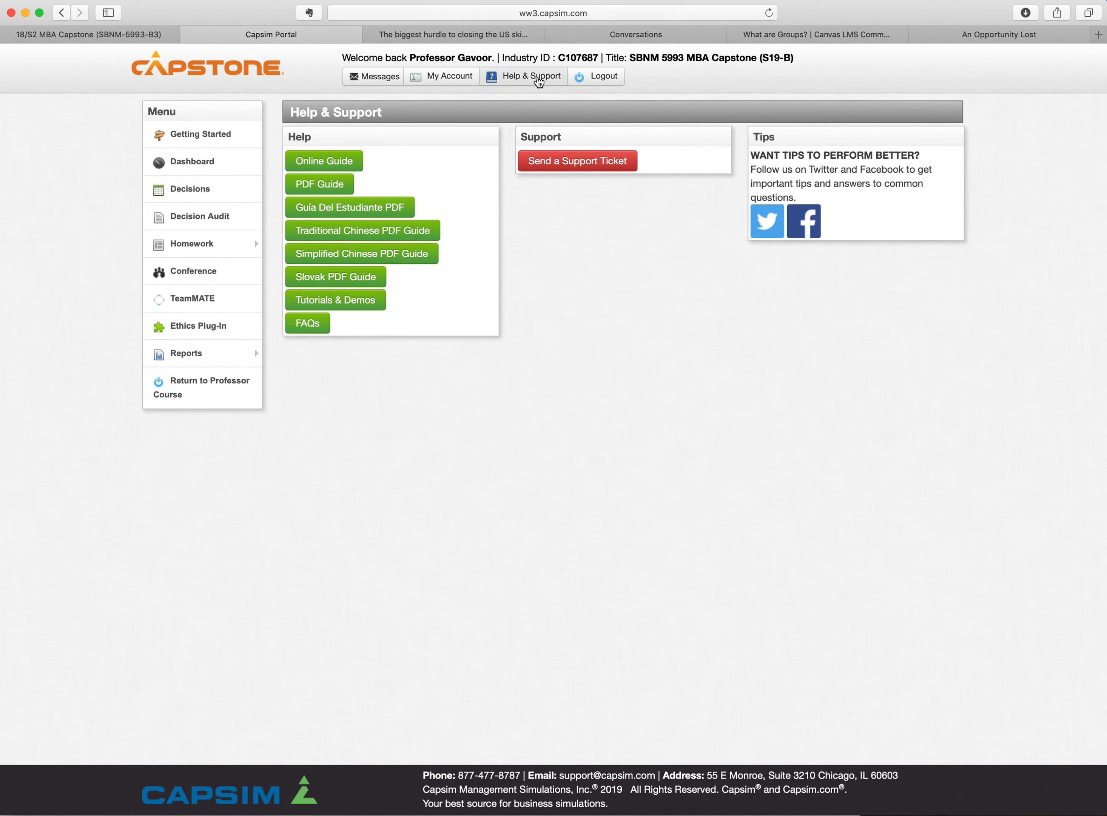
mouse_move(574, 94)
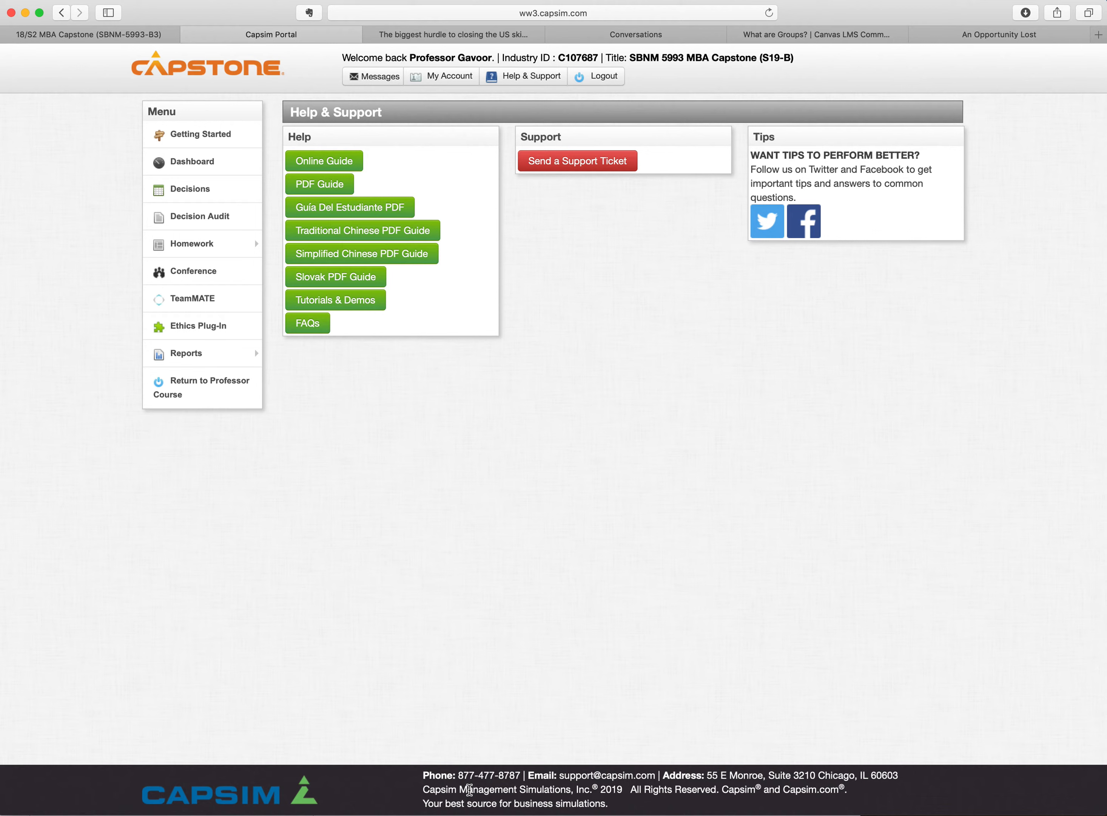
mouse_move(505, 462)
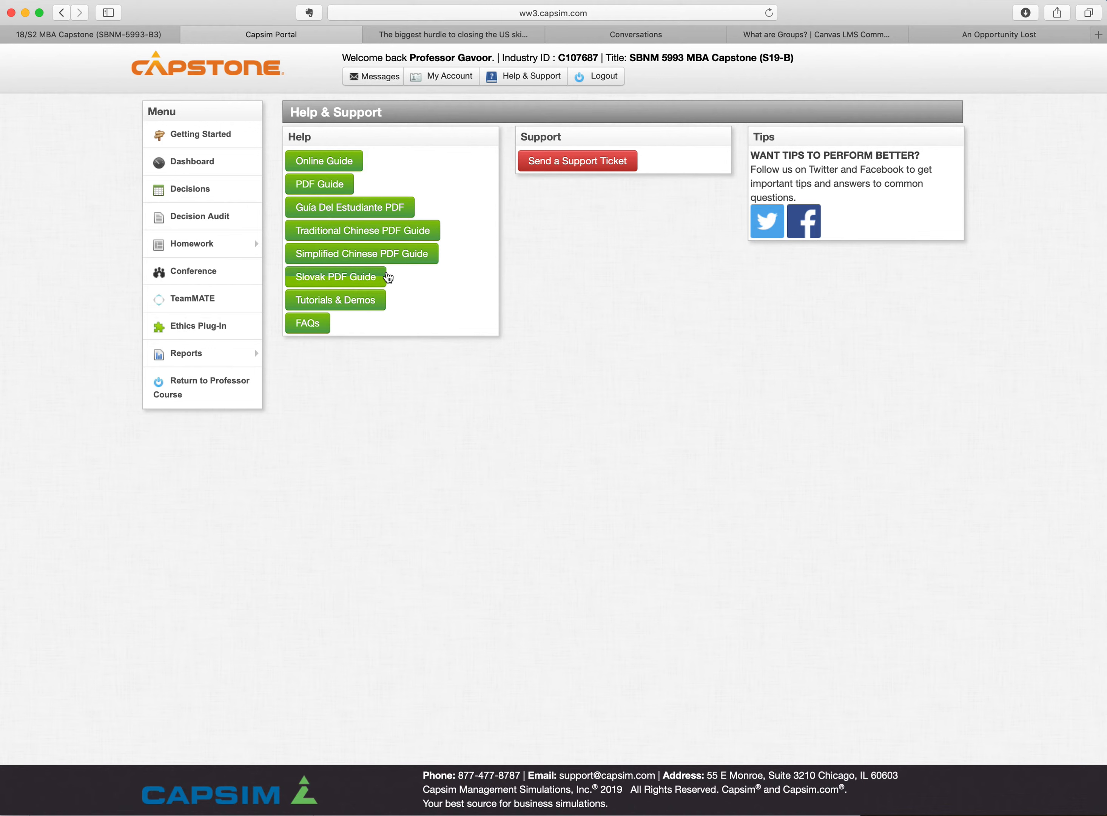
mouse_move(387, 276)
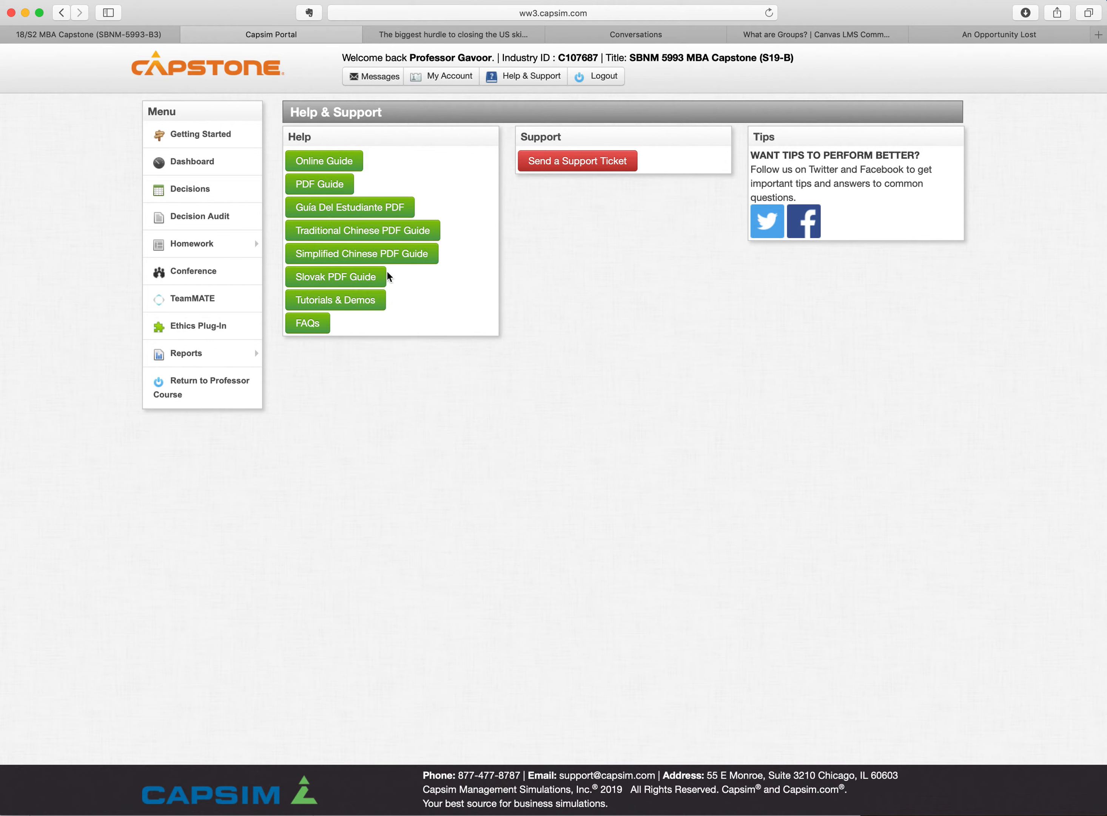
mouse_move(343, 141)
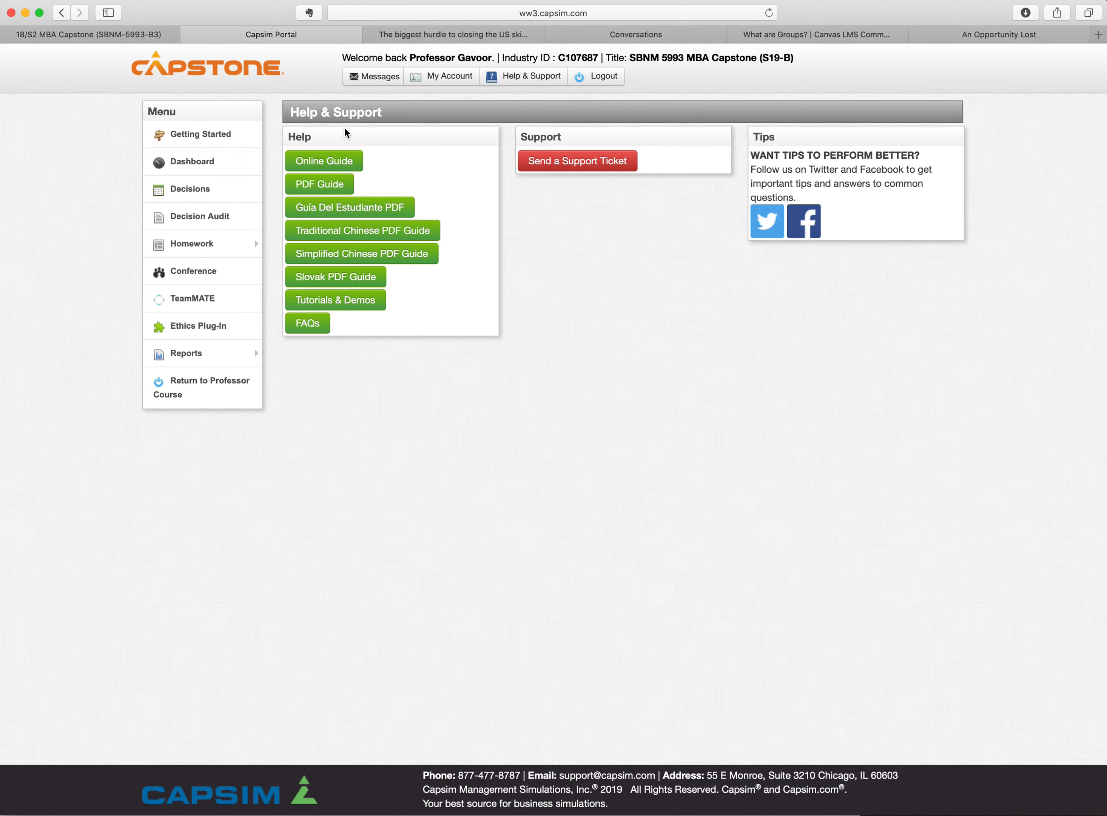
mouse_move(324, 160)
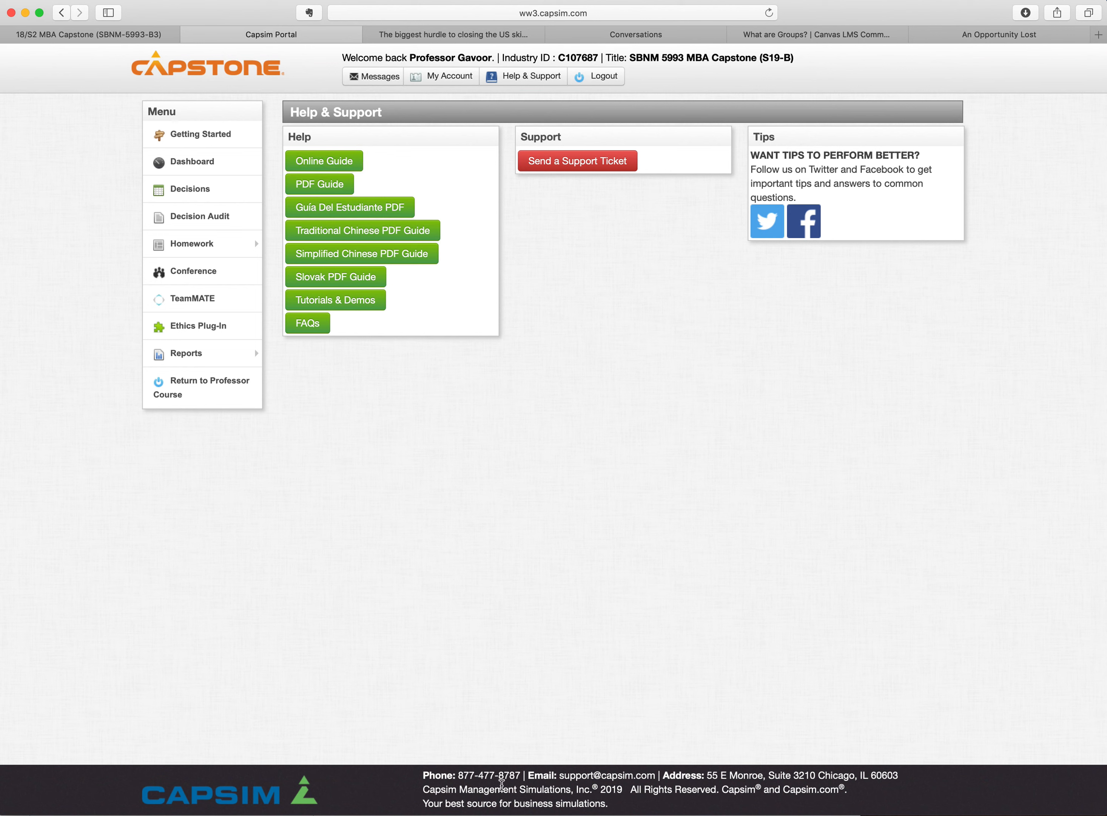
mouse_move(500, 786)
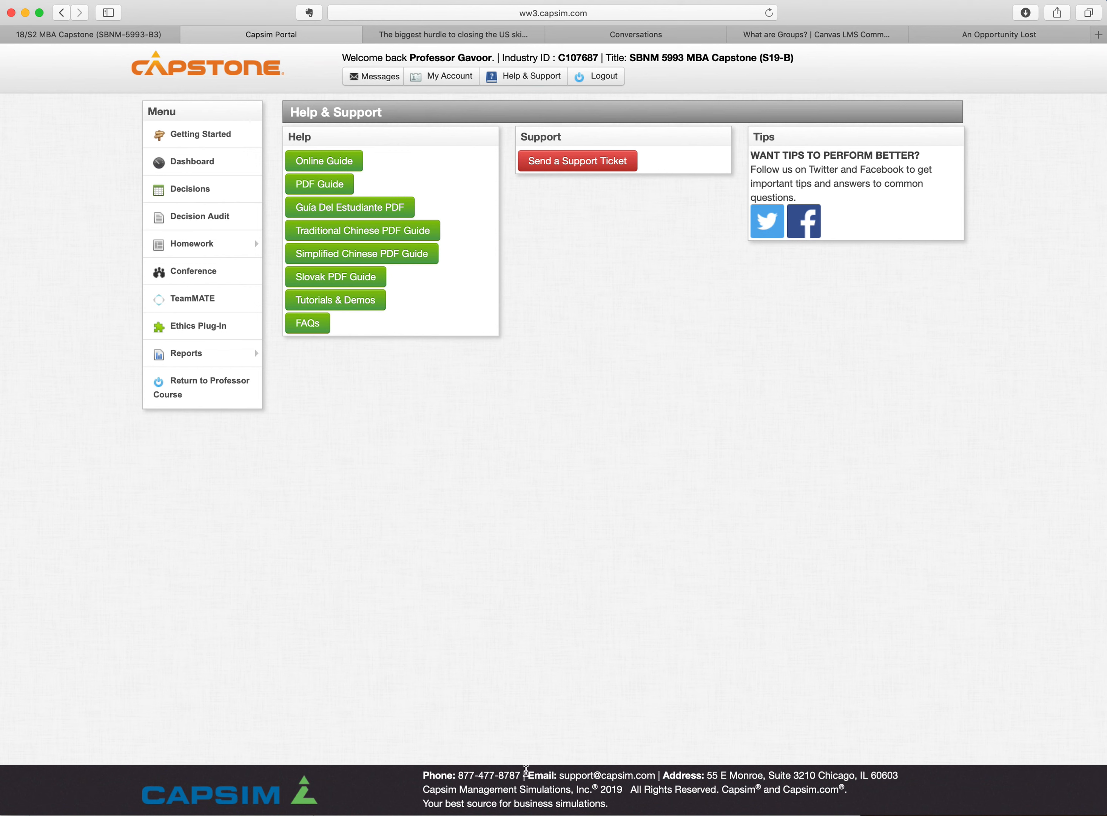
mouse_move(488, 784)
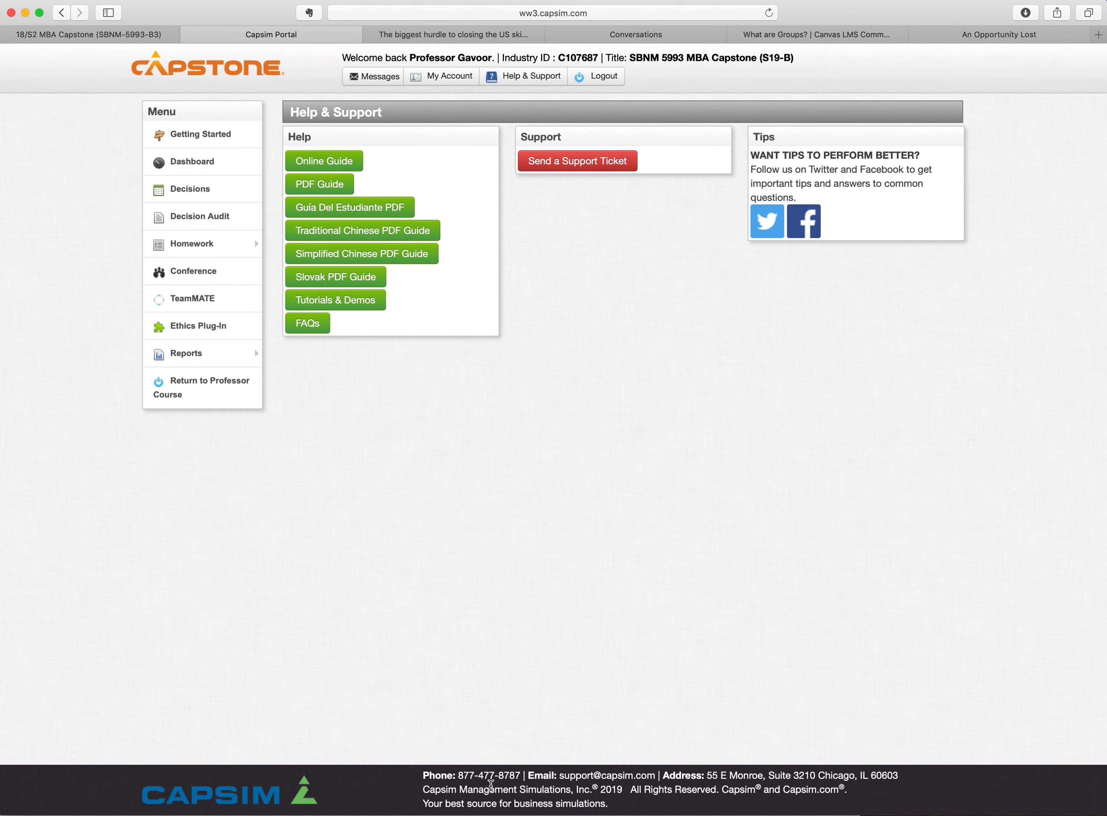